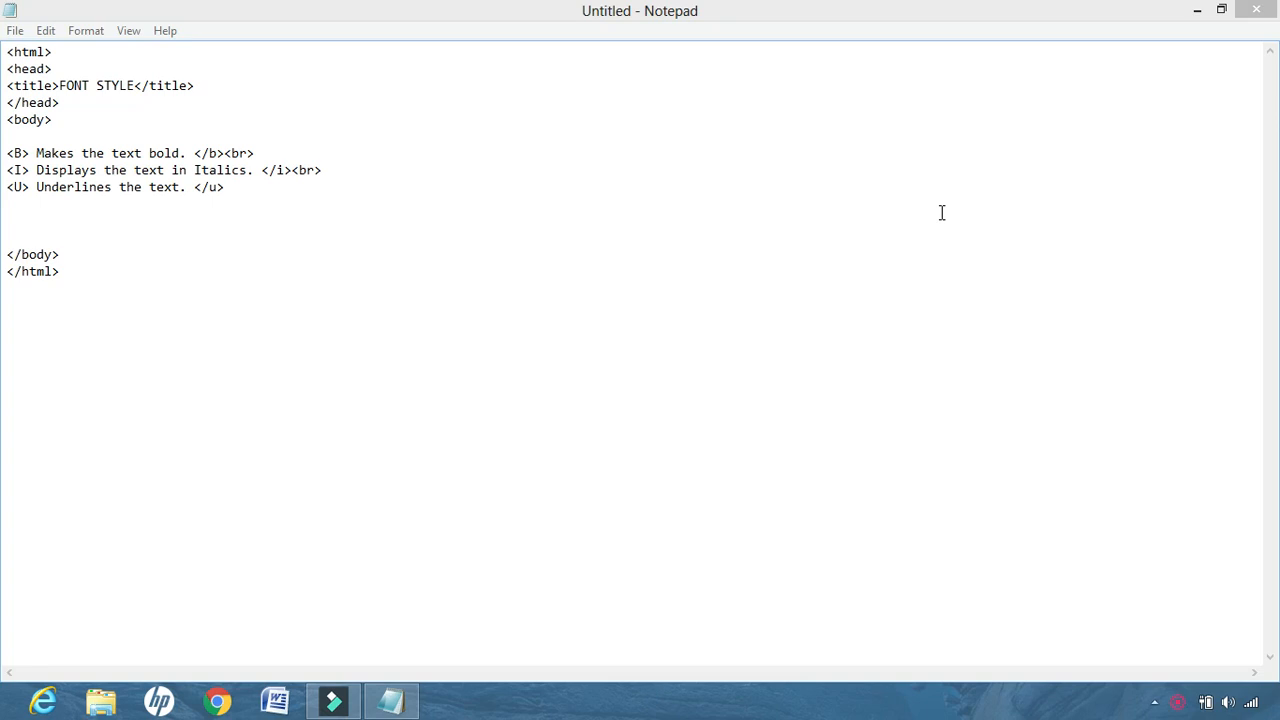
mouse_move(241, 120)
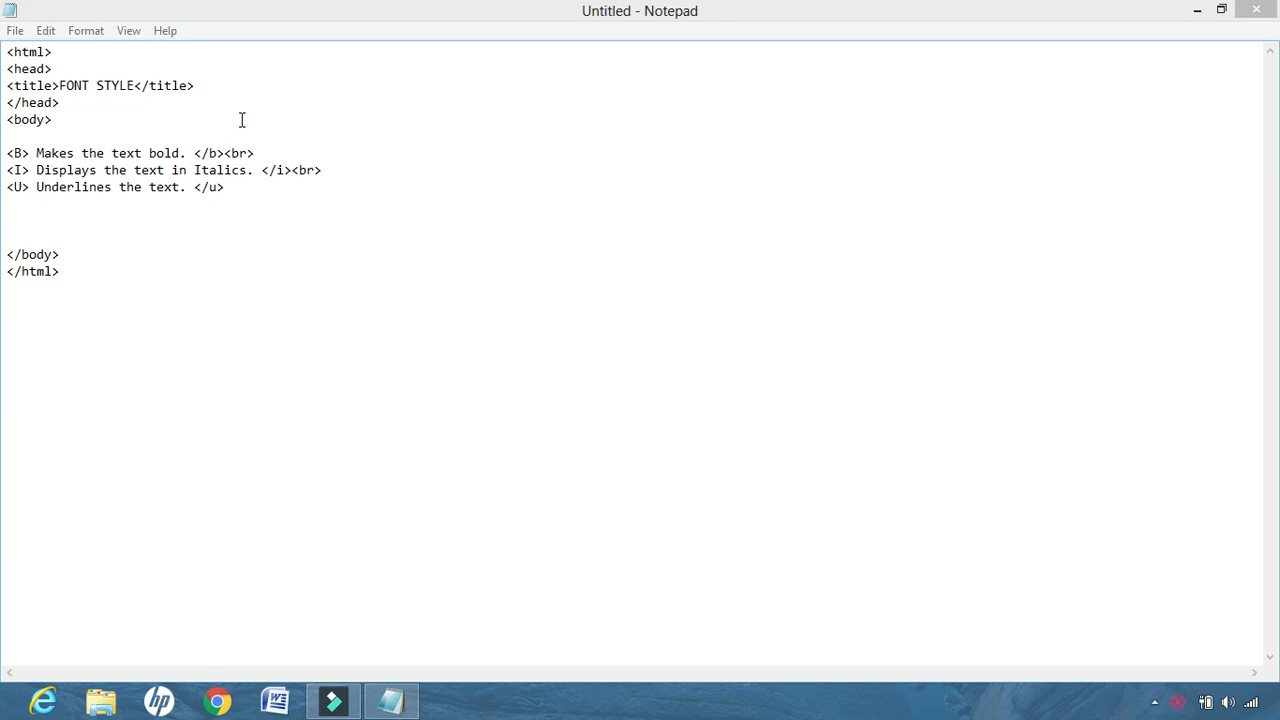
mouse_move(849, 281)
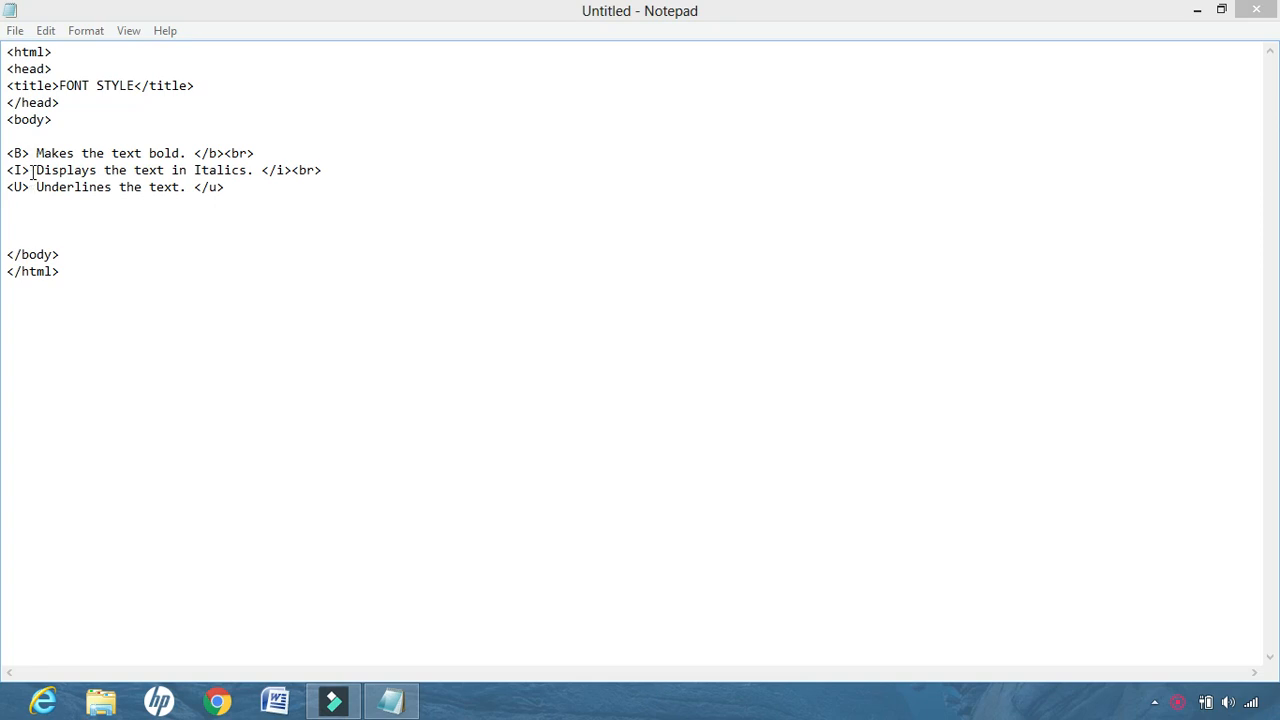
mouse_move(30, 165)
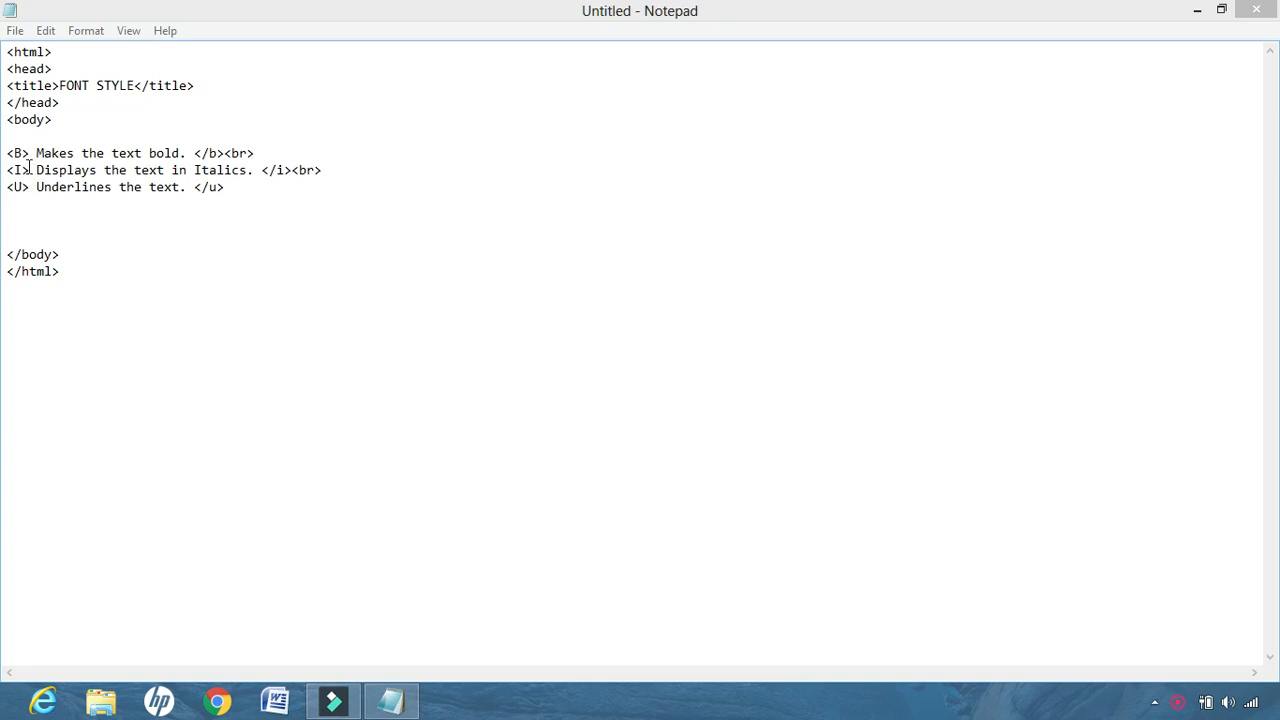
mouse_move(283, 221)
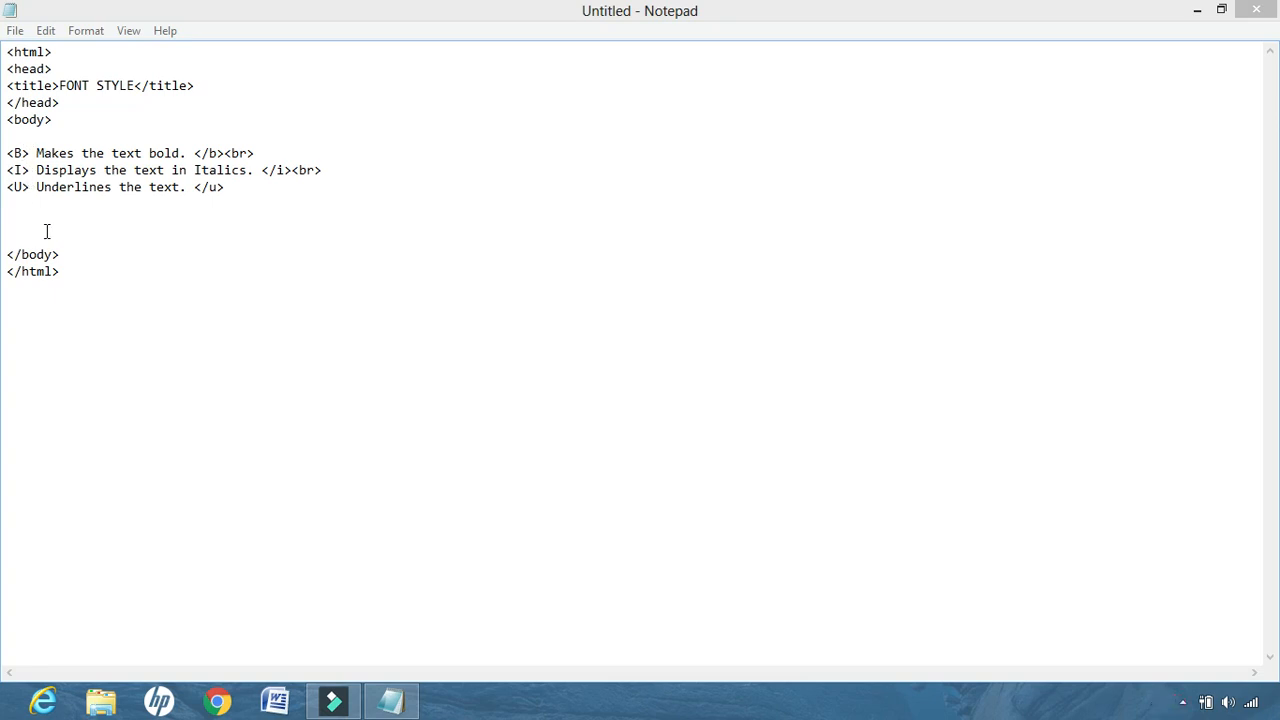
- Save the FONT STYLE document to the Desktop as page.html, replacing the existing file
click(25, 153)
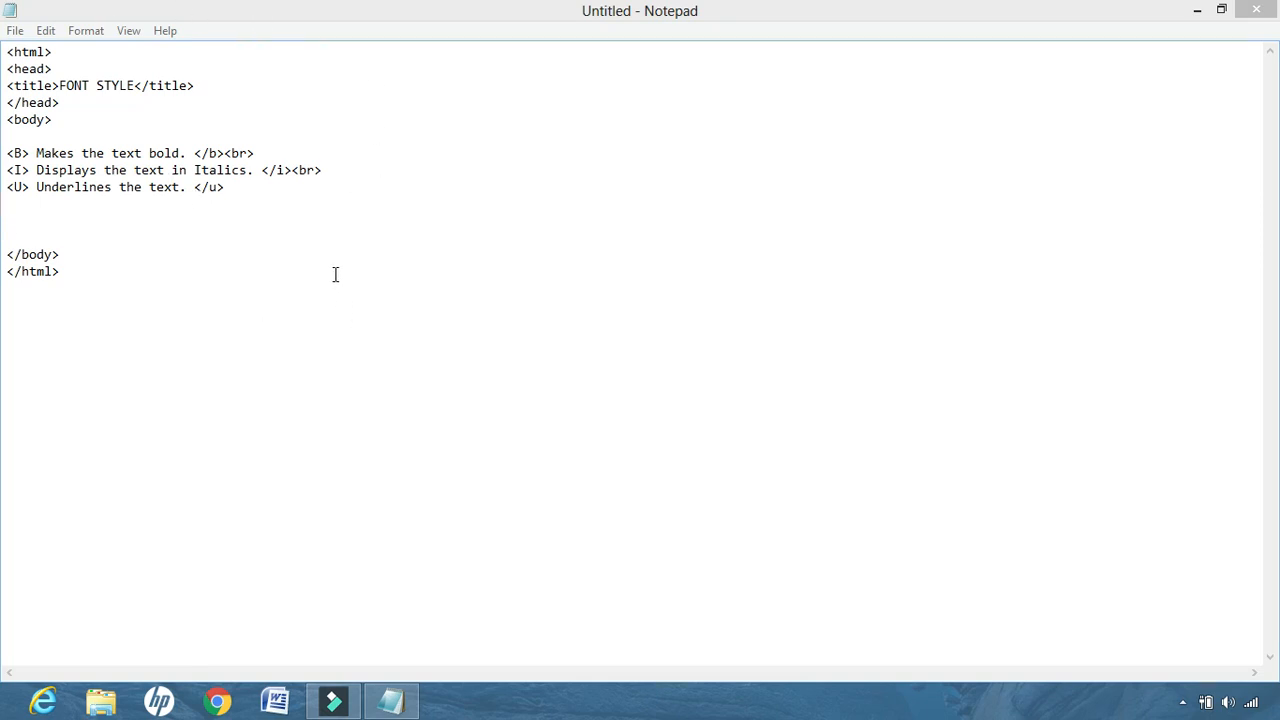
mouse_move(6, 87)
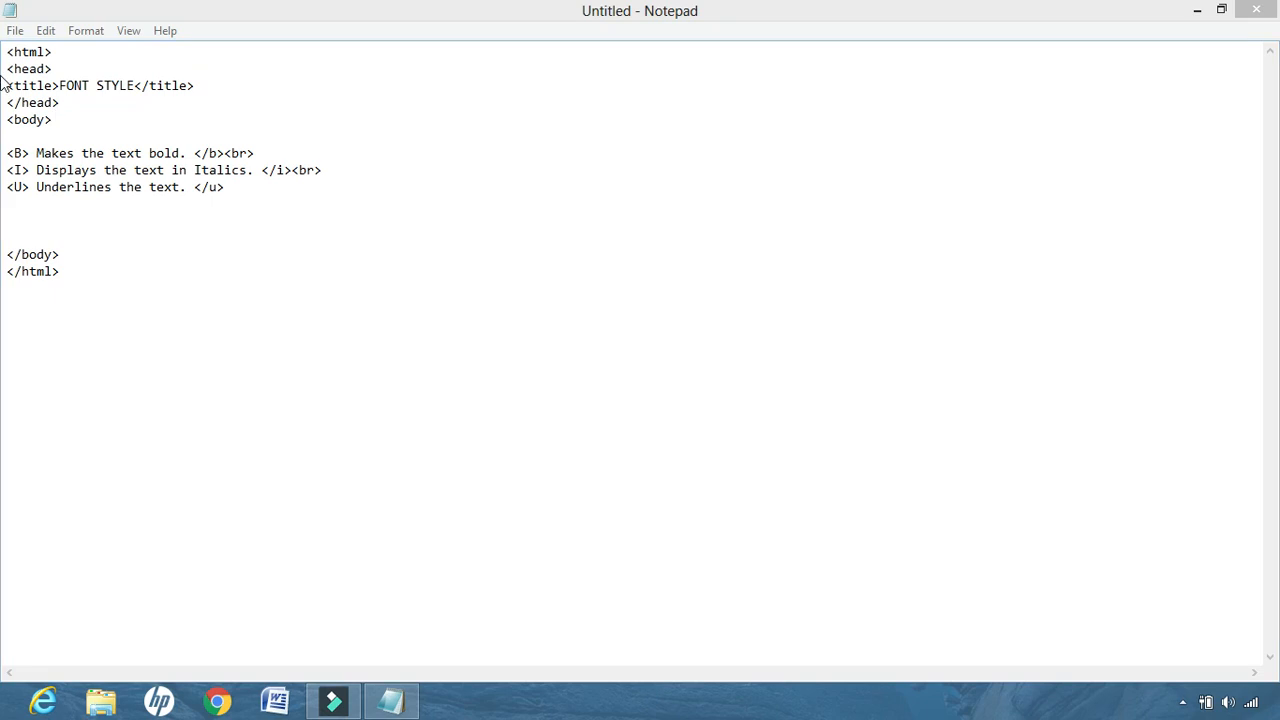
click(13, 30)
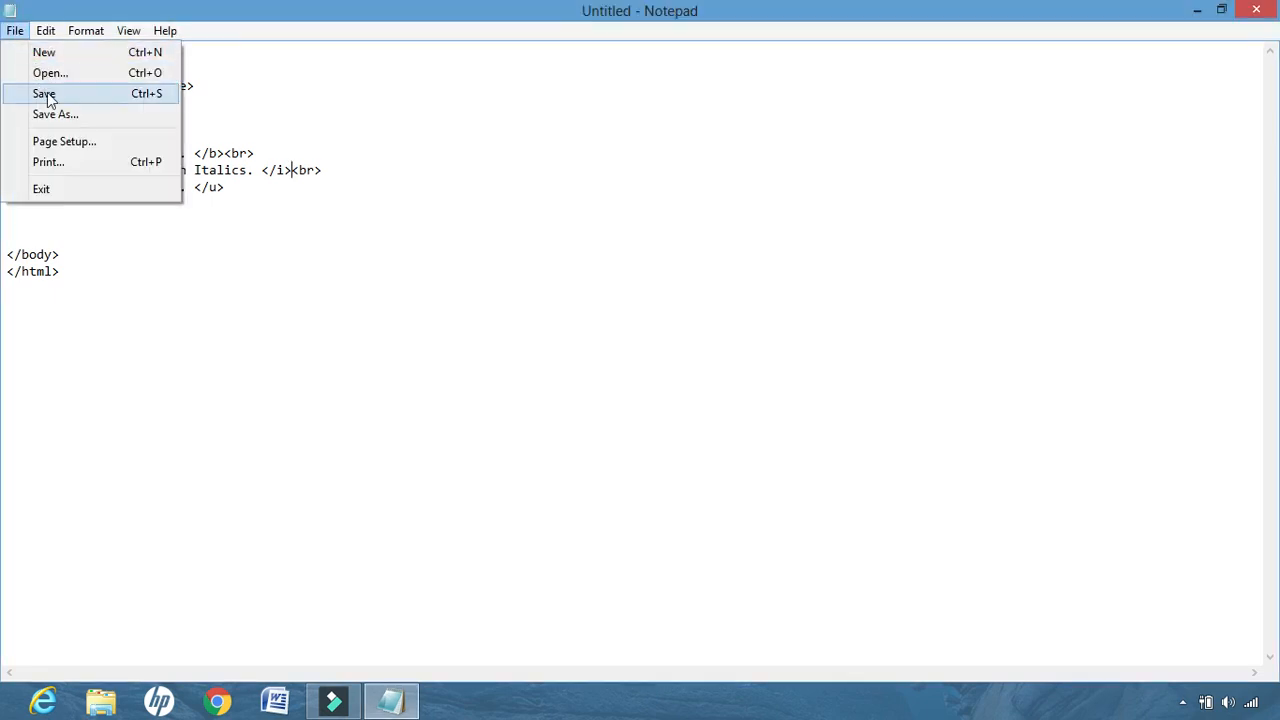
click(48, 93)
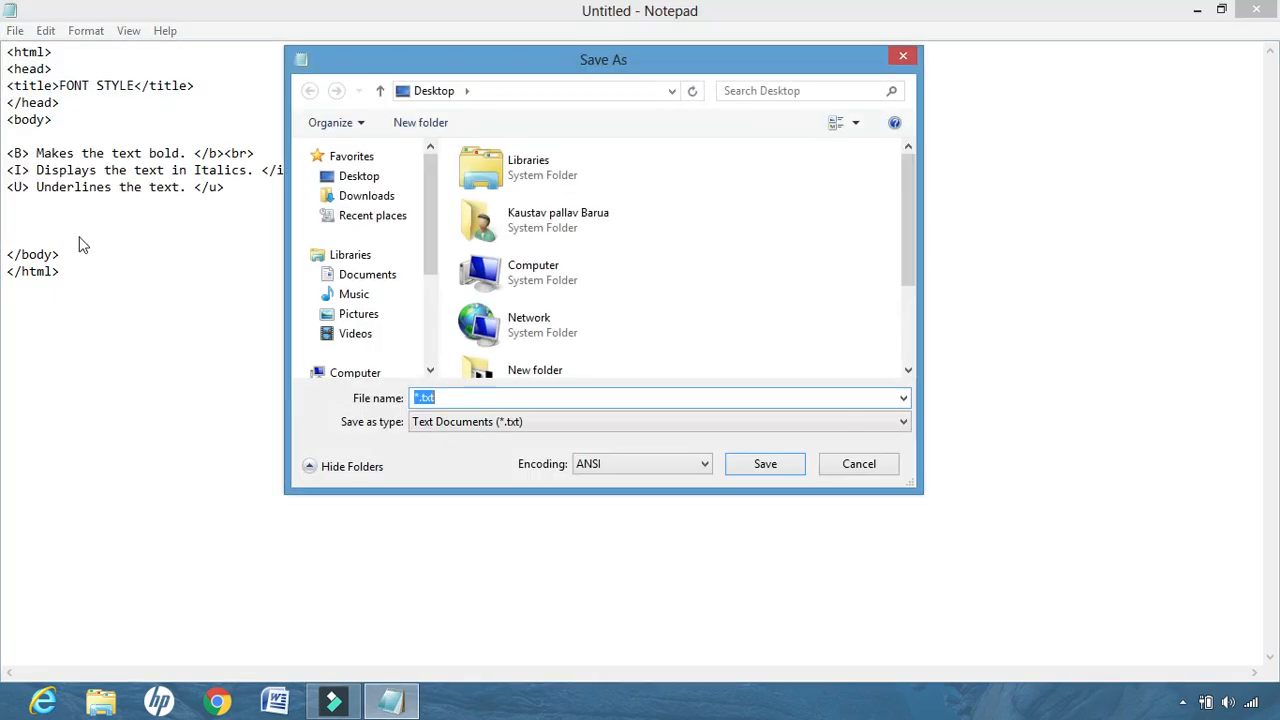
click(358, 175)
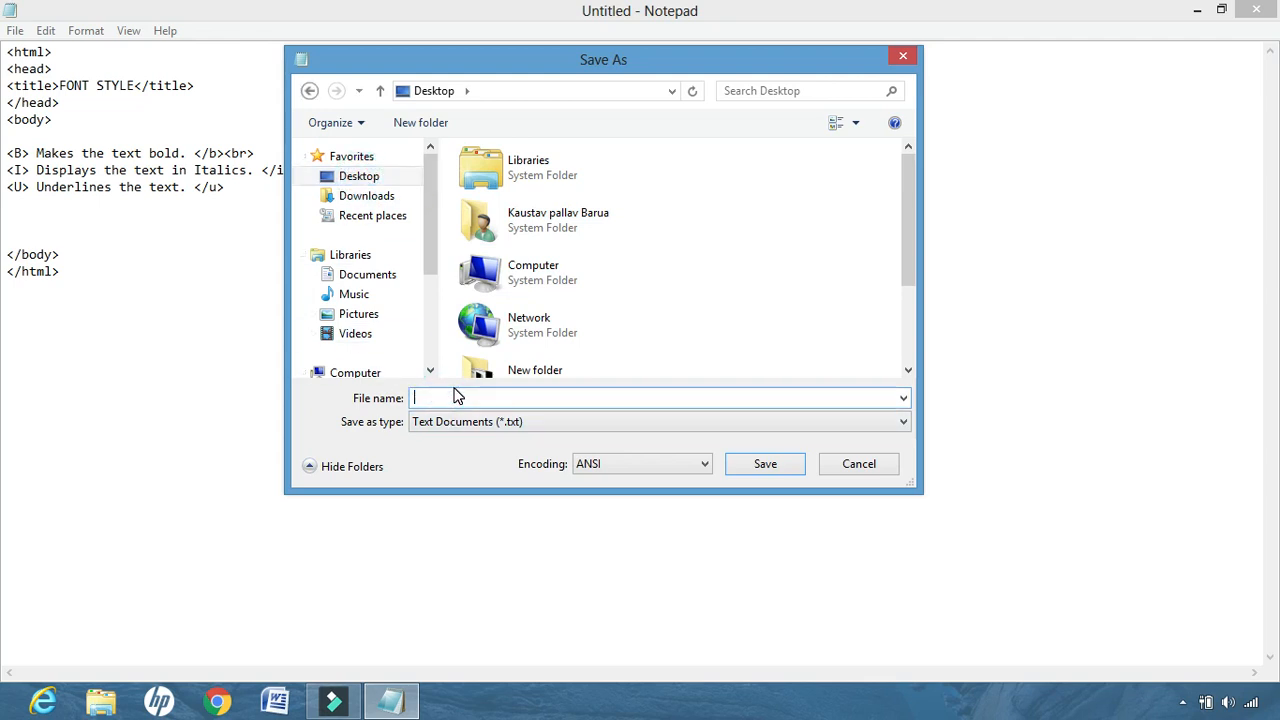
text(page)
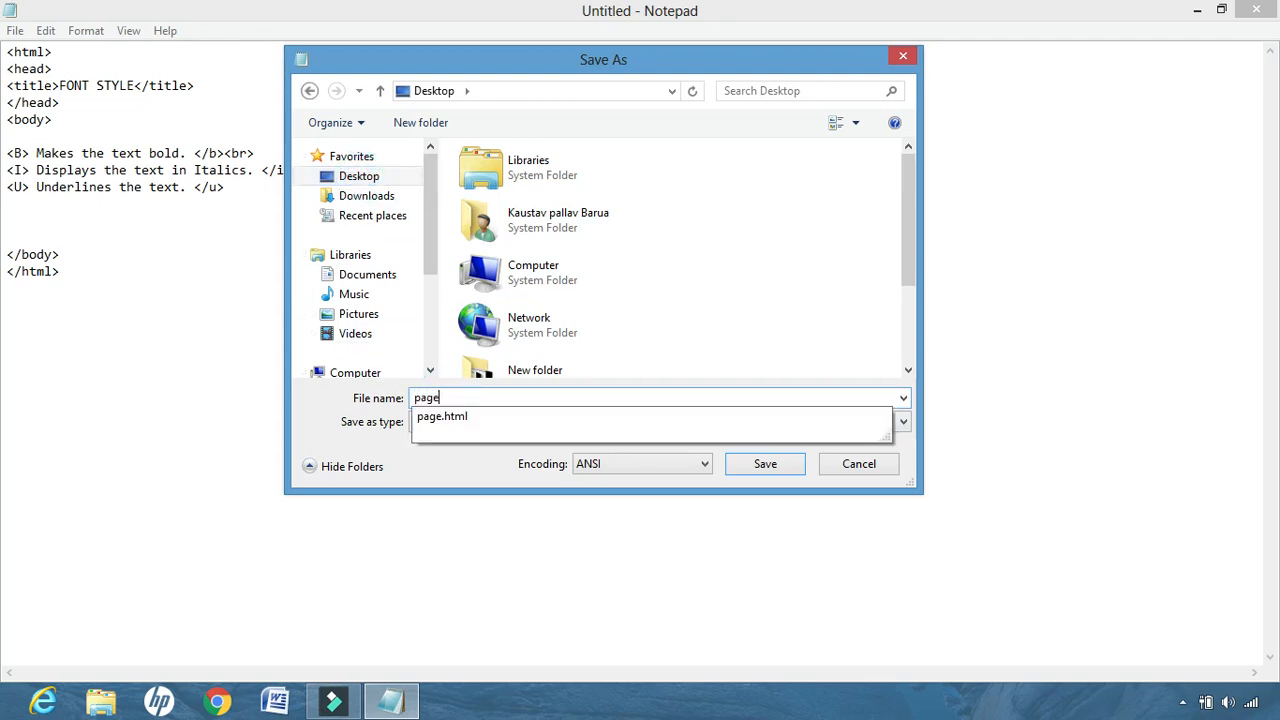
text(.h)
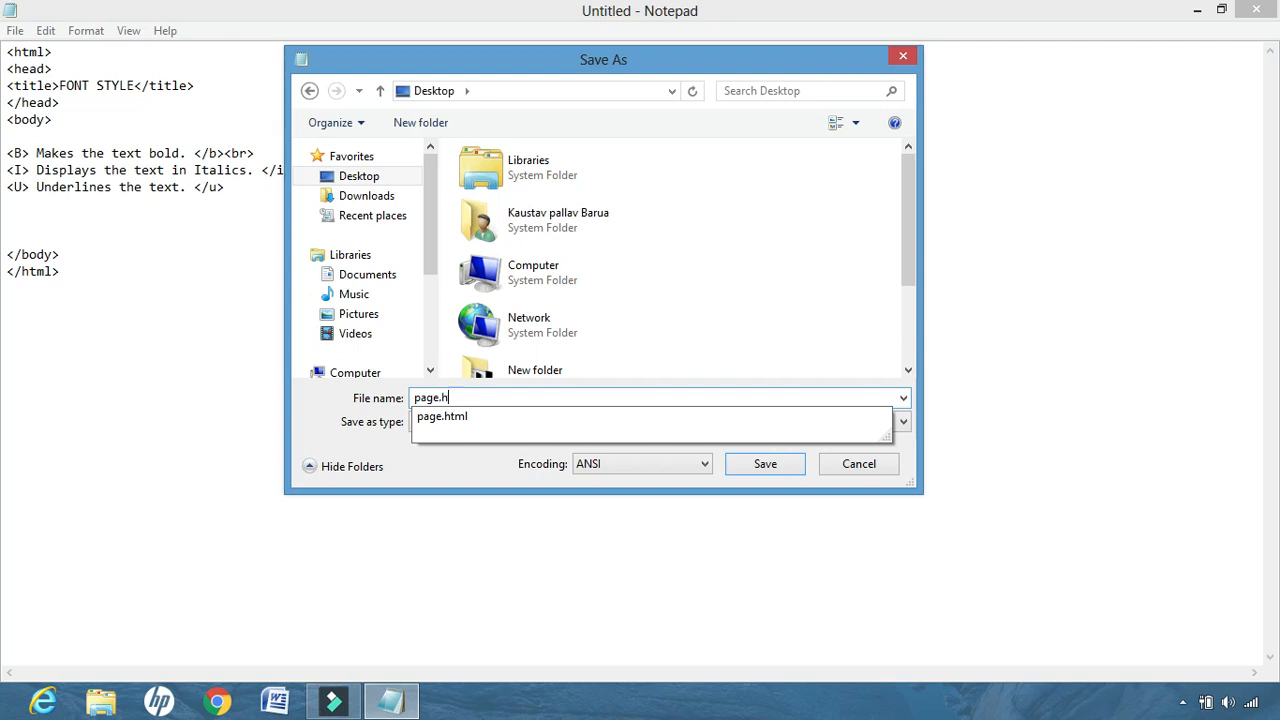
click(441, 416)
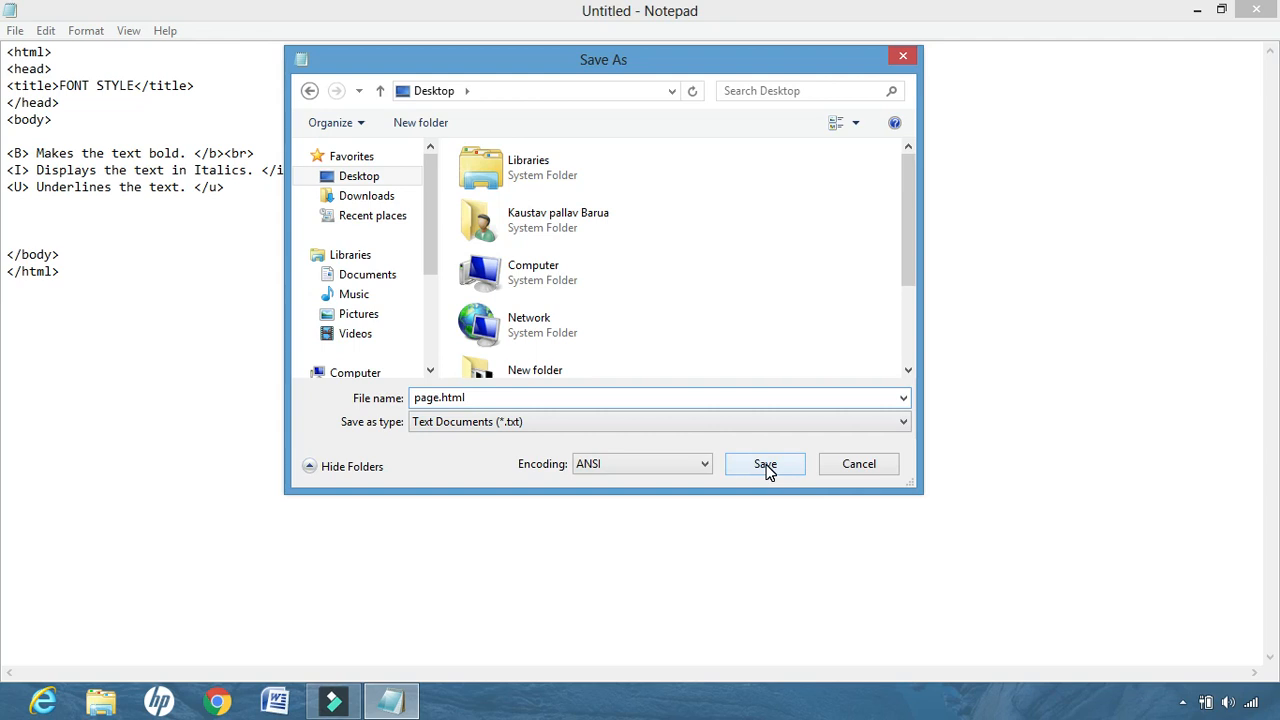
click(765, 464)
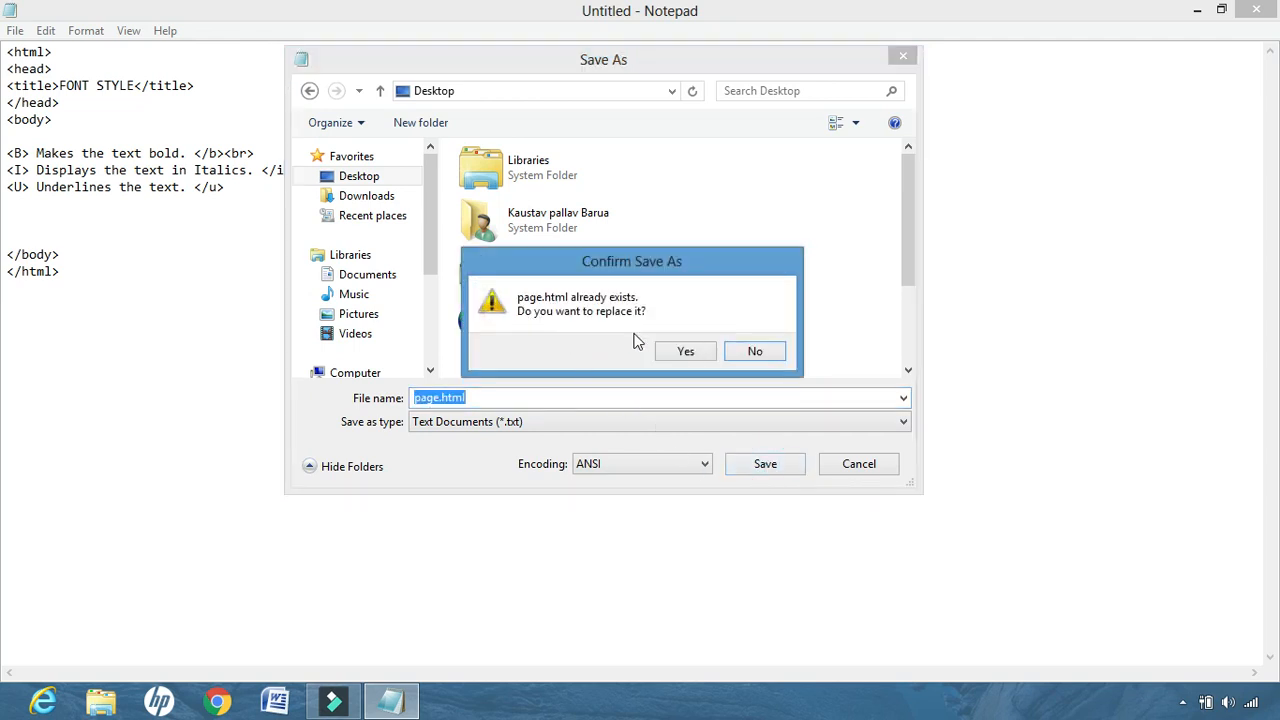
click(685, 350)
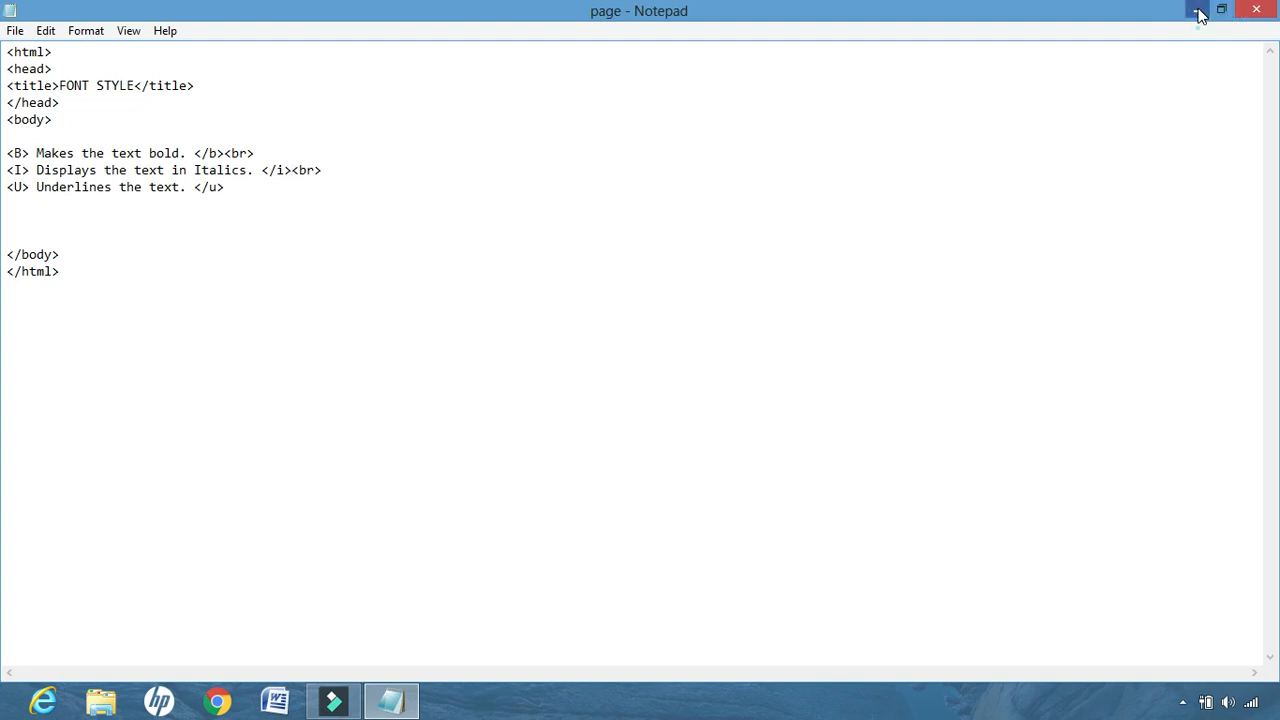
- Minimize Notepad, reopen and close page.html, then bring up its Open with menu
click(1193, 8)
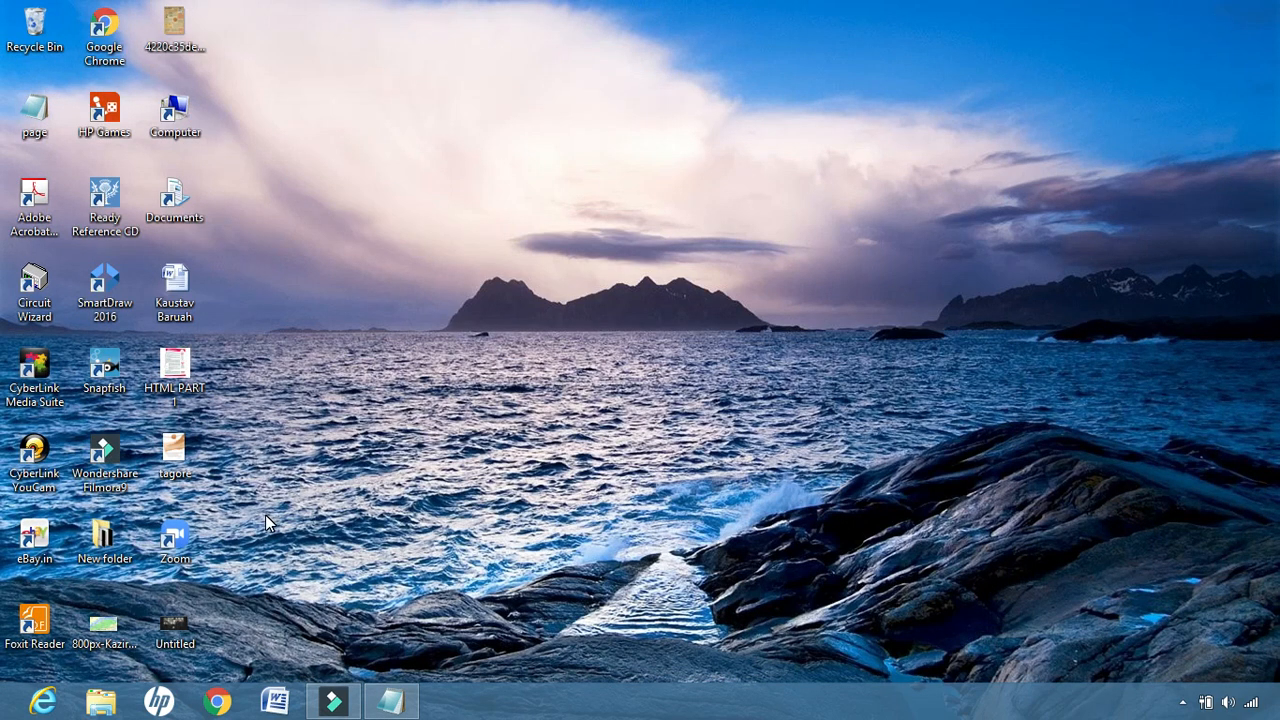
mouse_move(220, 647)
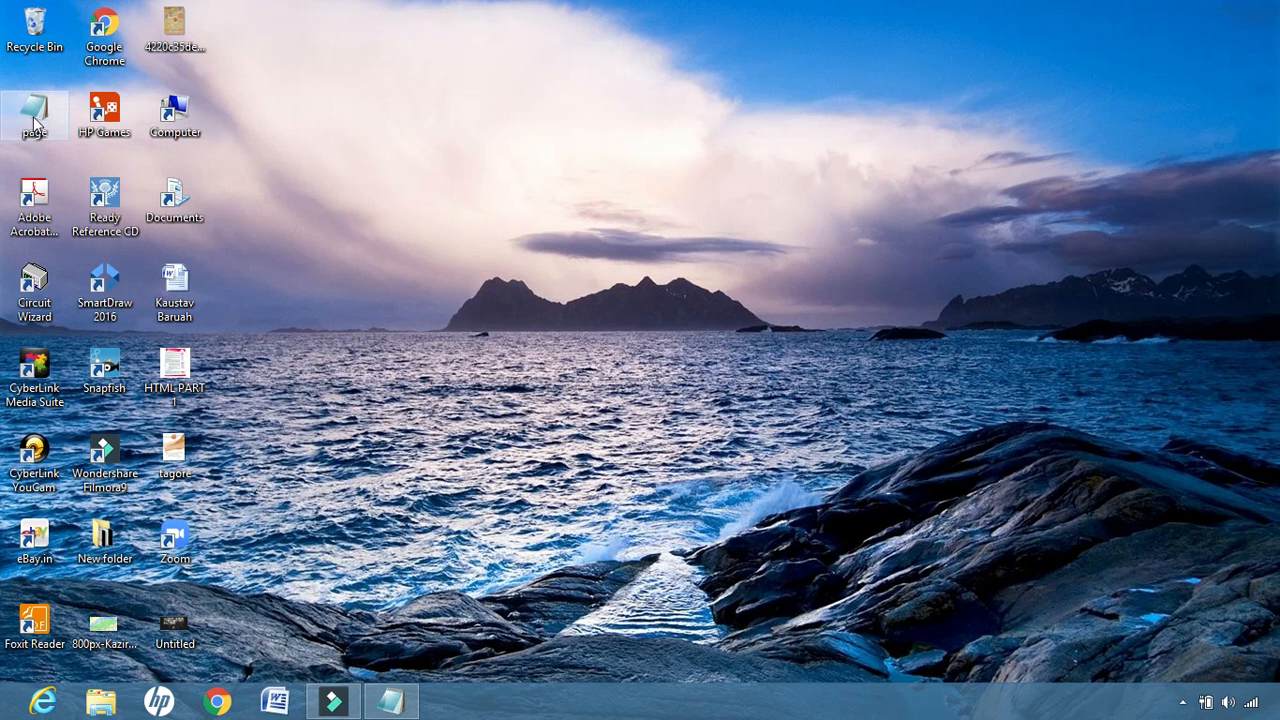
double_click(35, 105)
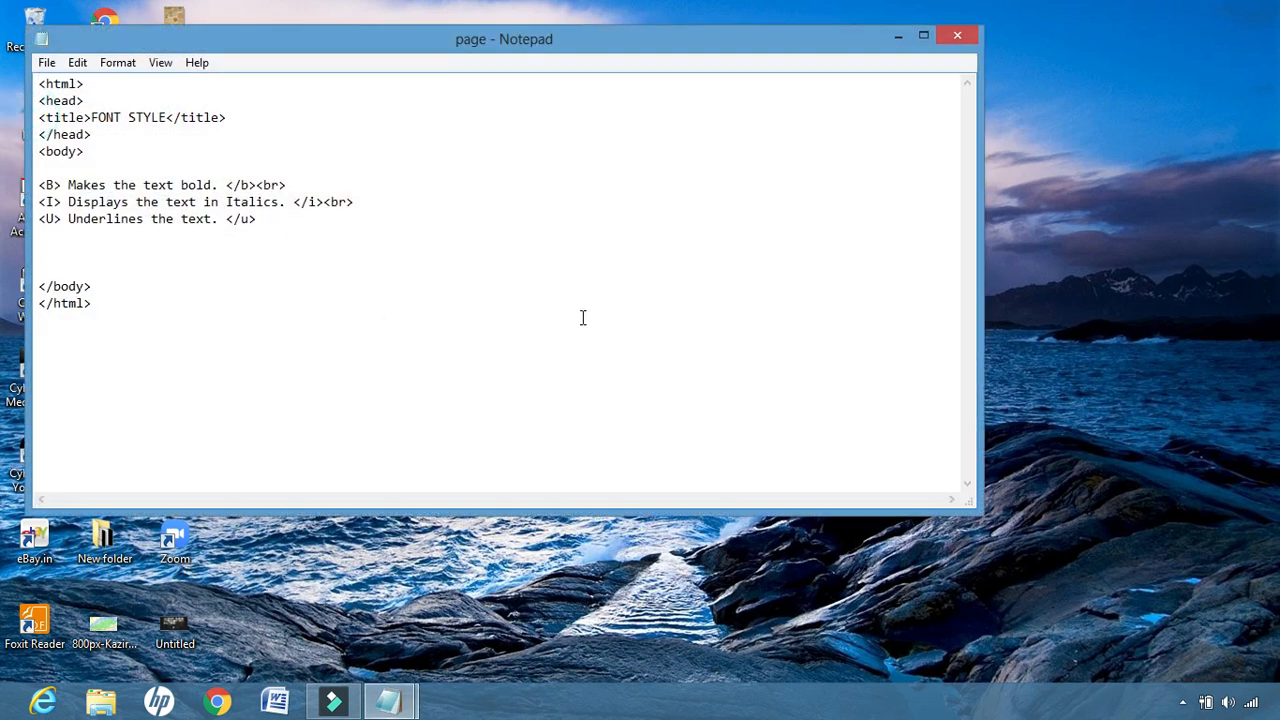
mouse_move(994, 83)
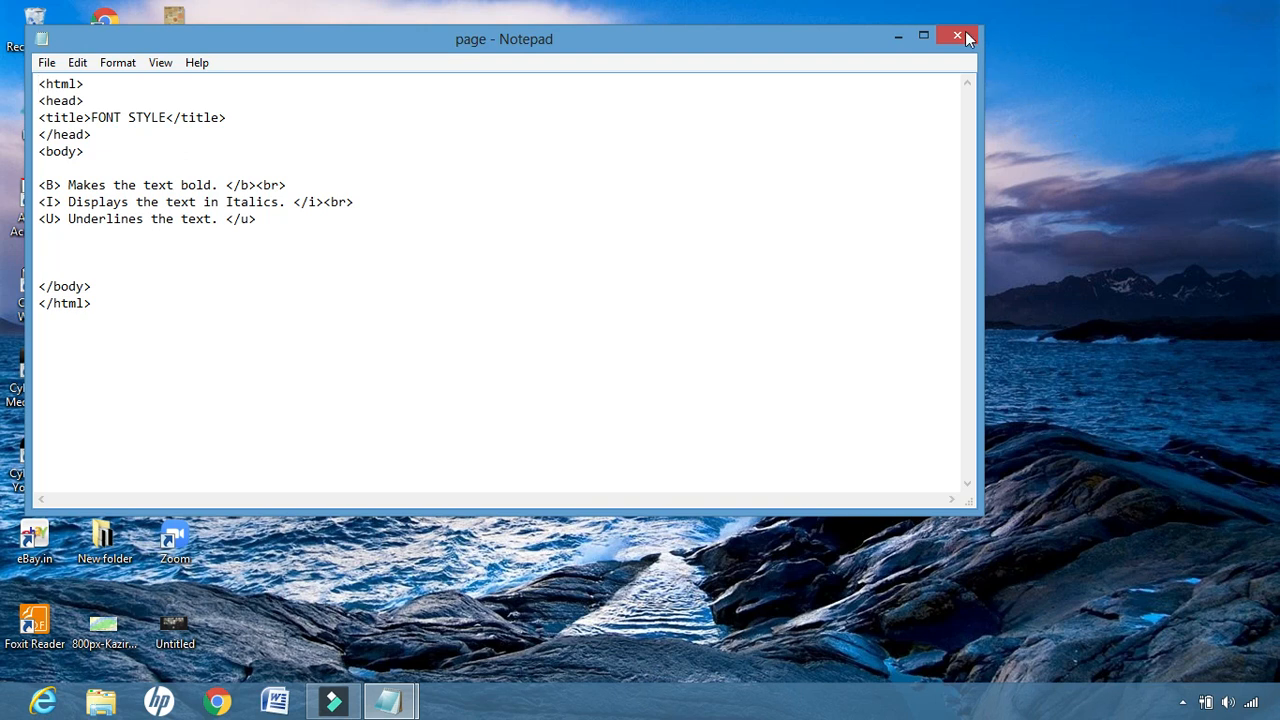
click(957, 35)
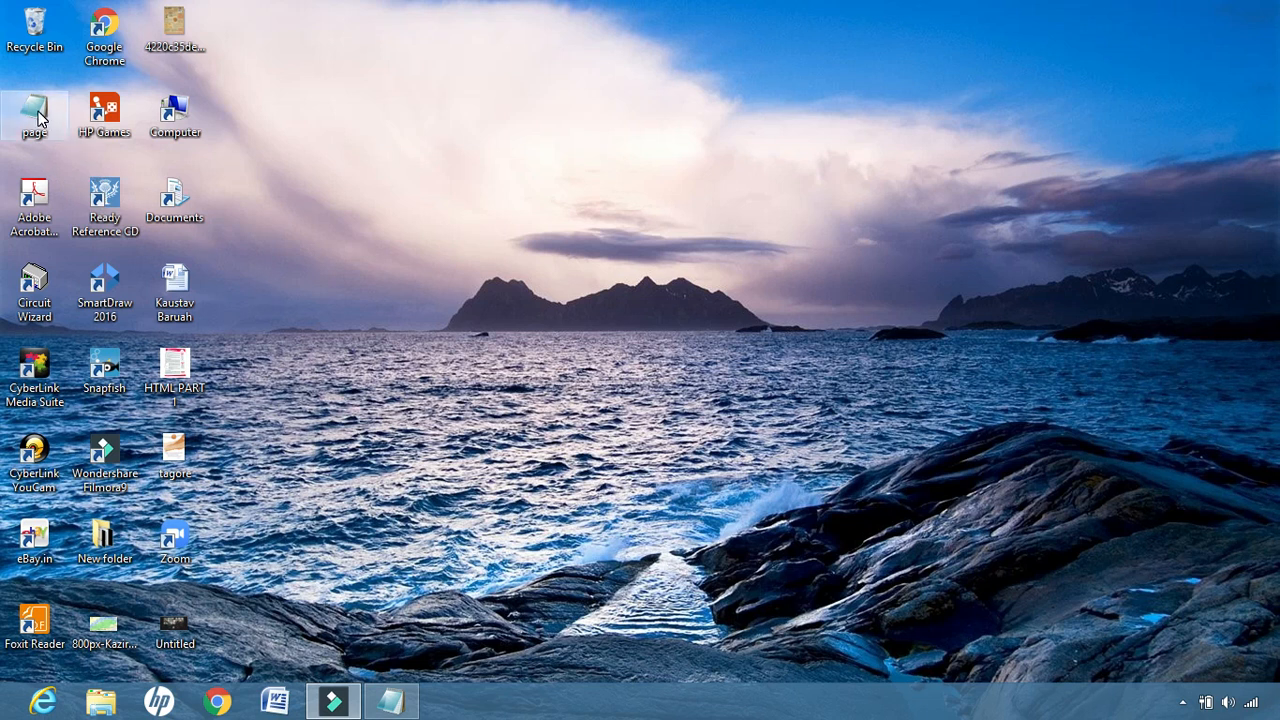
right_click(37, 110)
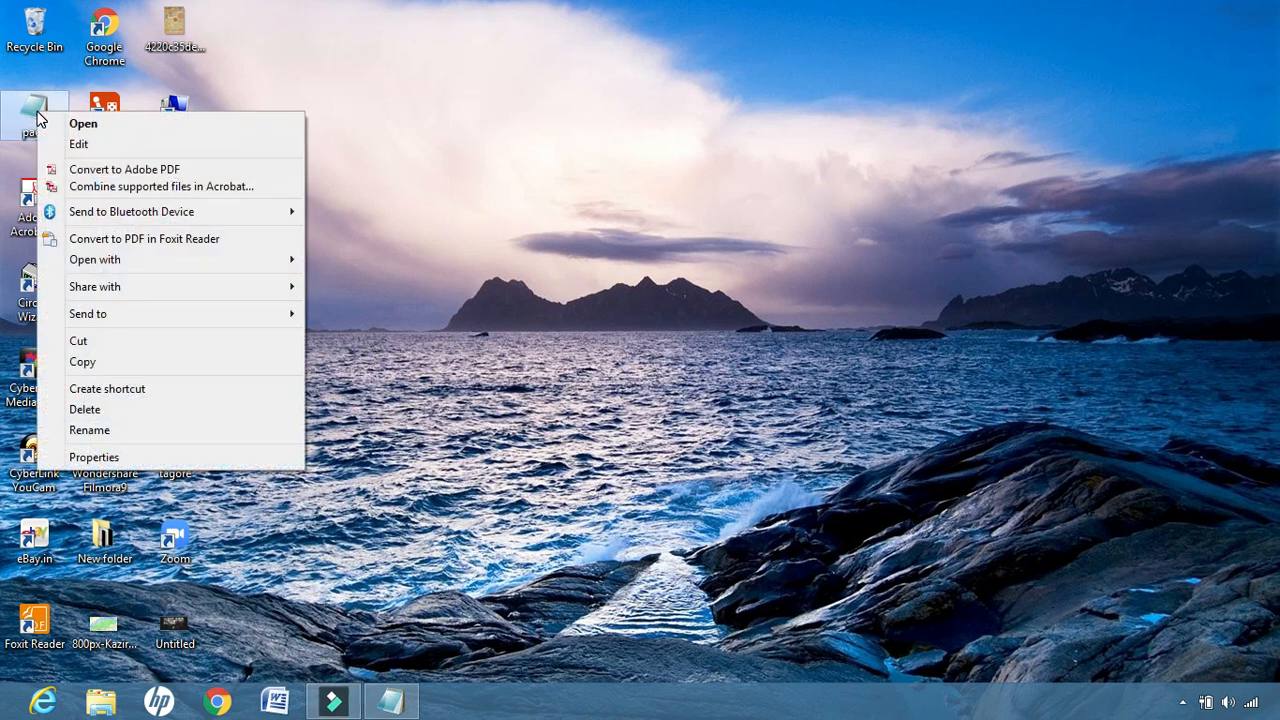
mouse_move(94, 259)
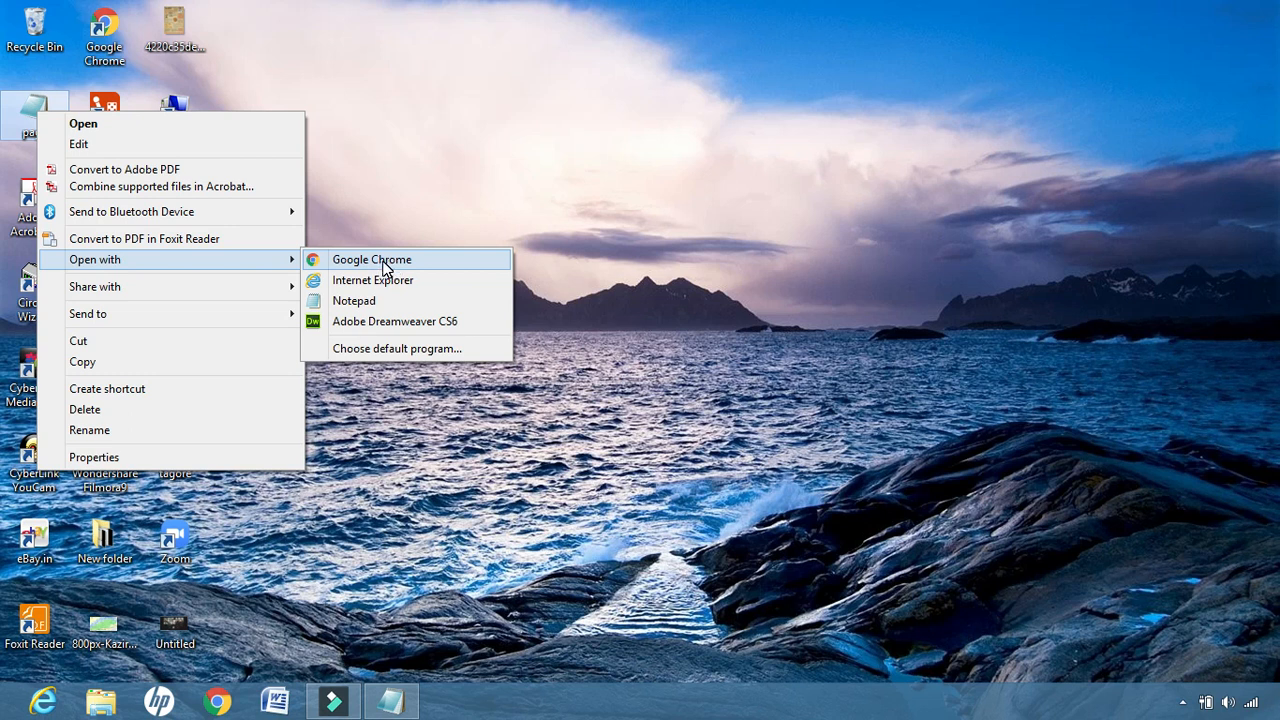
- Open page.html in Google Chrome to view the bold, italic and underlined lines
click(371, 259)
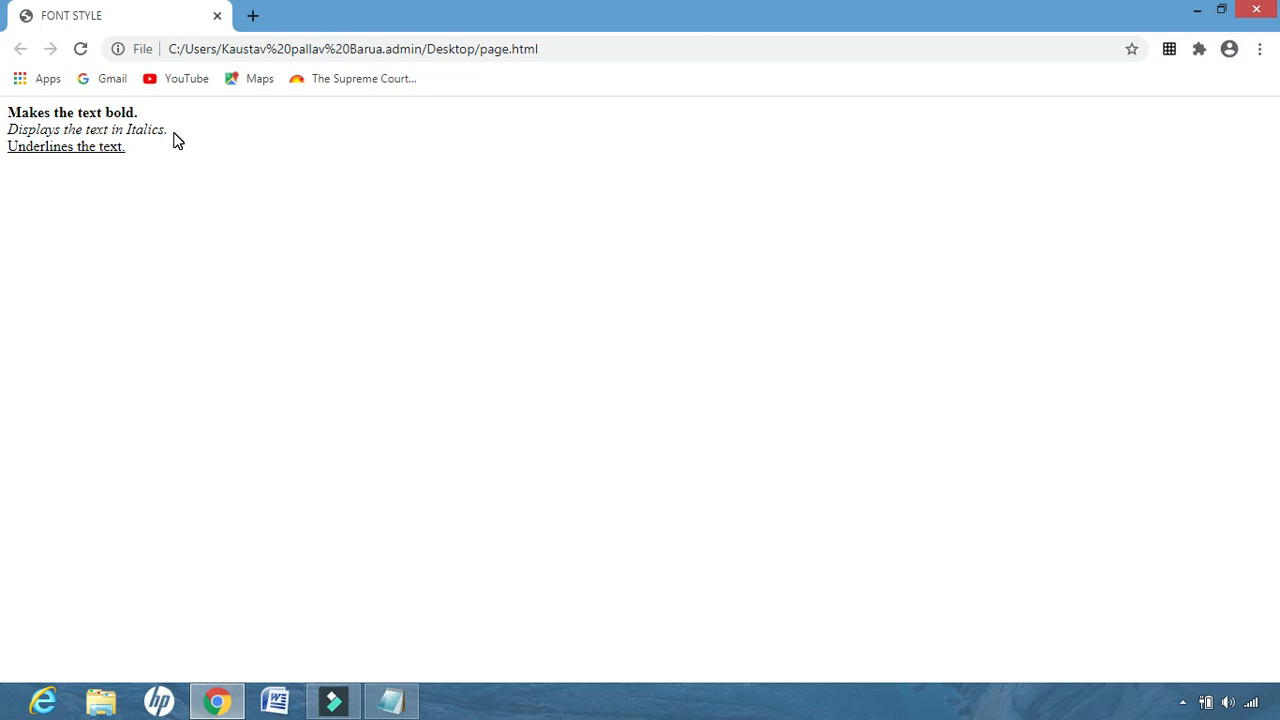
mouse_move(158, 161)
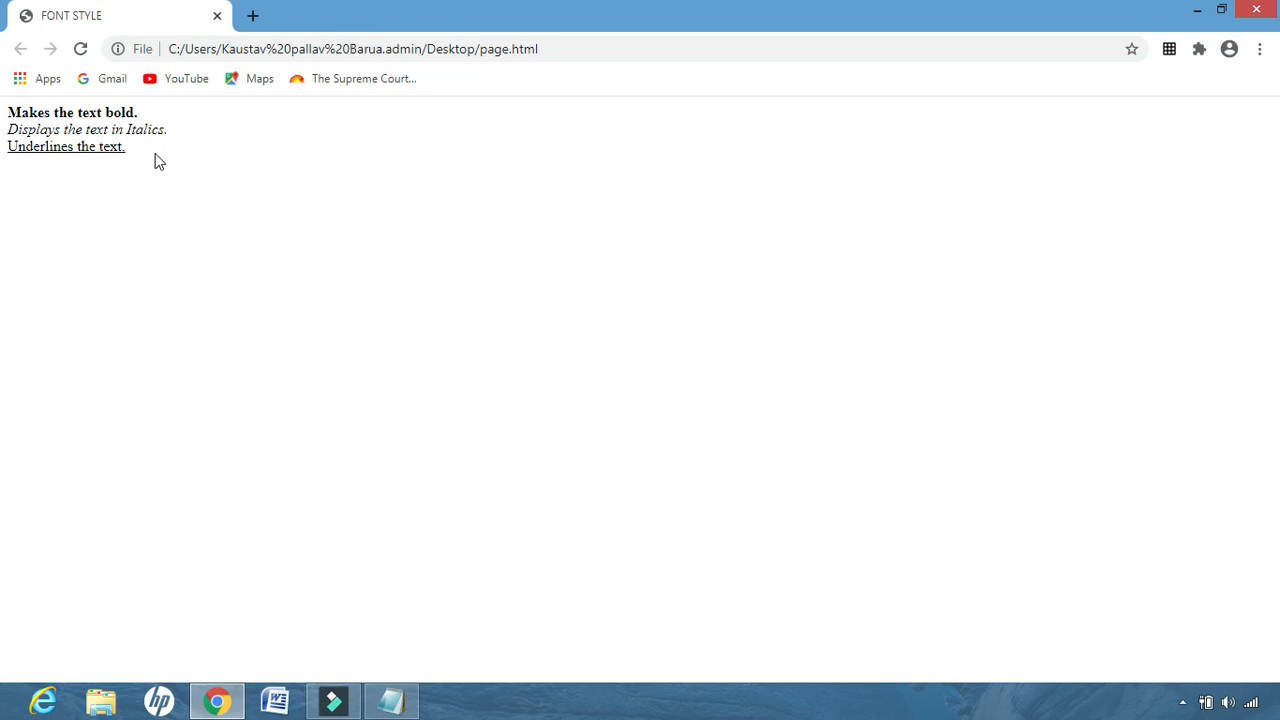
mouse_move(134, 156)
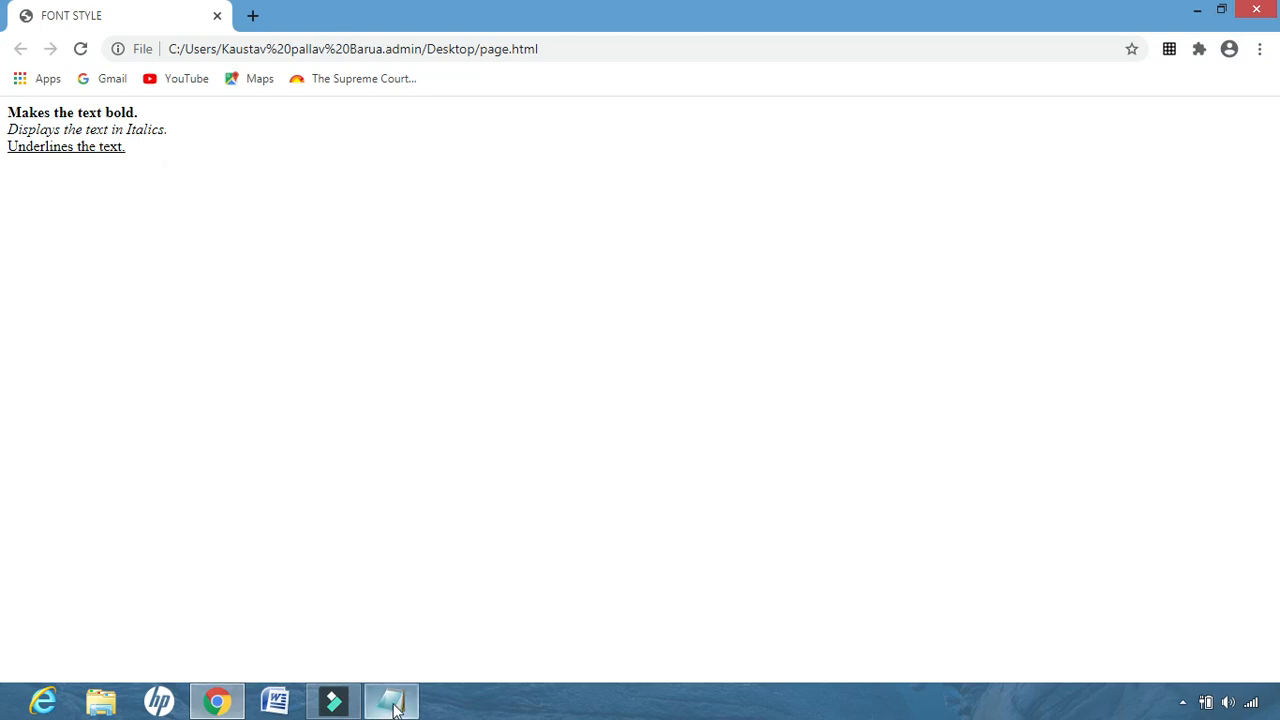
- Type 'These three tags are called as FONT STYLE TAGS or PHYSICAL MARKUP.' below the examples
click(391, 699)
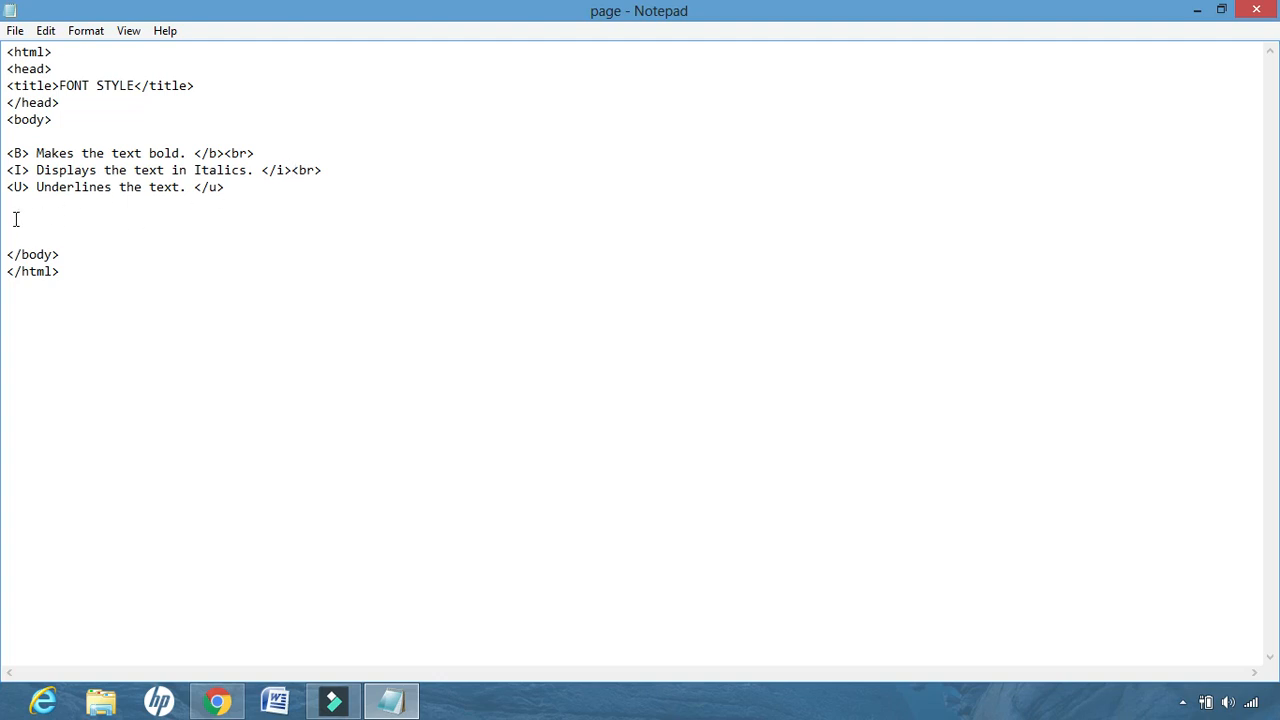
text(t)
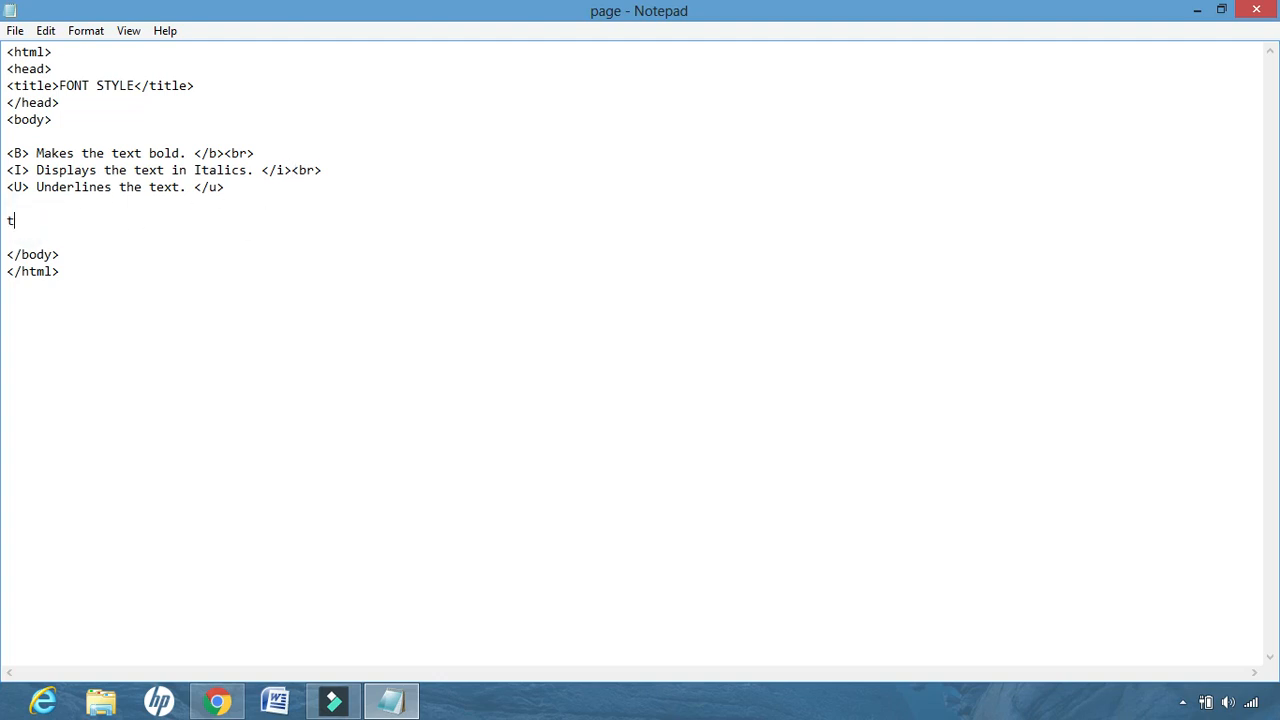
text(h)
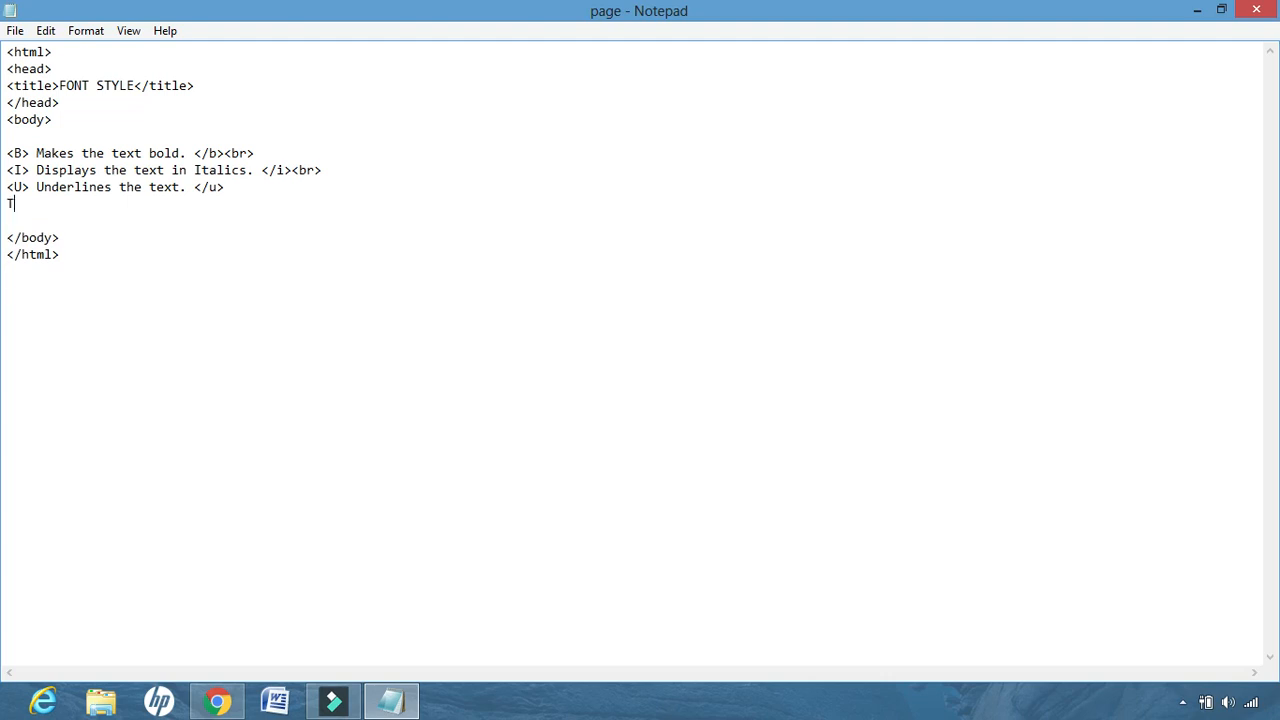
text(hese)
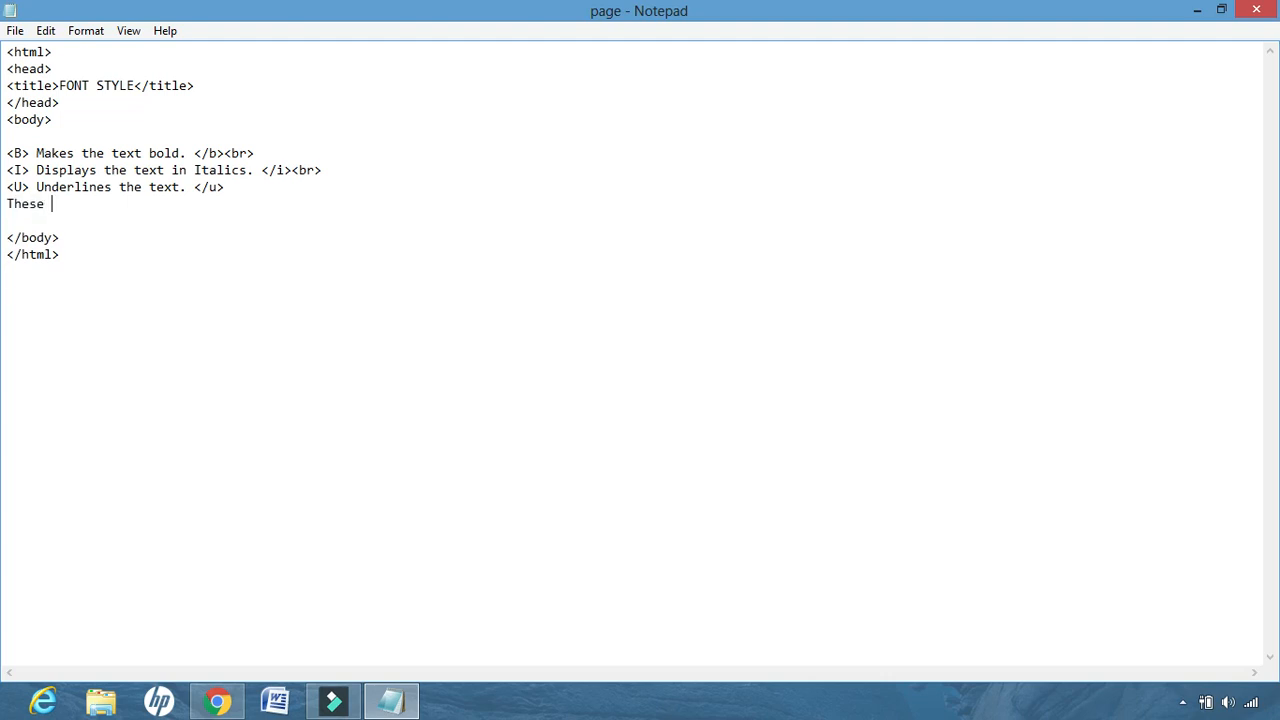
text(three tags are ca)
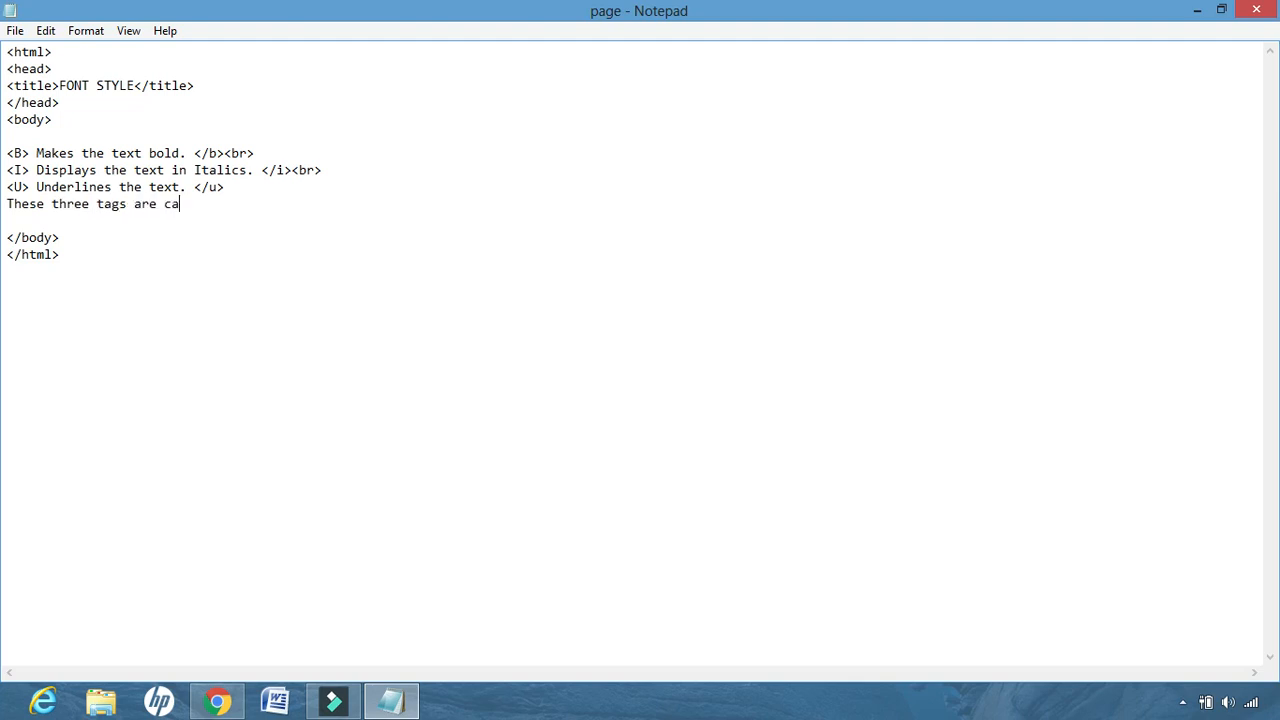
text(lles)
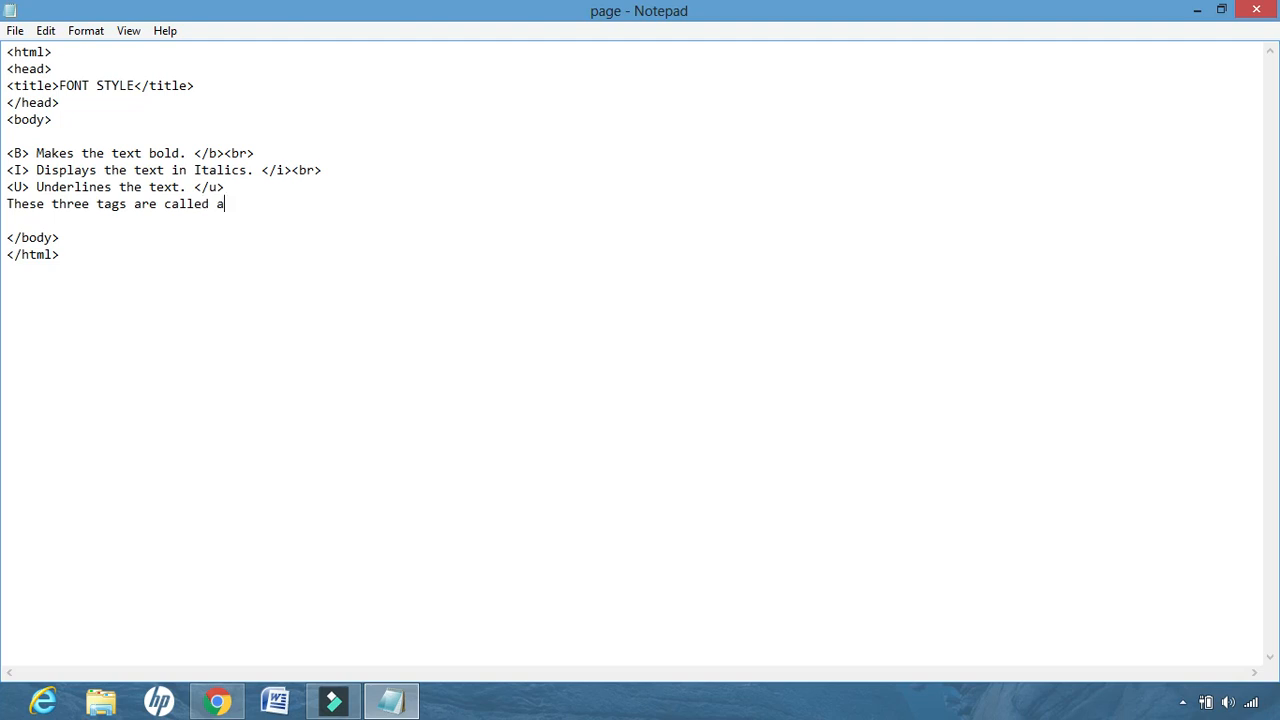
text(s FO)
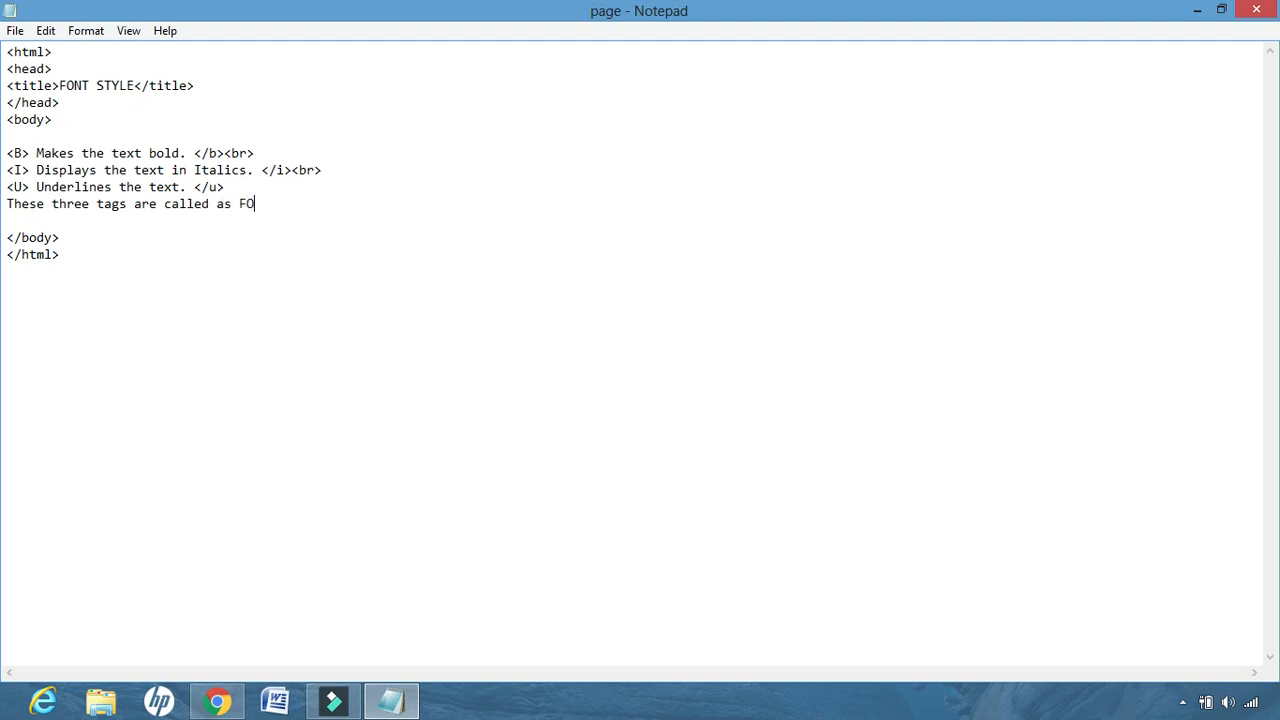
text(NT STYL)
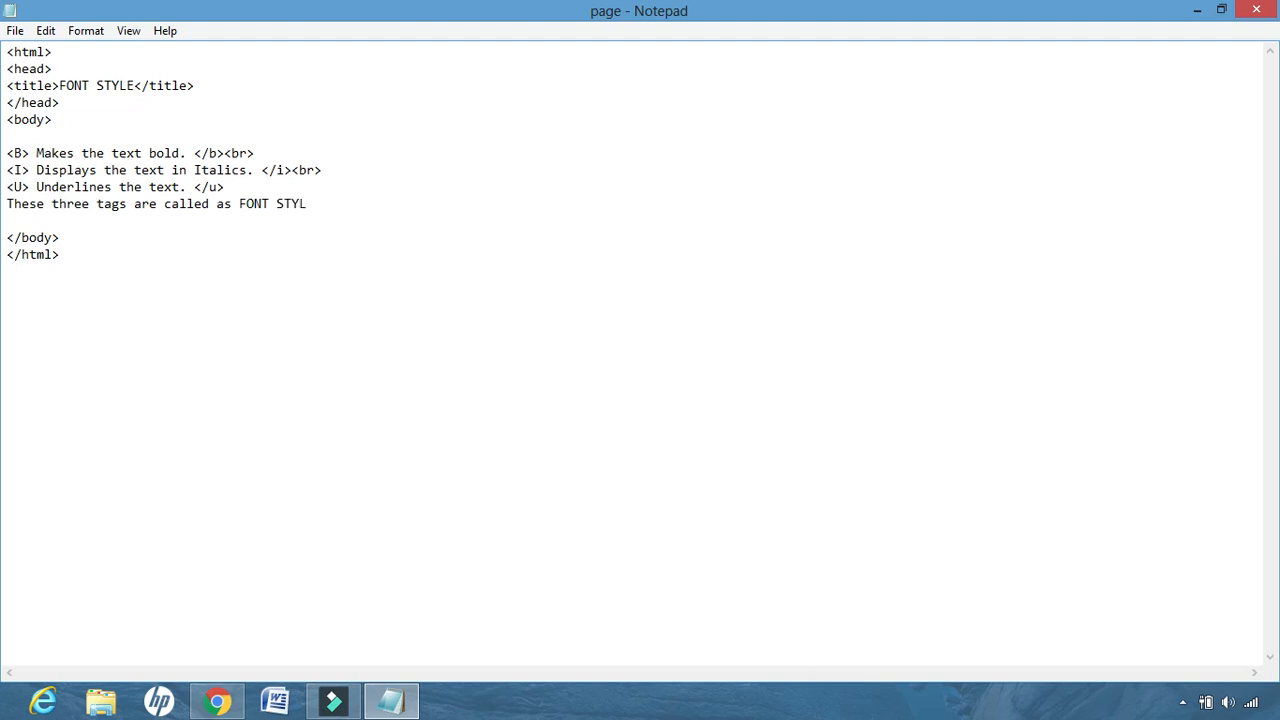
text(E TAGS or)
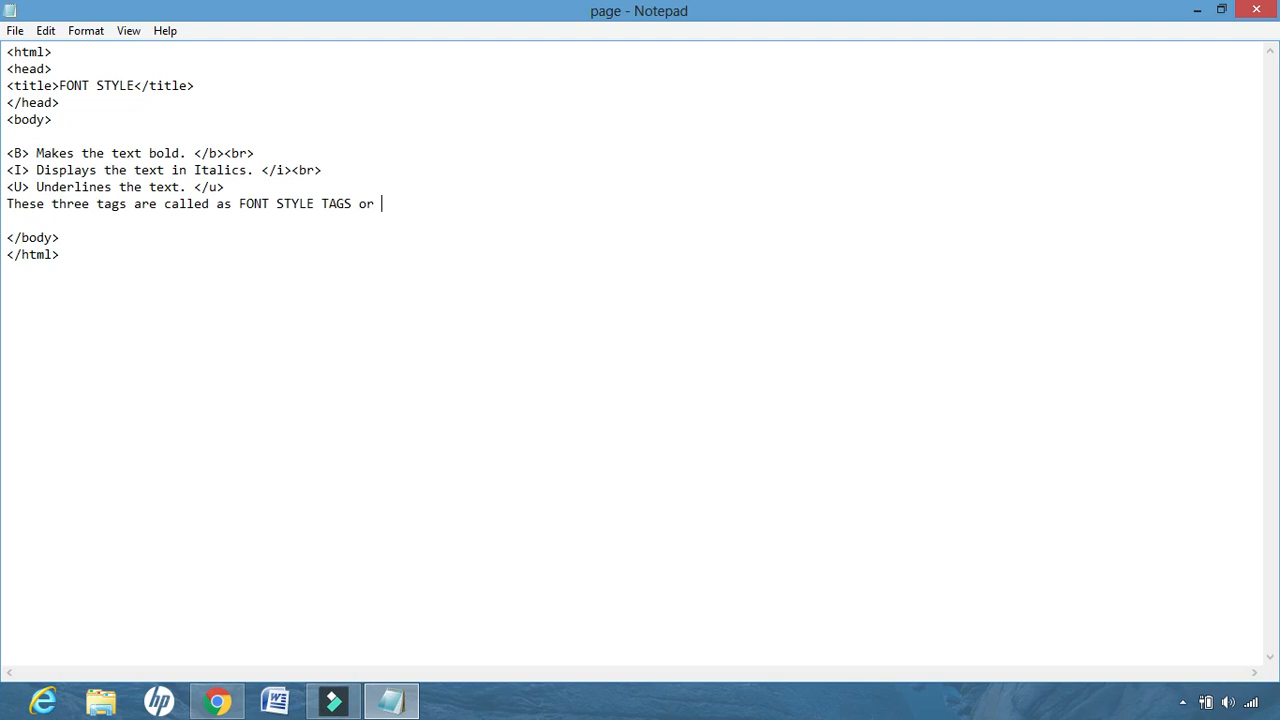
text(PHYSI)
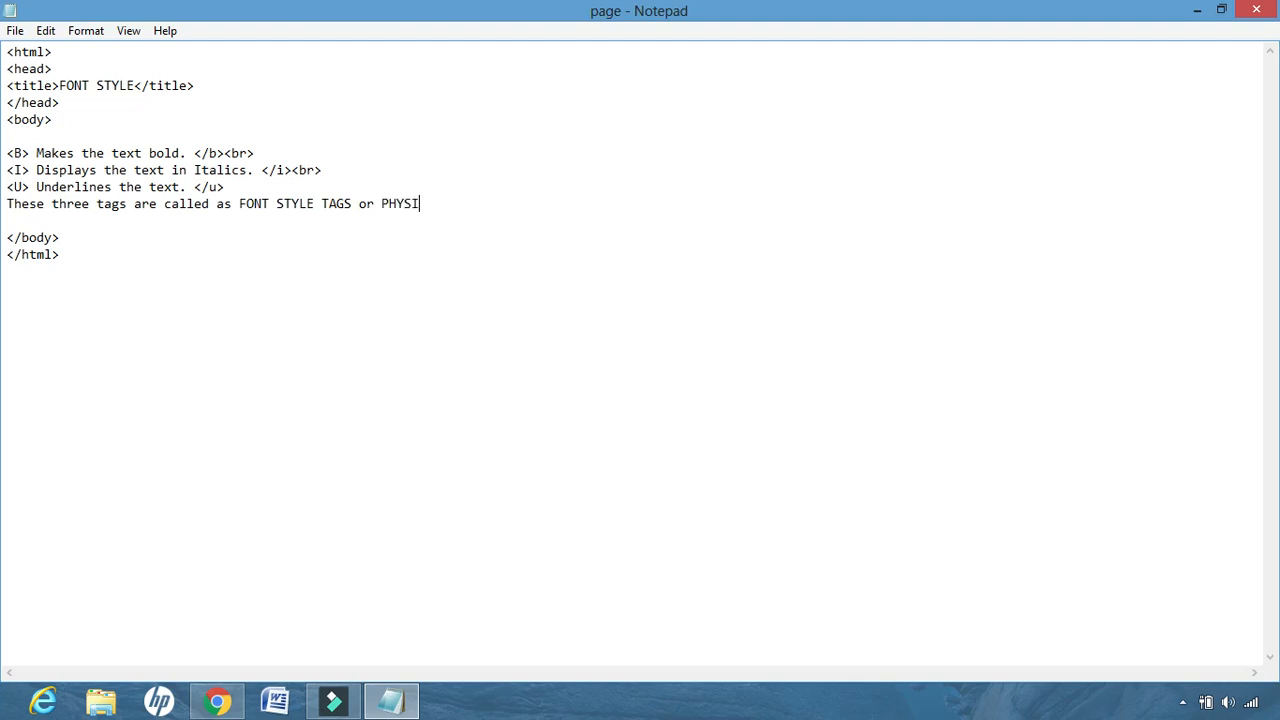
text(CAL MAR)
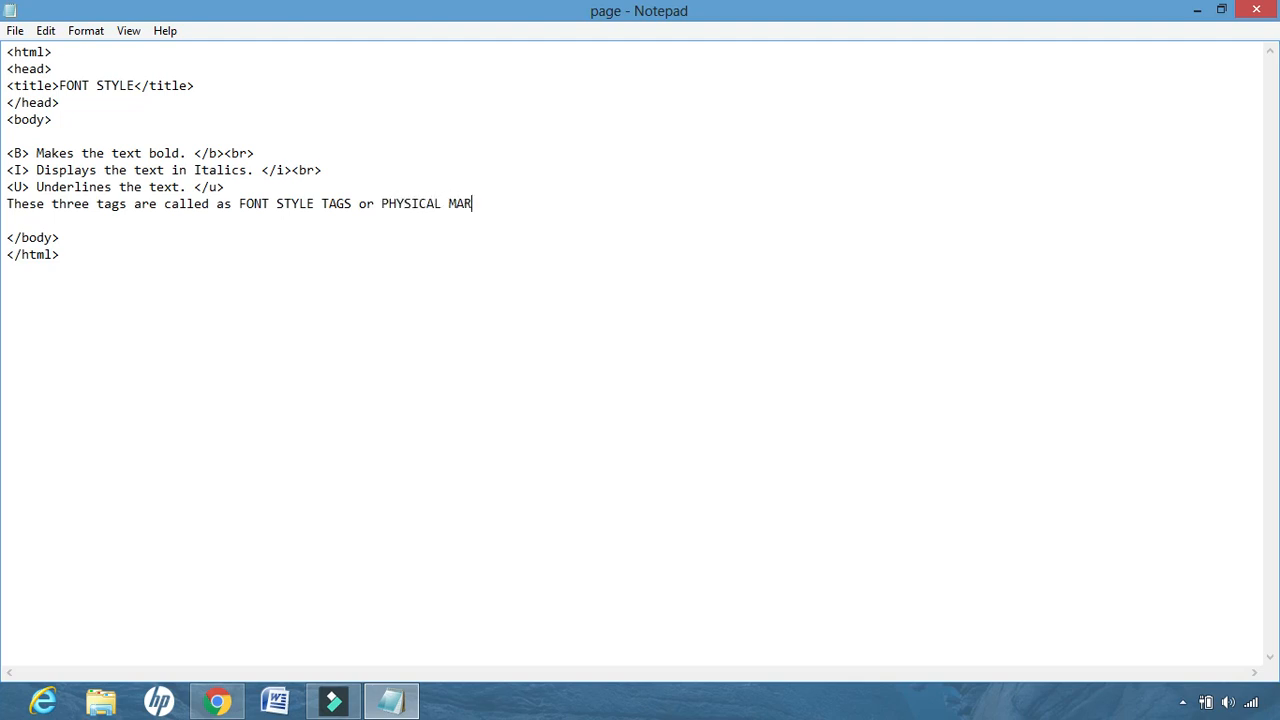
text(KUP.)
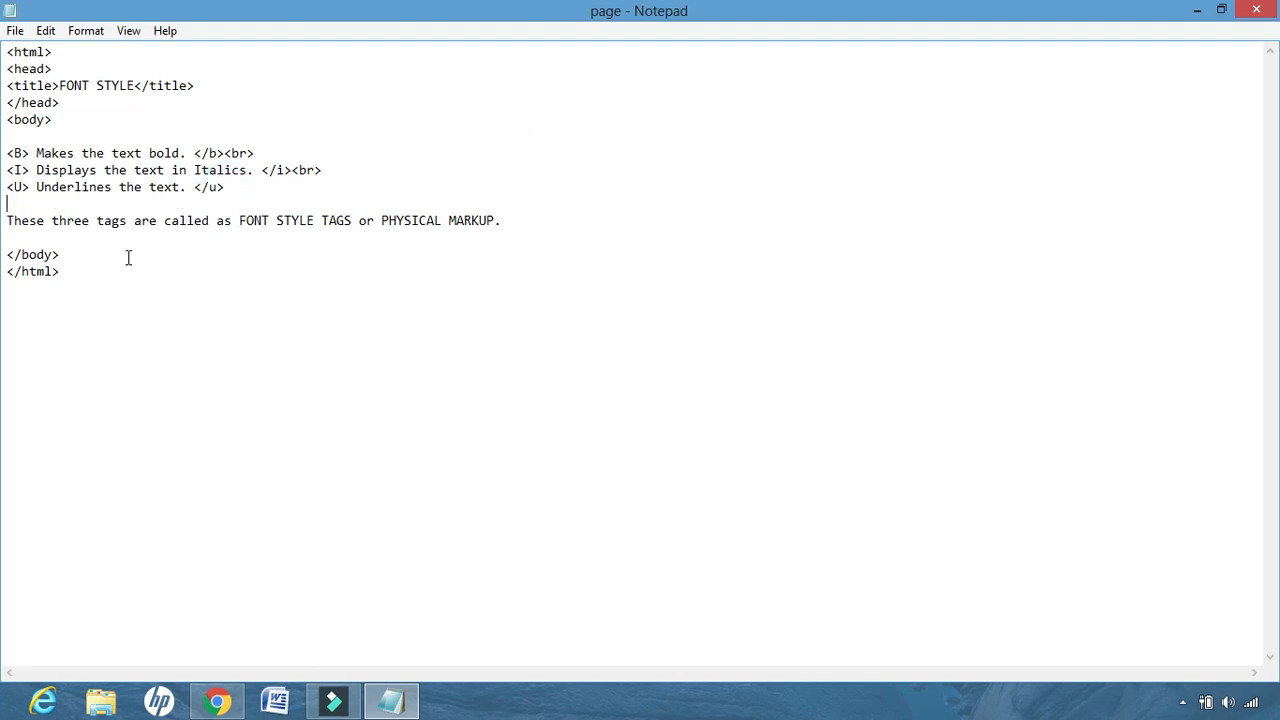
mouse_move(388, 103)
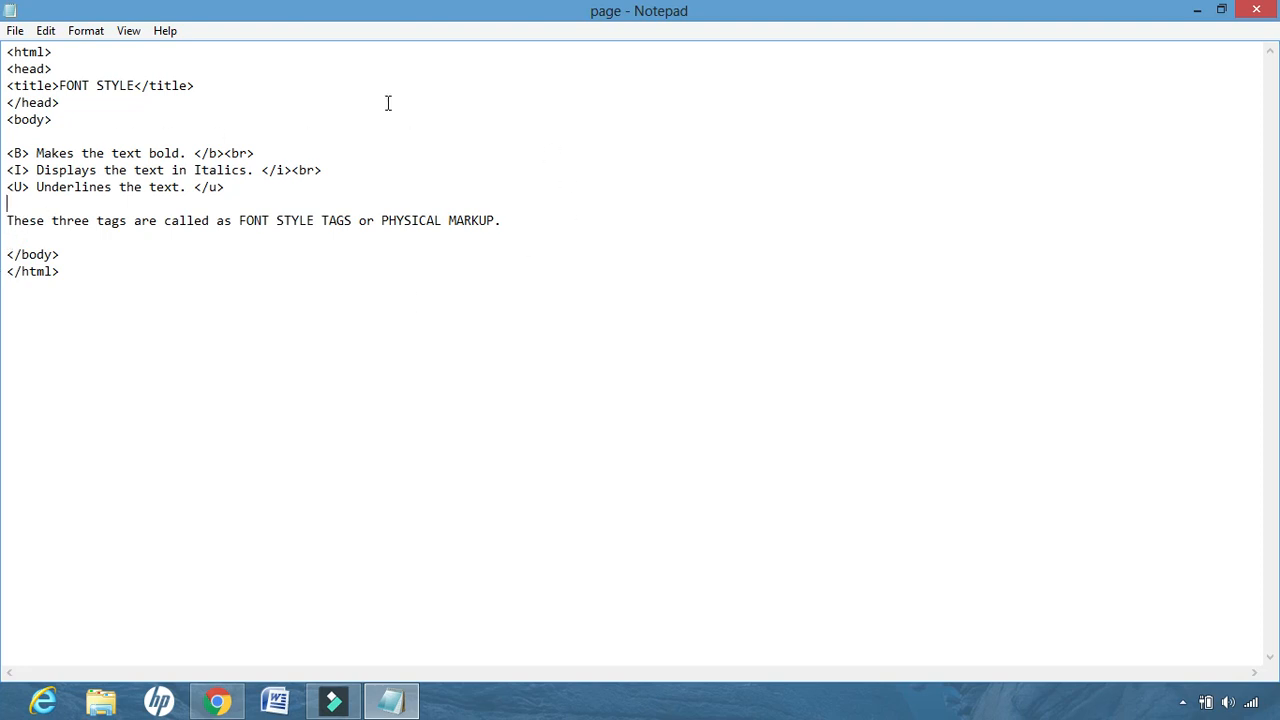
mouse_move(351, 252)
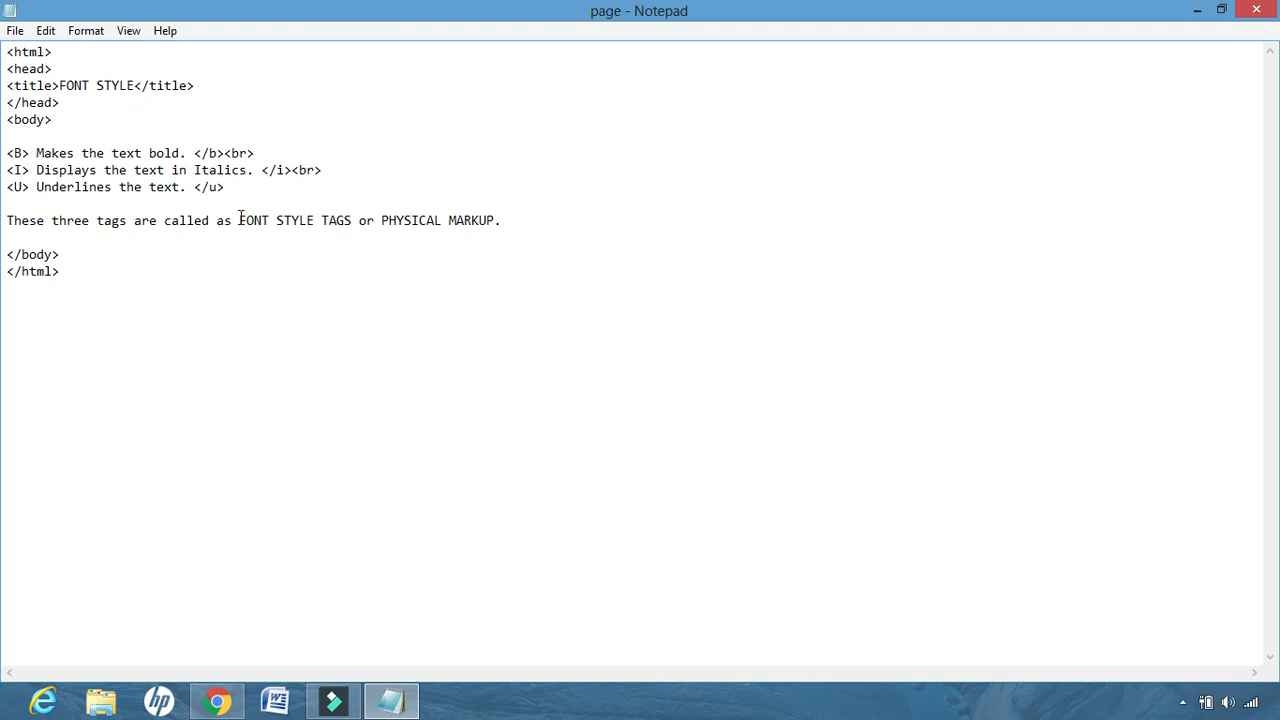
- Wrap FONT STYLE TAGS in <b><u> and </u> tags
text(<)
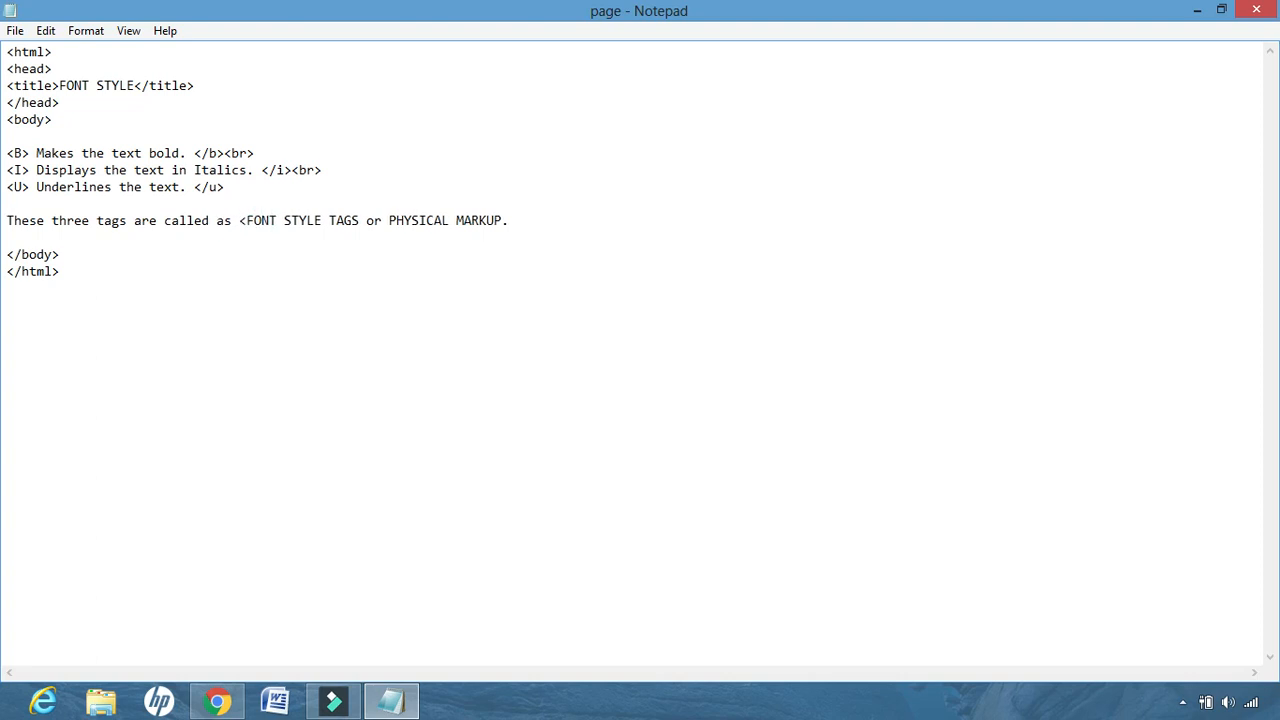
text(b>)
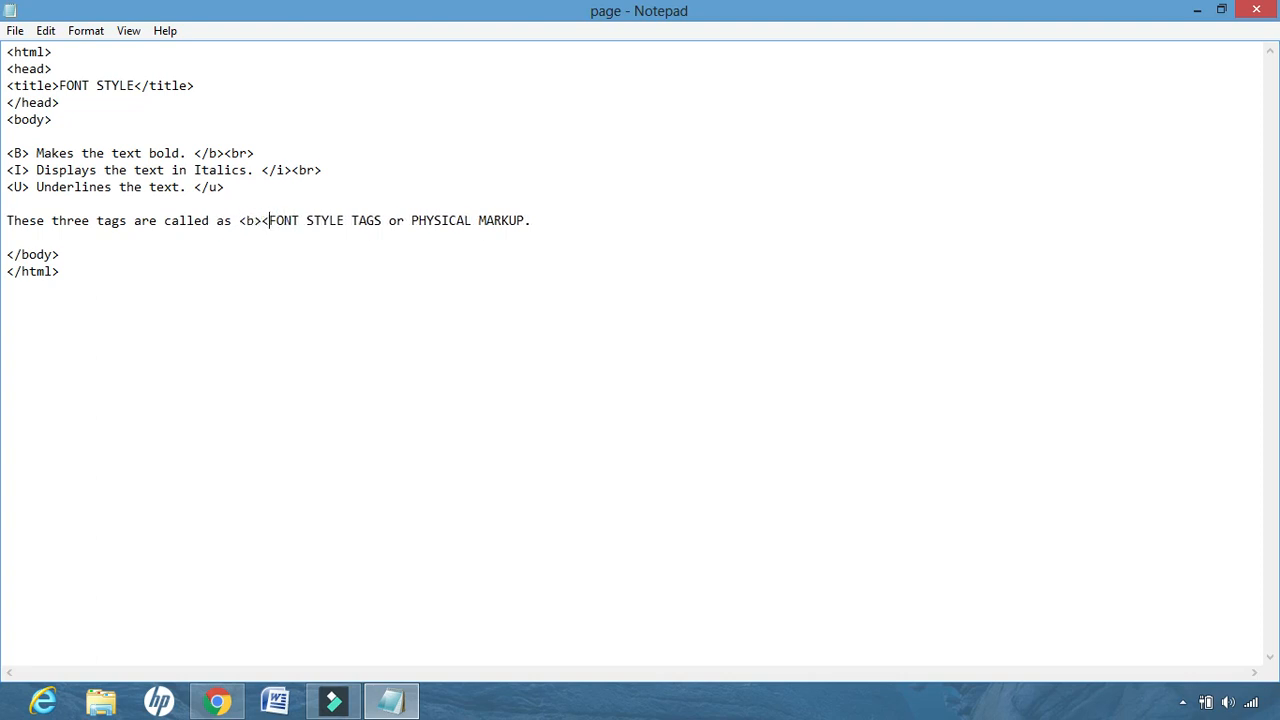
text(u>)
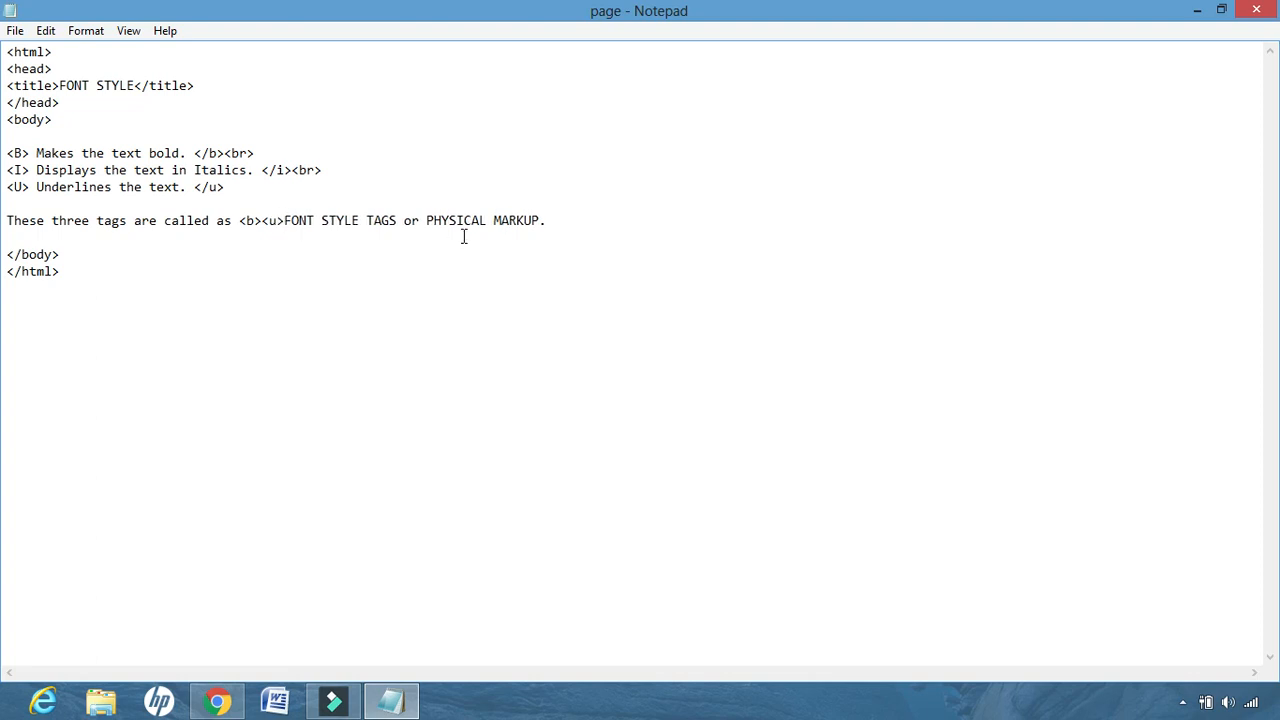
click(396, 220)
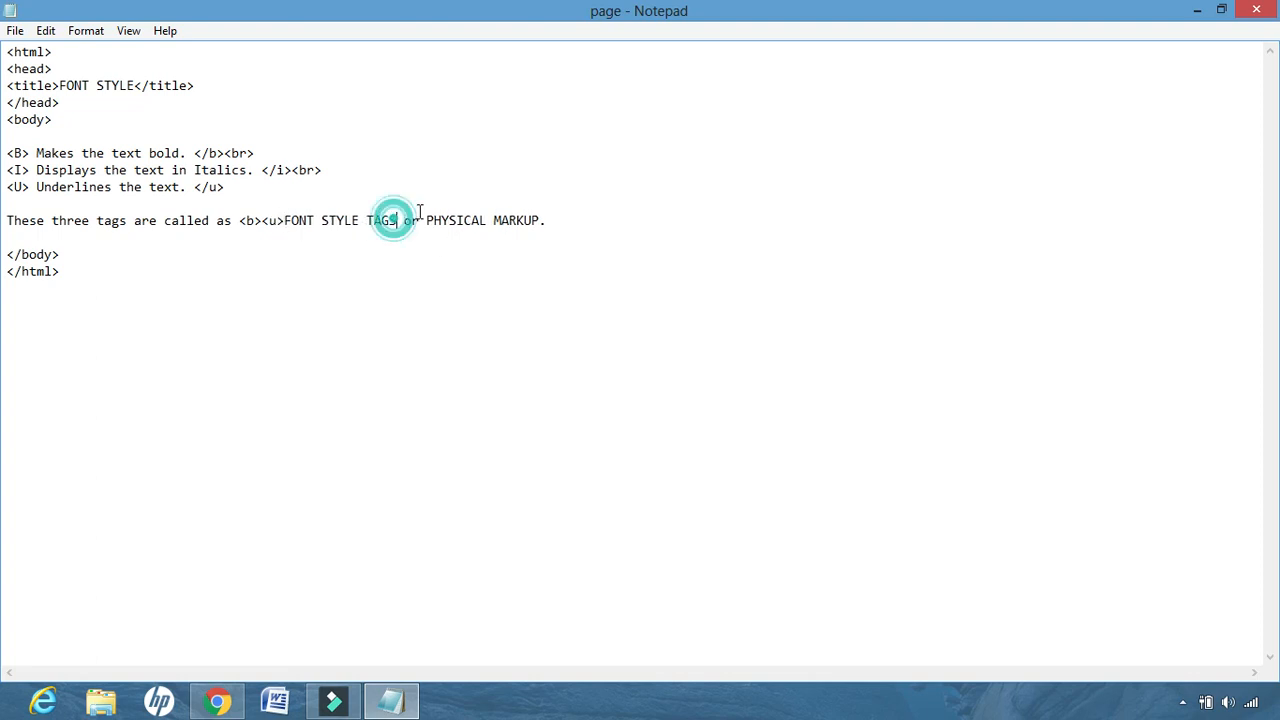
text(</u>)
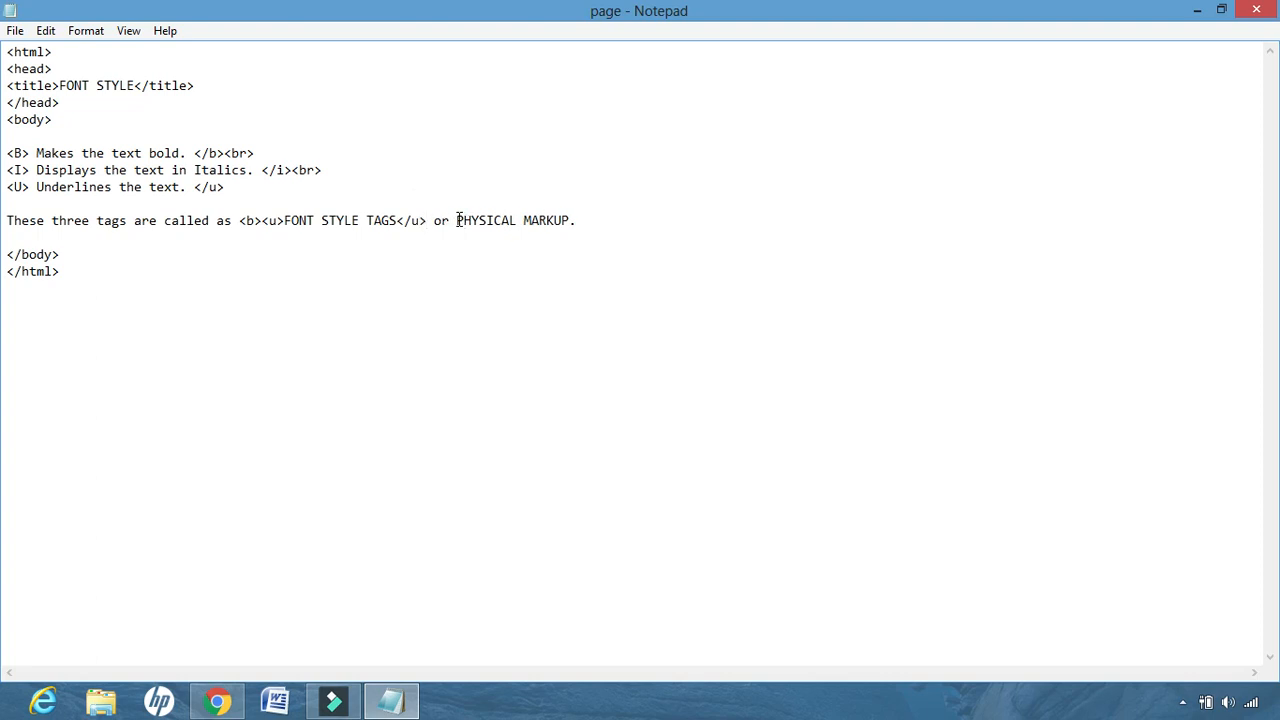
- Wrap PHYSICAL MARKUP. in <u>…</u> underline tags
text(<u)
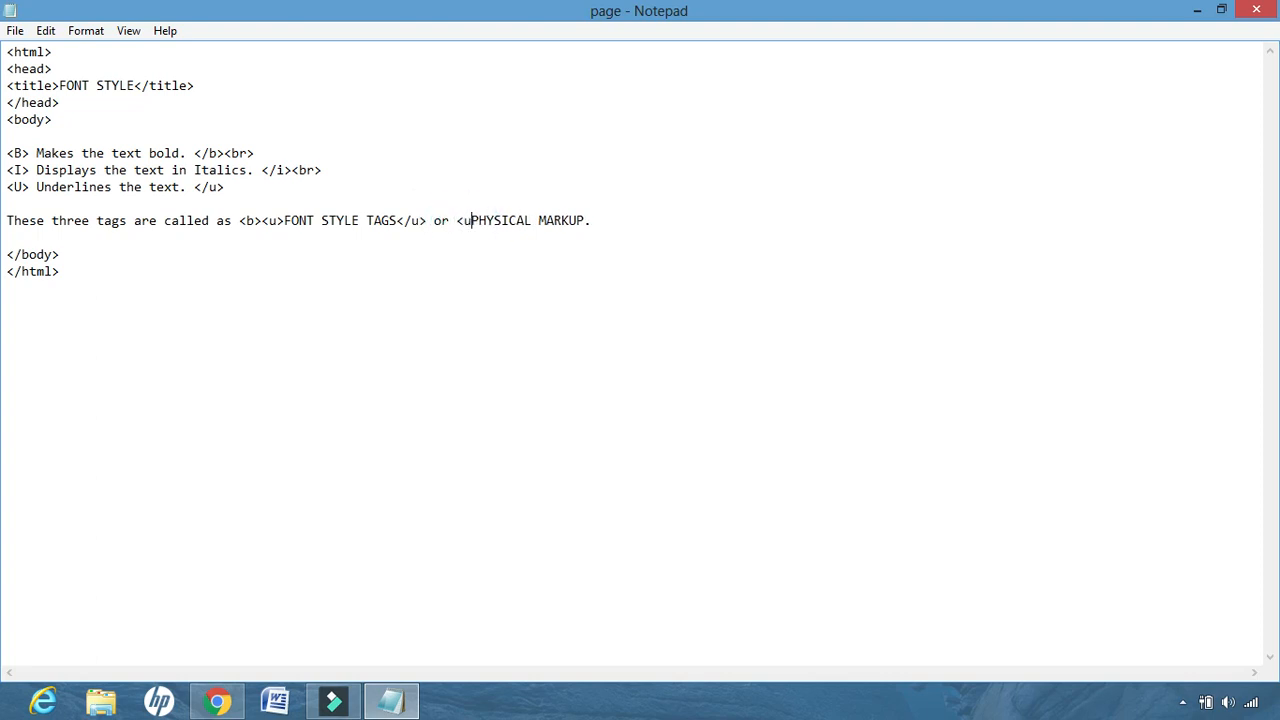
click(595, 220)
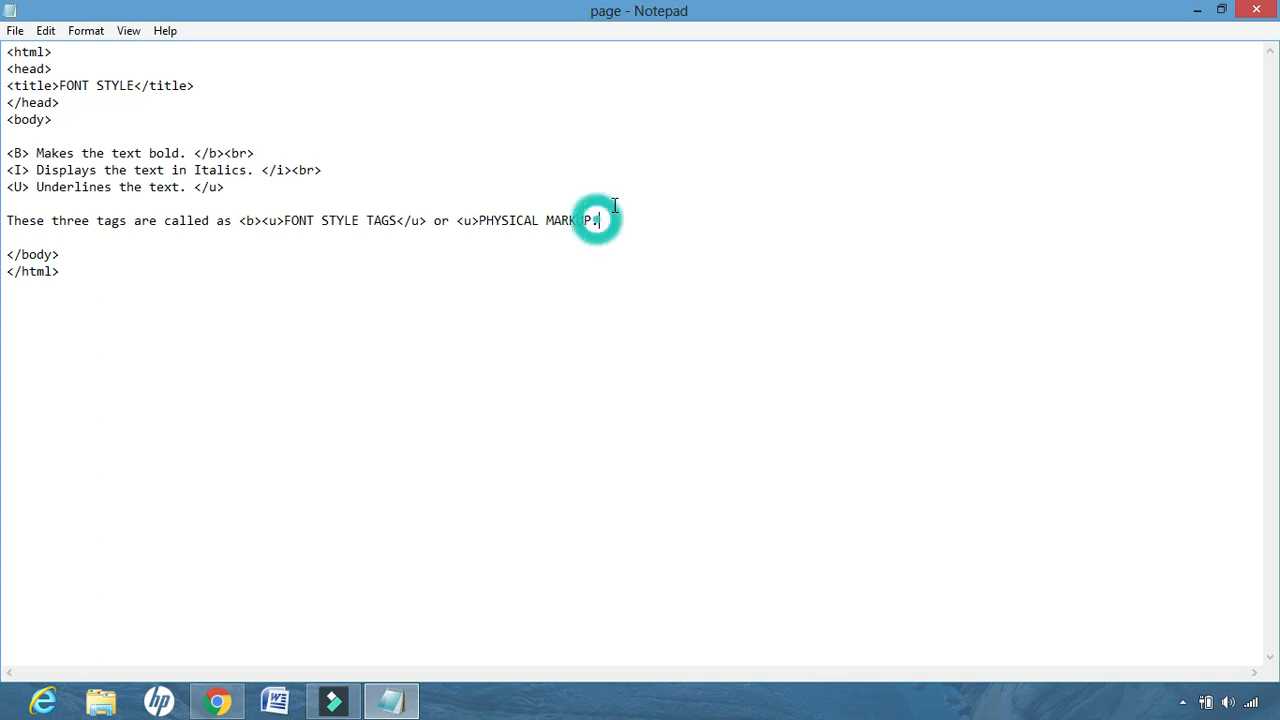
text(P.</u>)
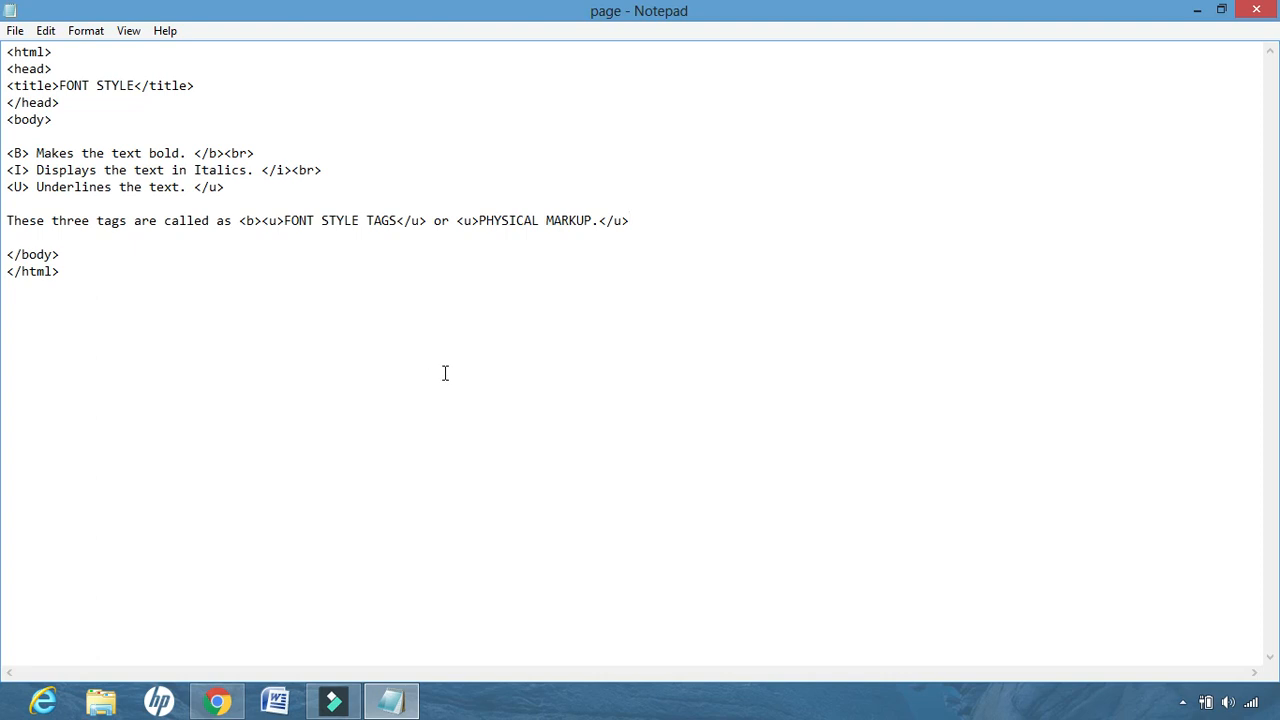
click(628, 220)
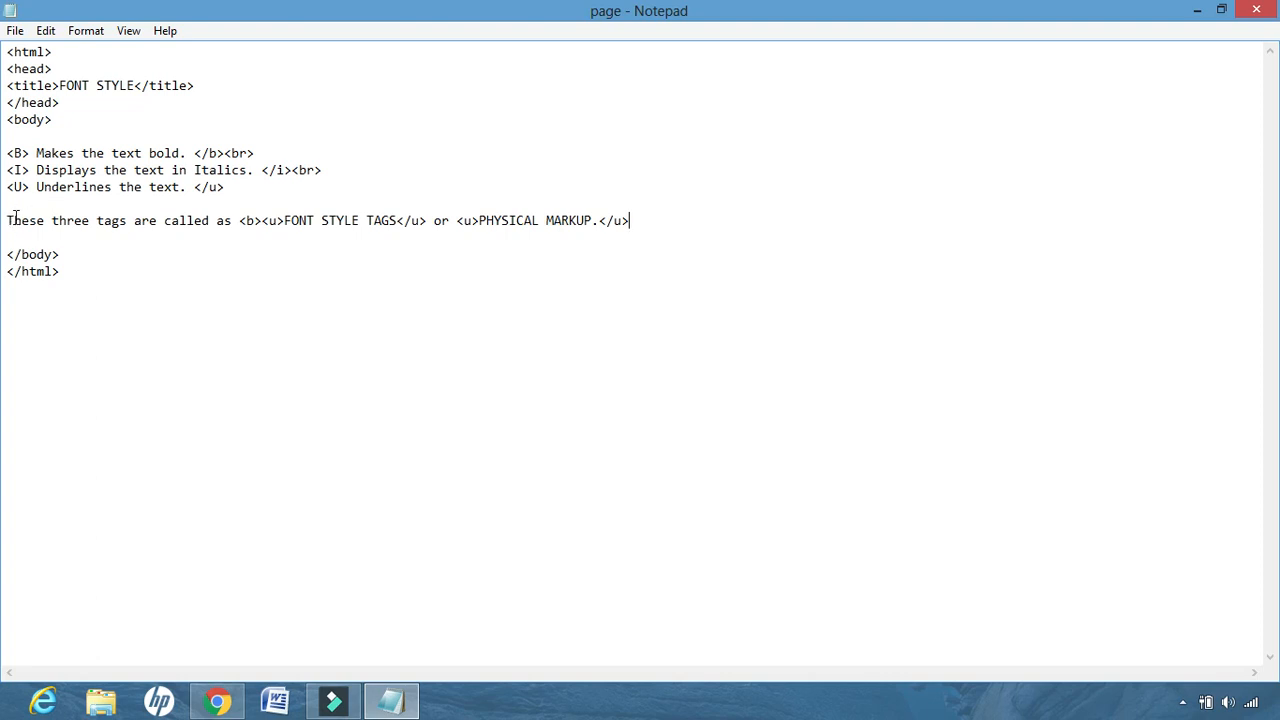
mouse_move(460, 242)
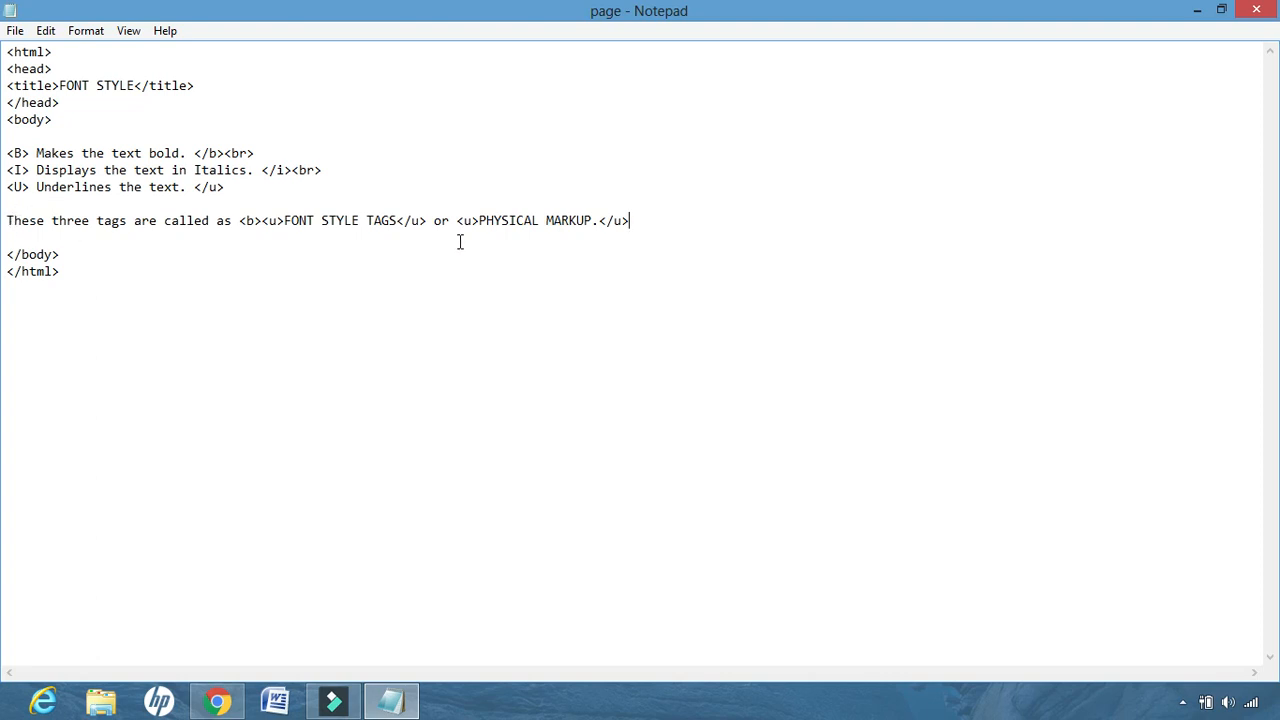
- Reload page.html in Chrome to check the tagged sentence, then return to Notepad
click(13, 30)
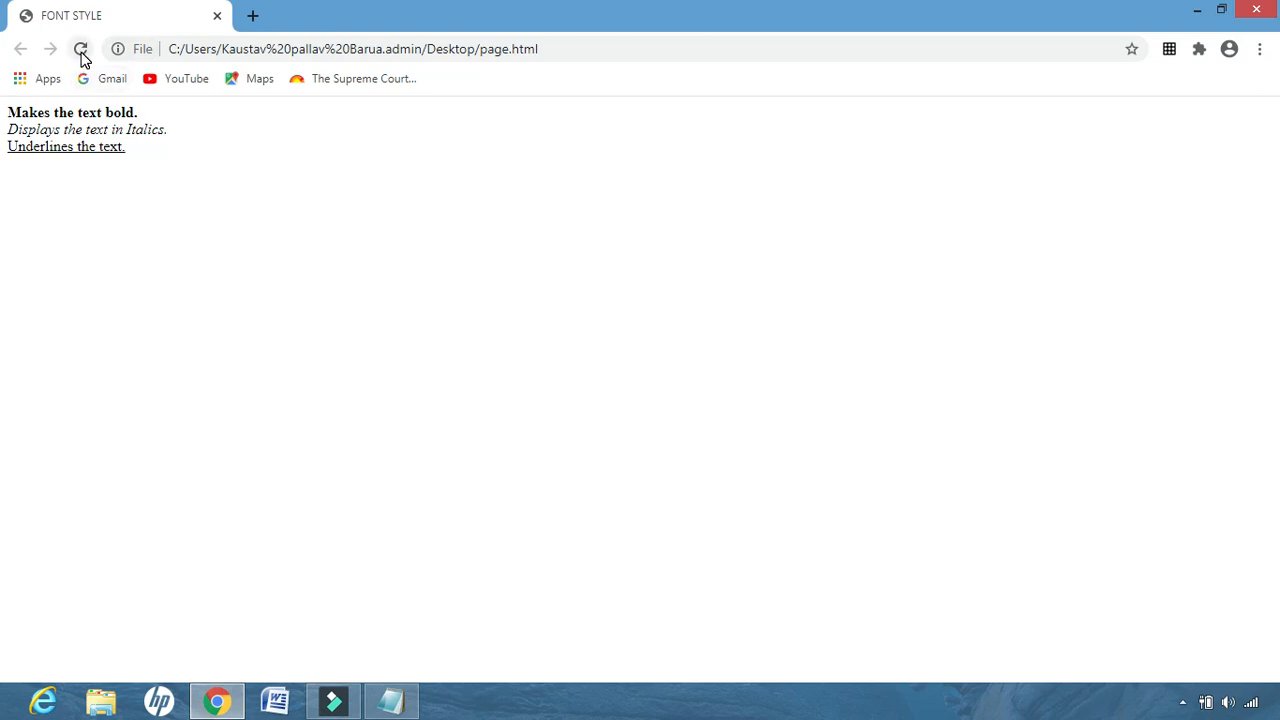
click(79, 46)
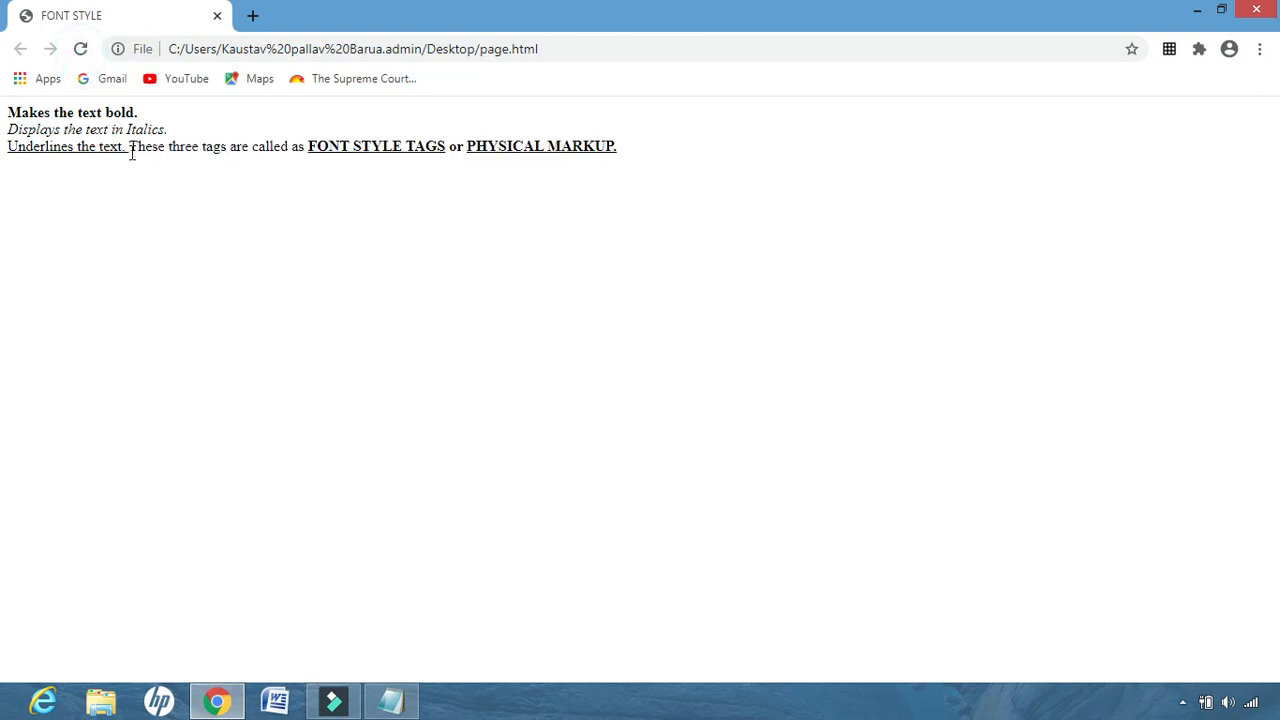
mouse_move(398, 401)
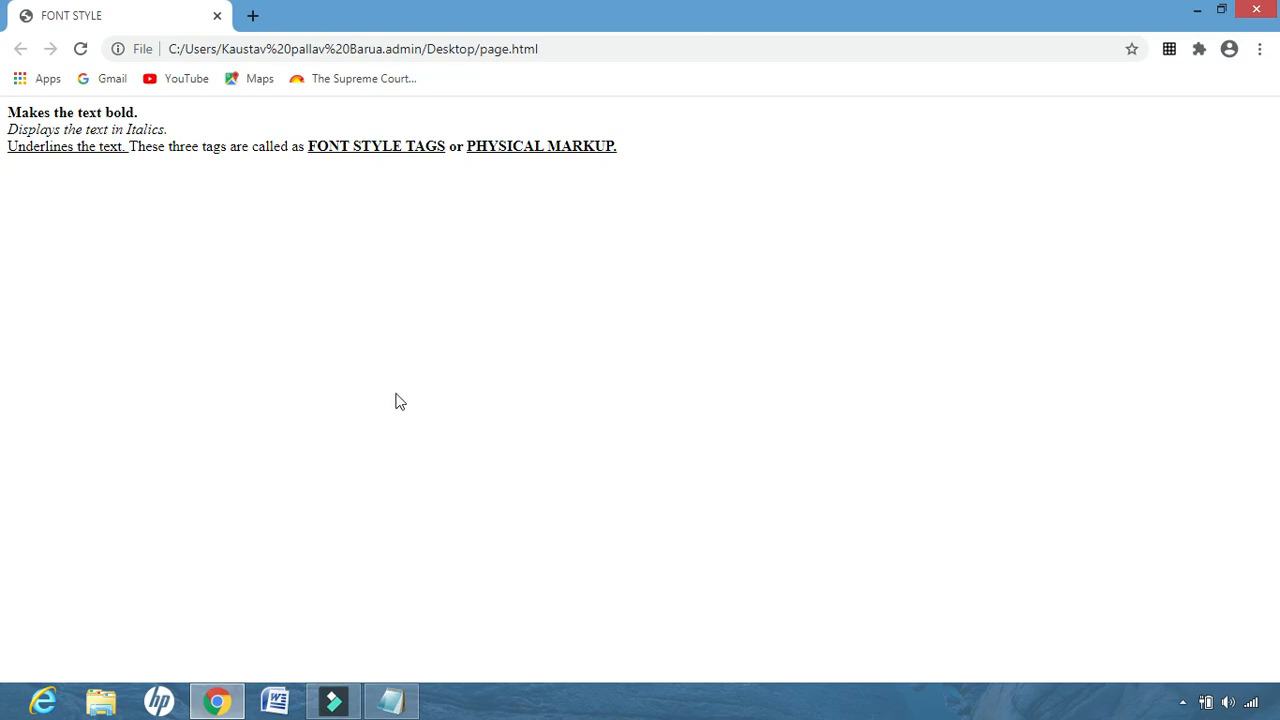
click(391, 701)
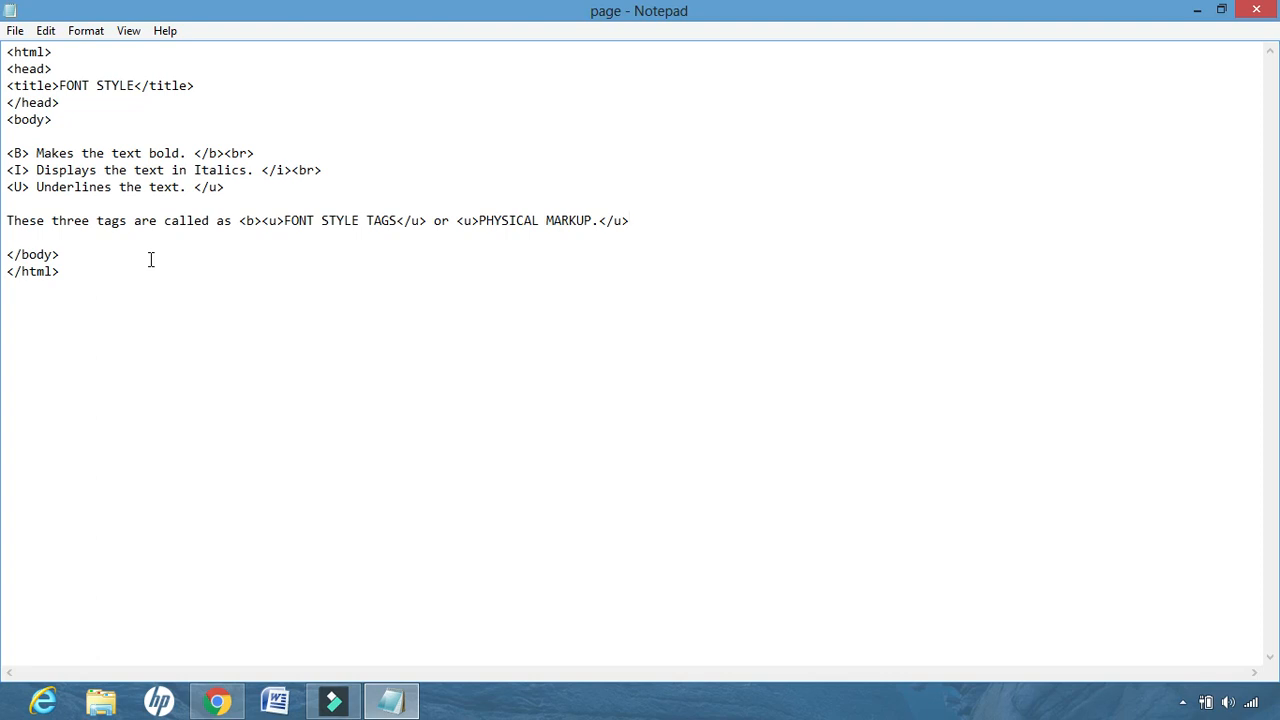
- Add <br> after the underline line, save, and reload Chrome to see the break
click(628, 220)
text(<)
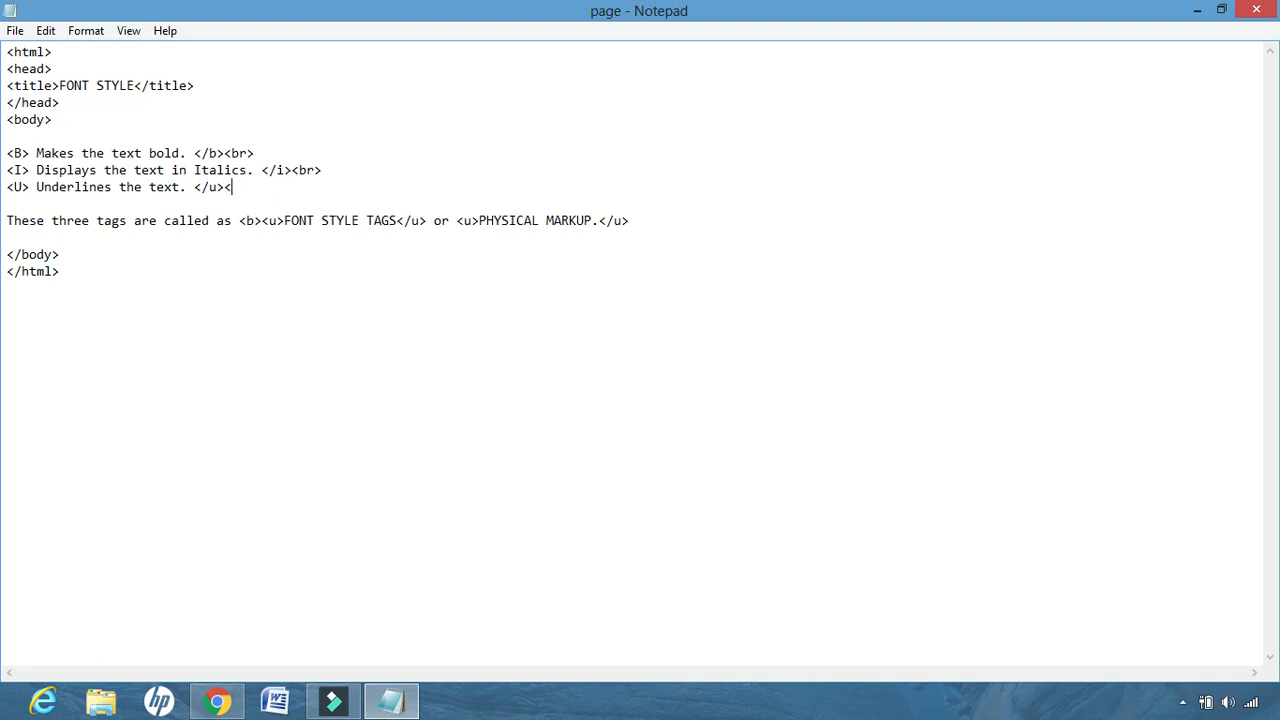
text(br>)
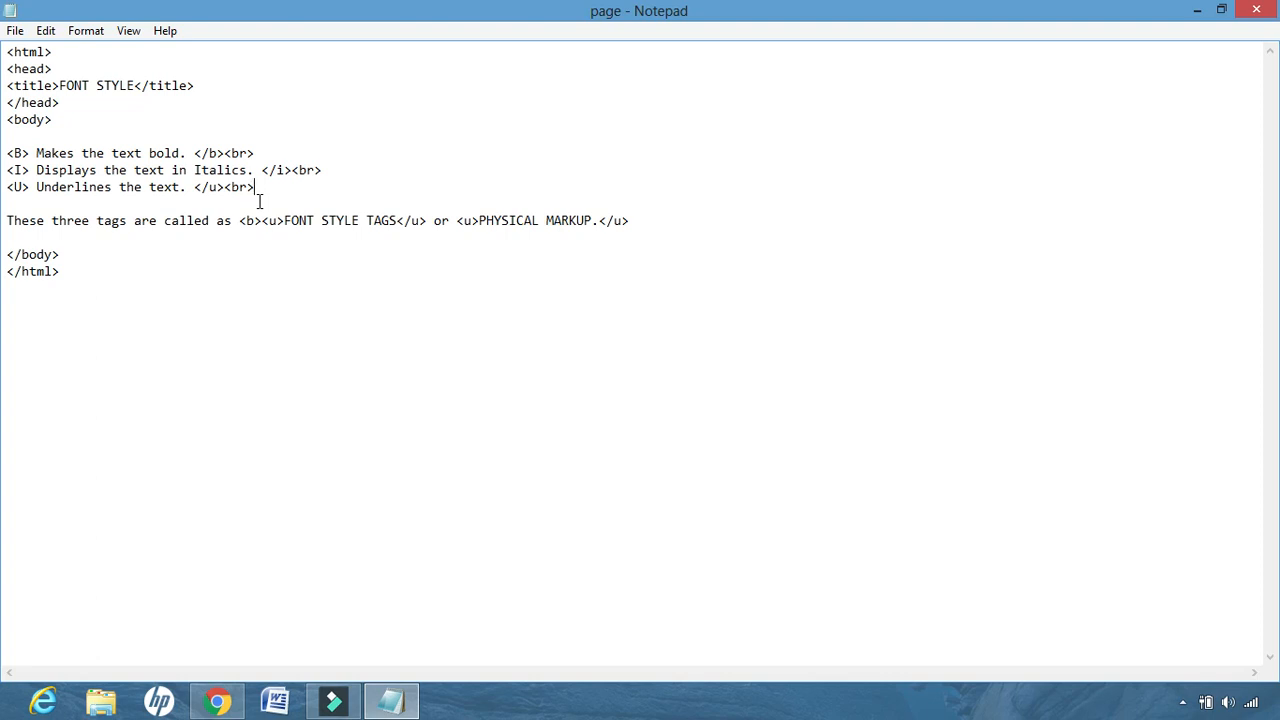
click(14, 30)
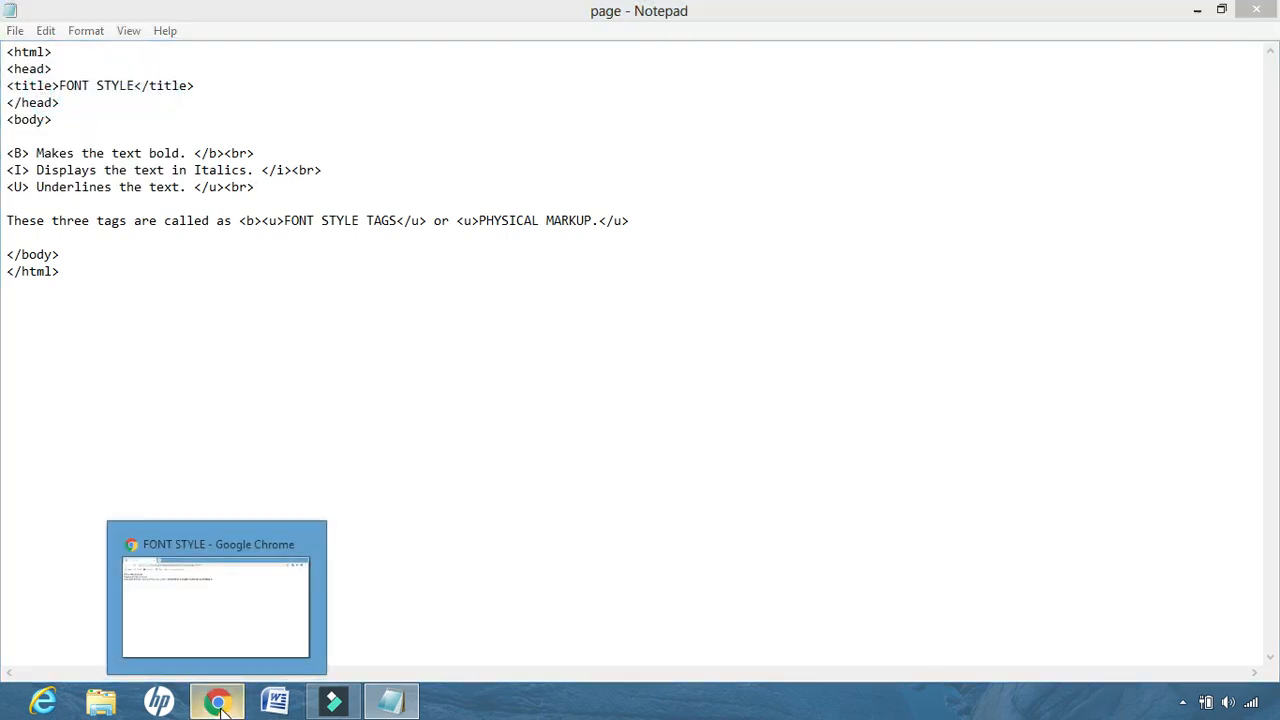
click(216, 600)
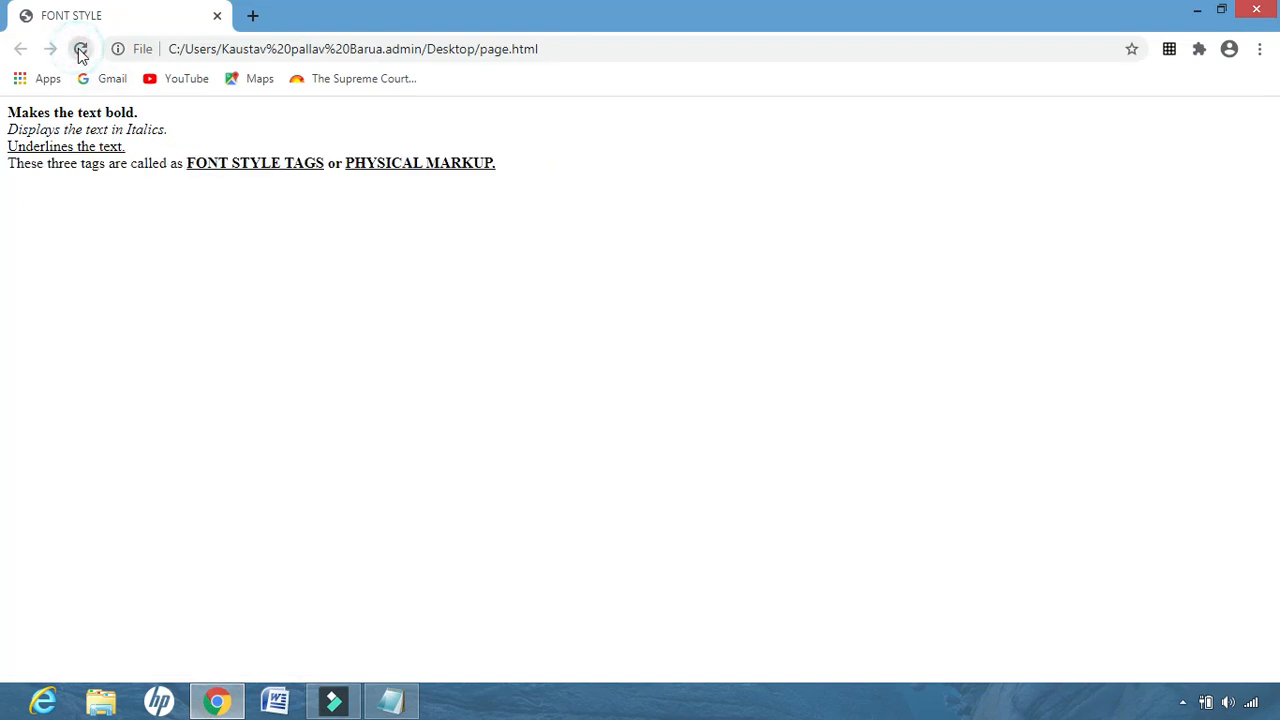
click(80, 47)
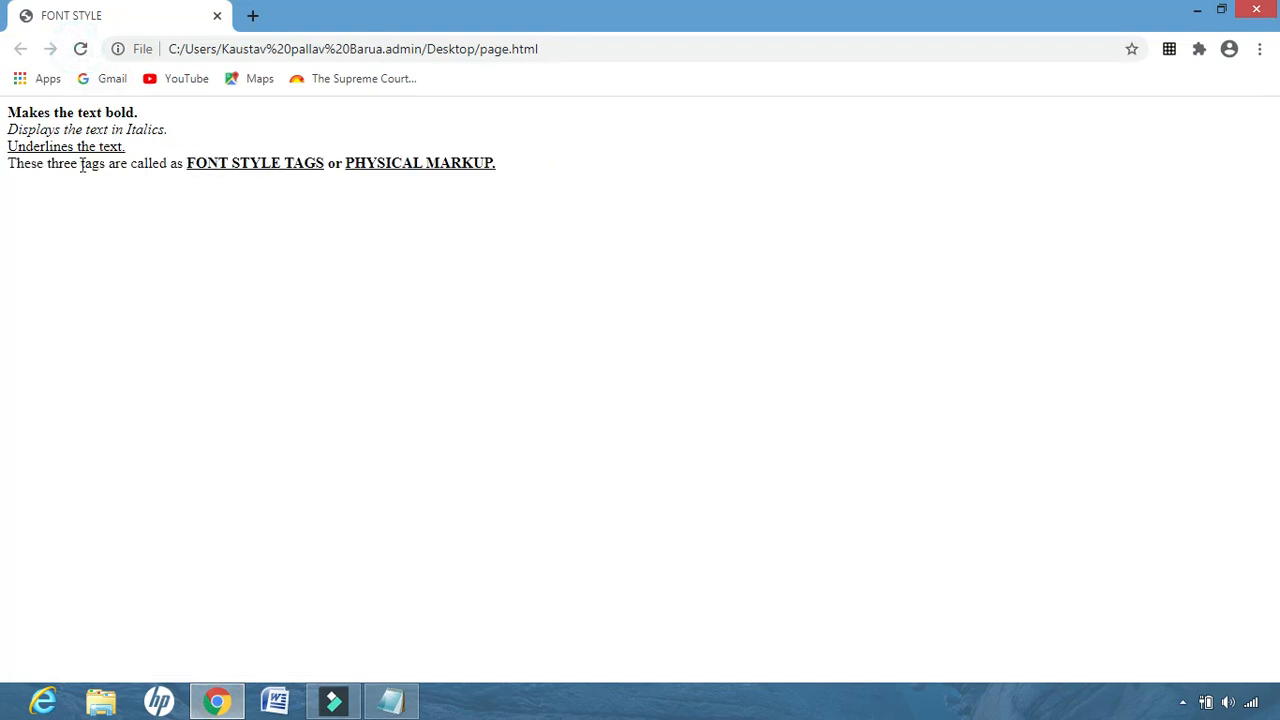
mouse_move(61, 185)
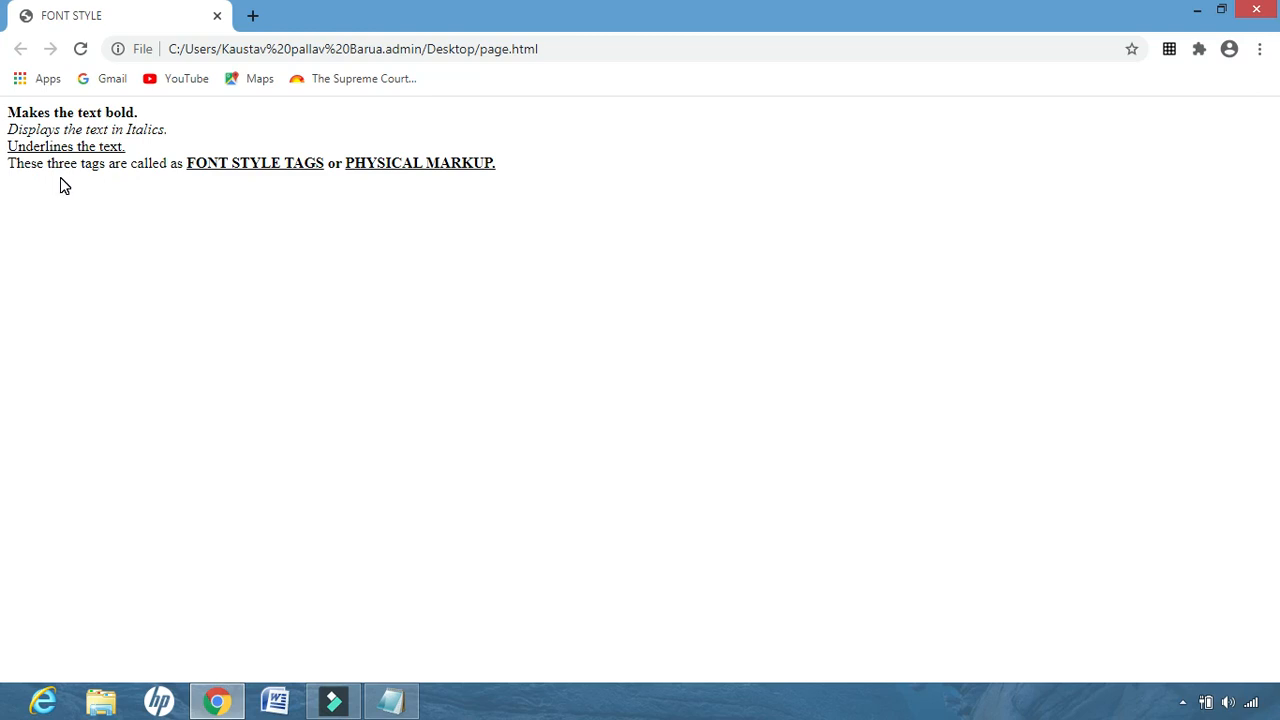
mouse_move(115, 164)
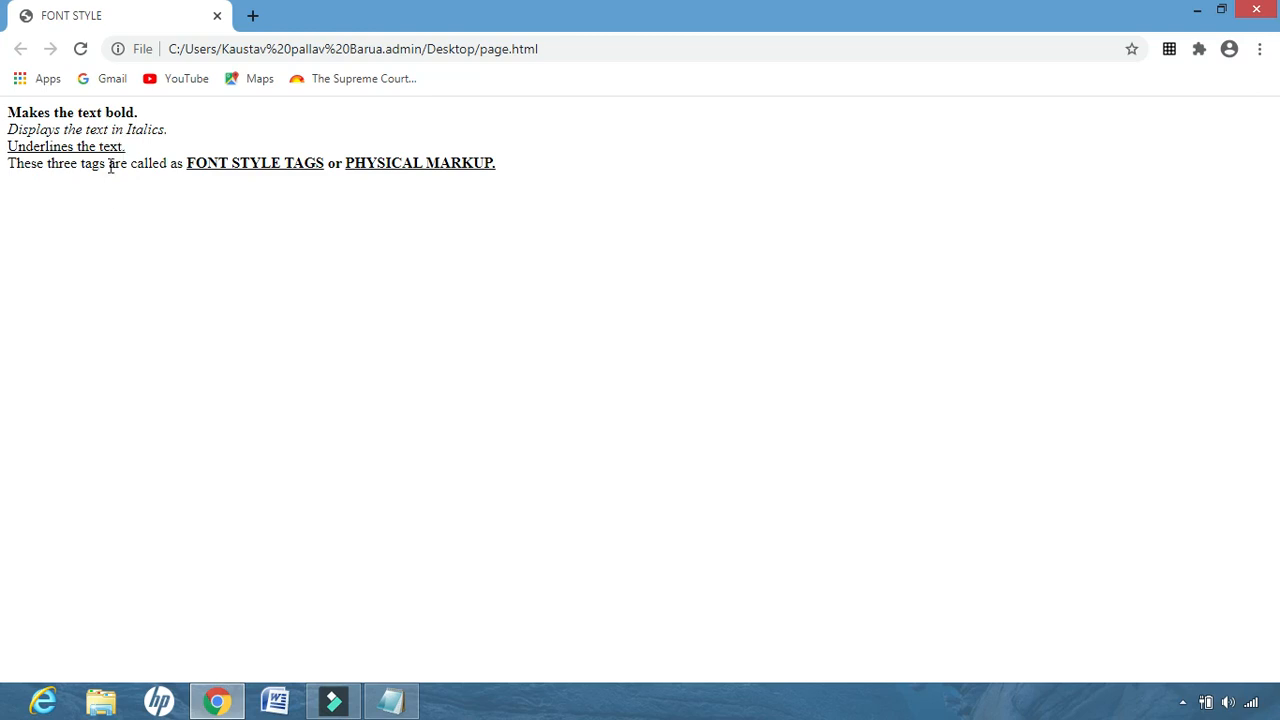
click(388, 701)
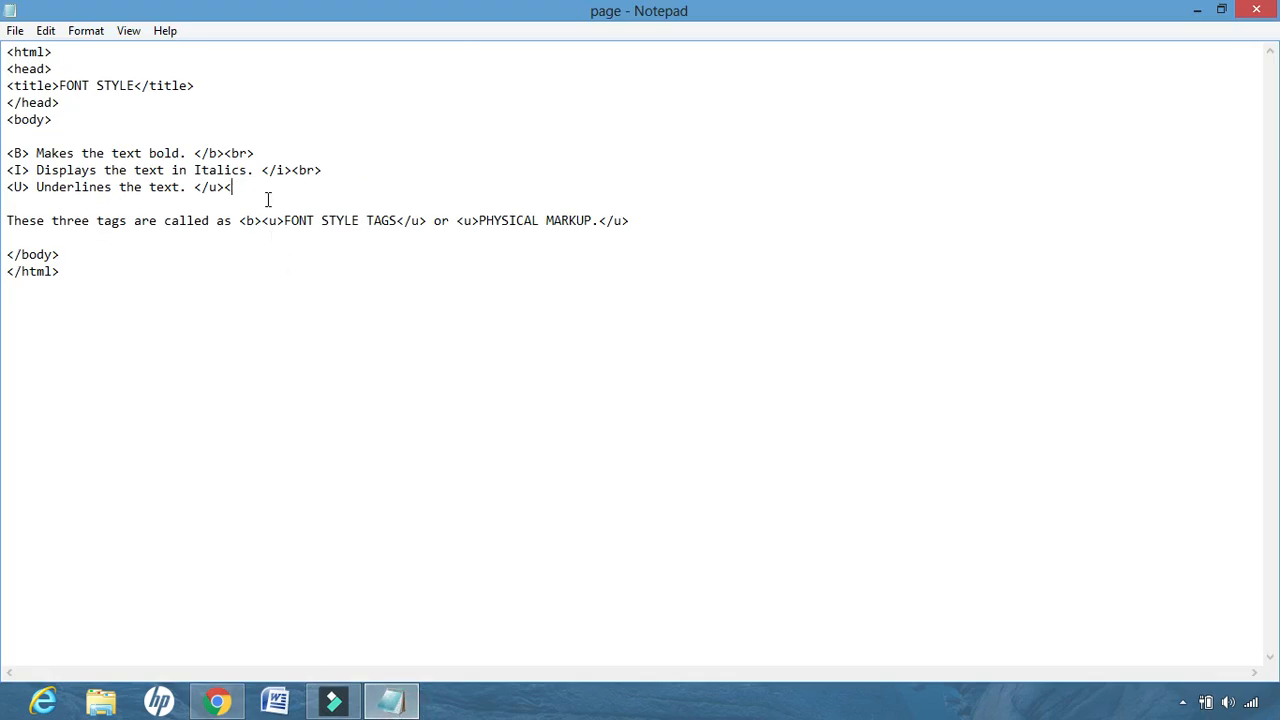
- Enclose the FONT STYLE TAGS sentence in <p>…</p> tags and save page.html
text(p>)
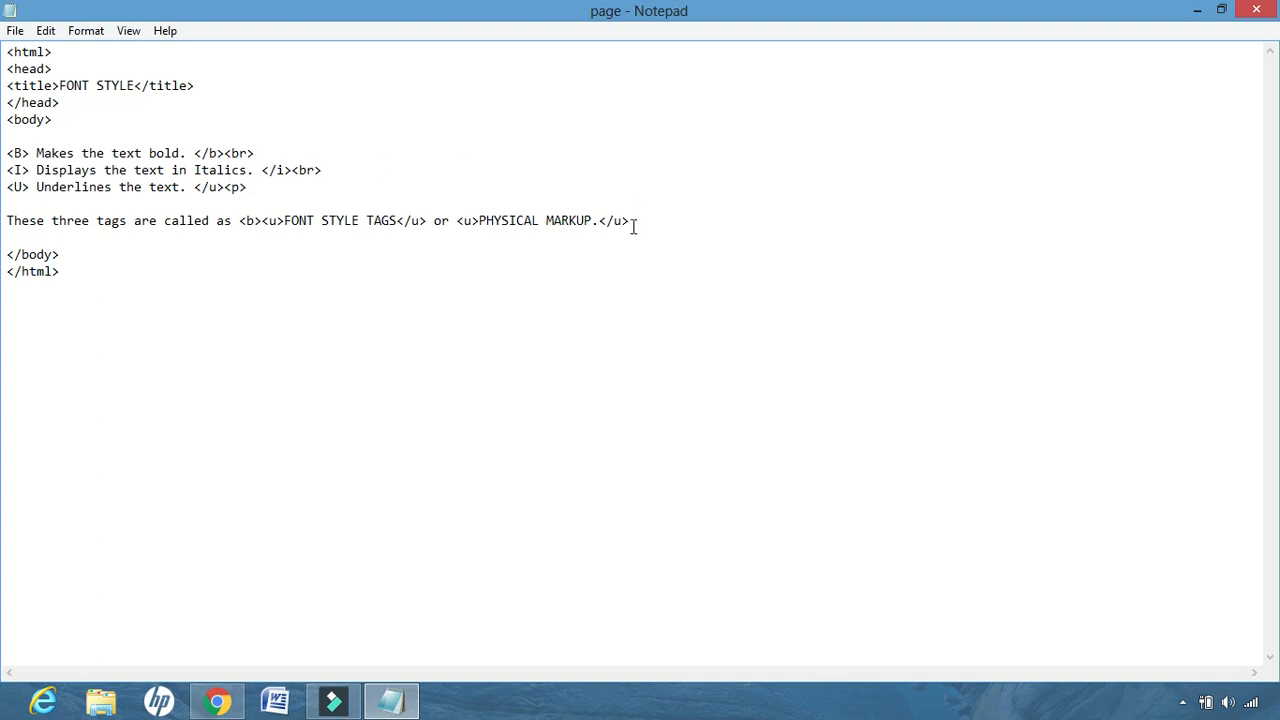
text(</p>)
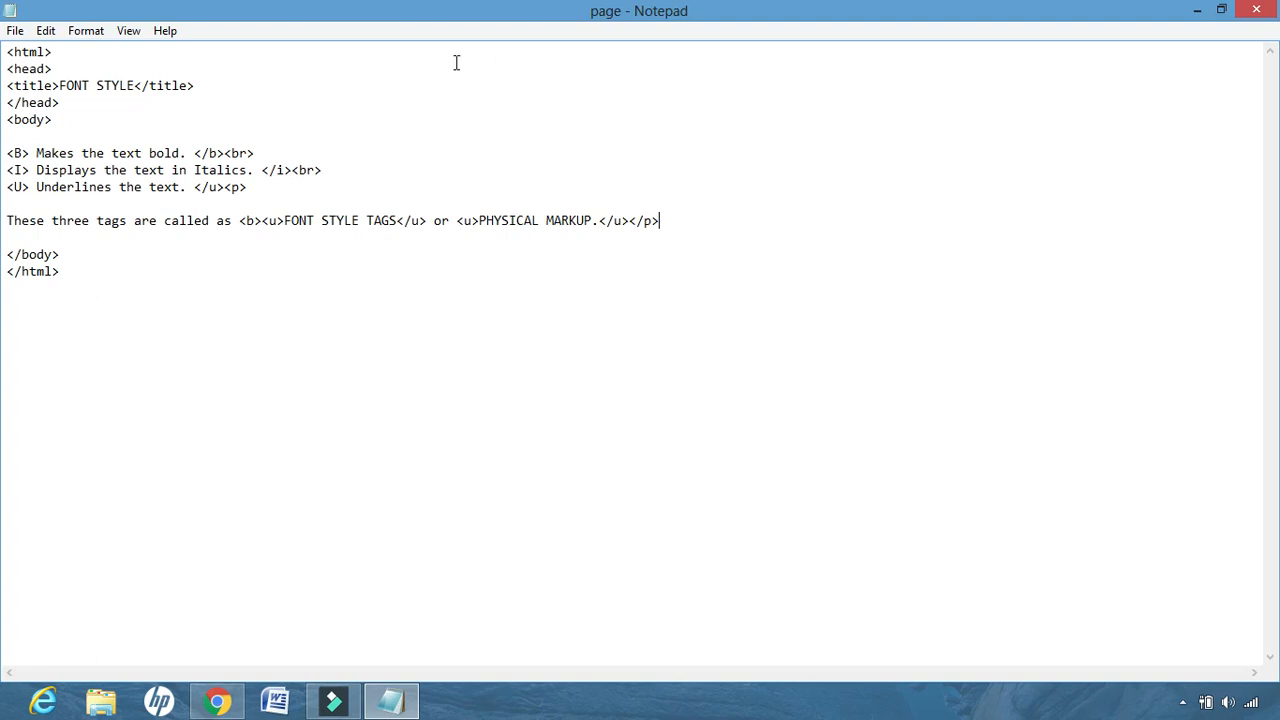
click(16, 30)
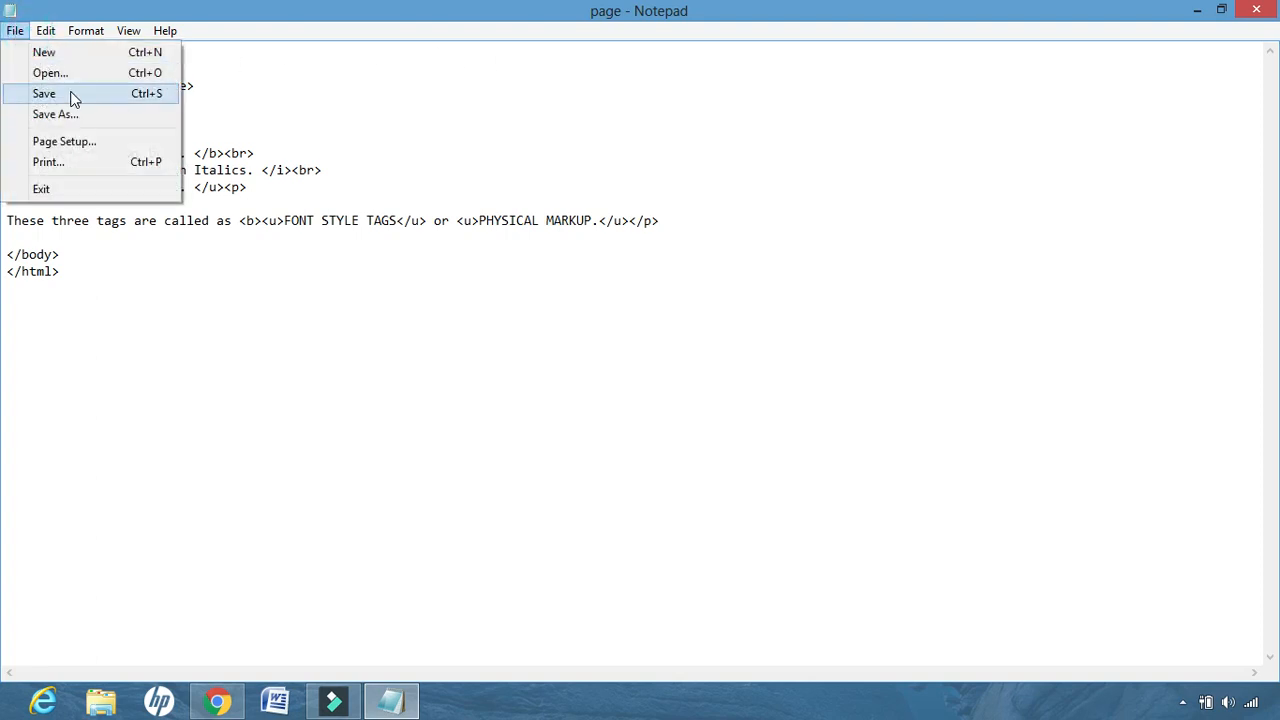
click(44, 93)
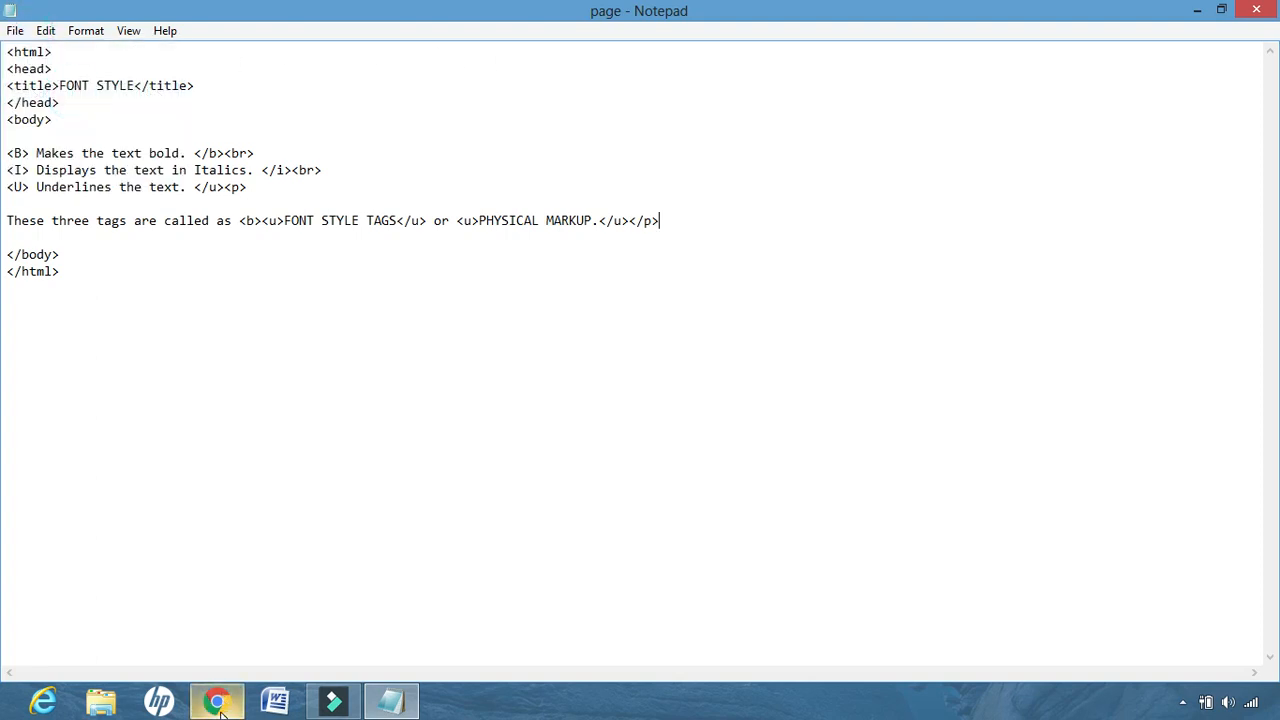
- View the updated page with the paragraph gap in Chrome, then return to Notepad
click(216, 701)
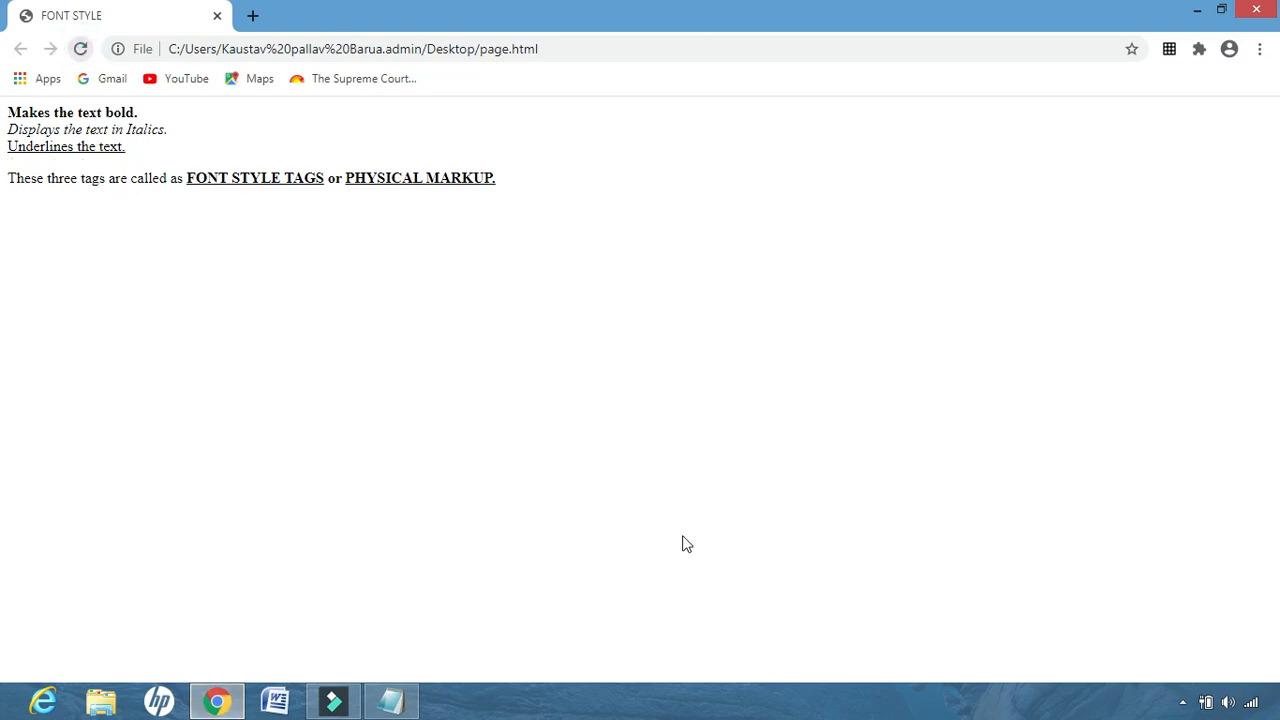
mouse_move(755, 503)
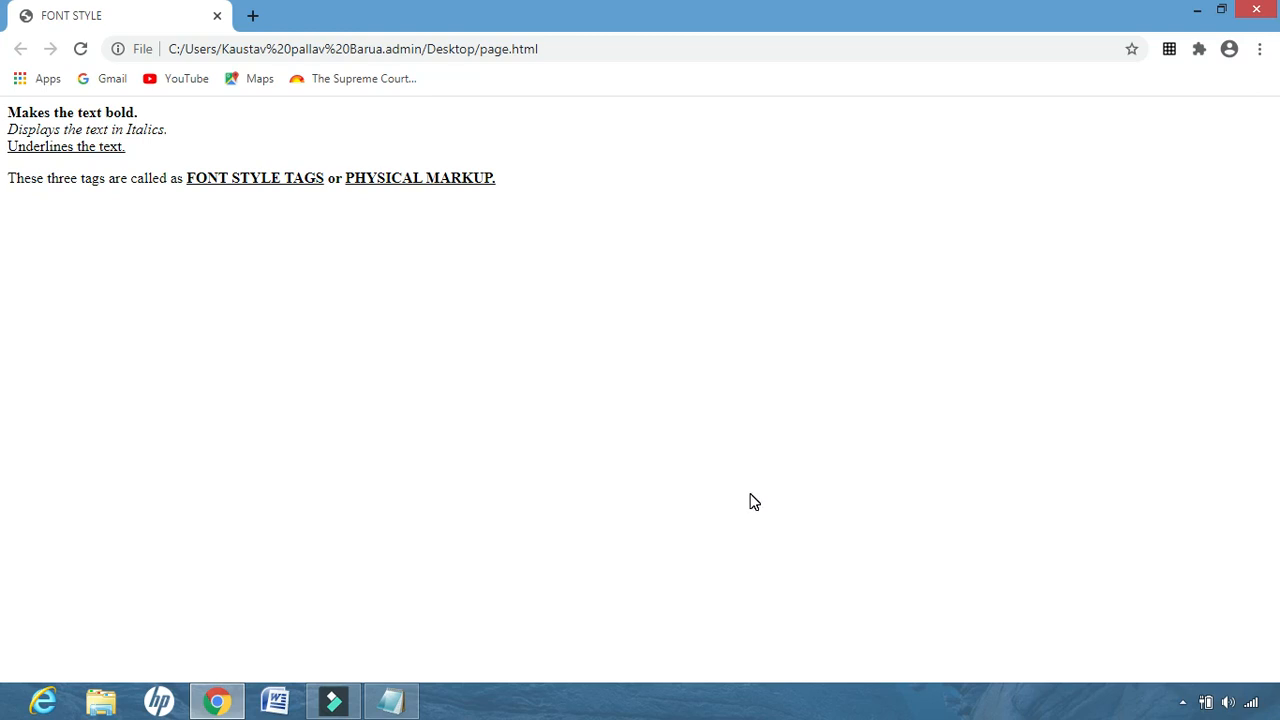
mouse_move(730, 480)
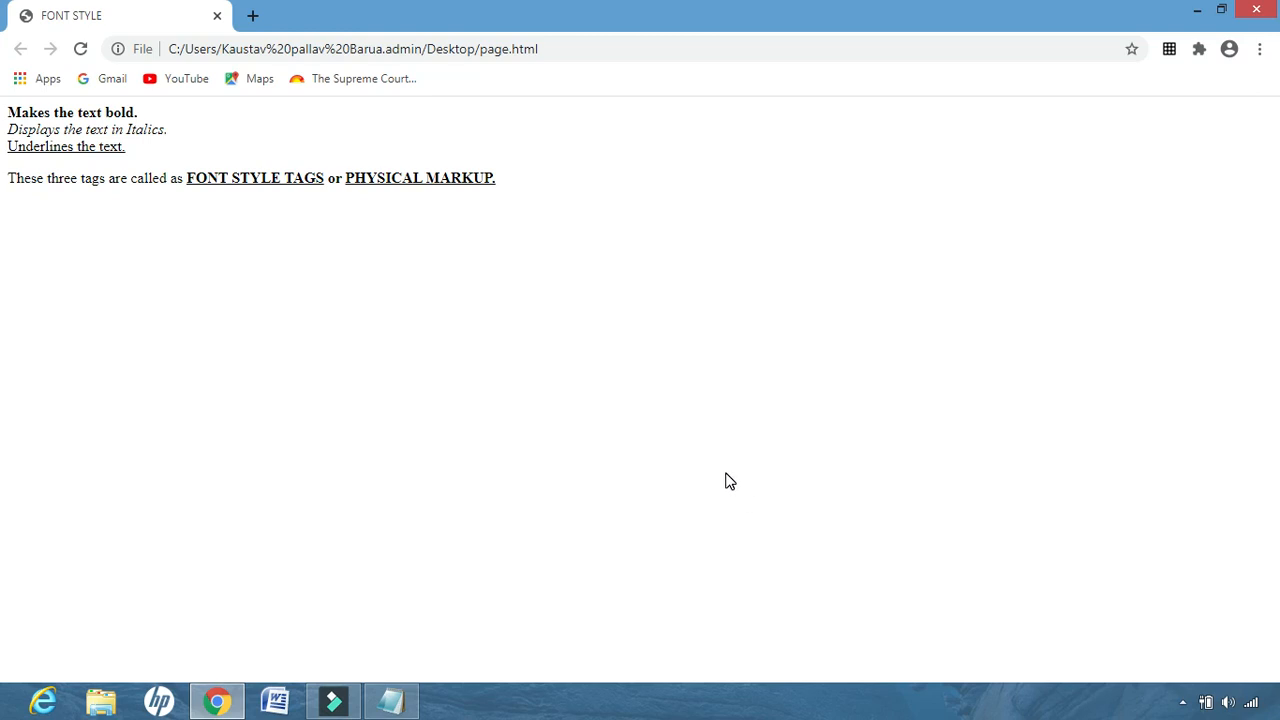
mouse_move(246, 305)
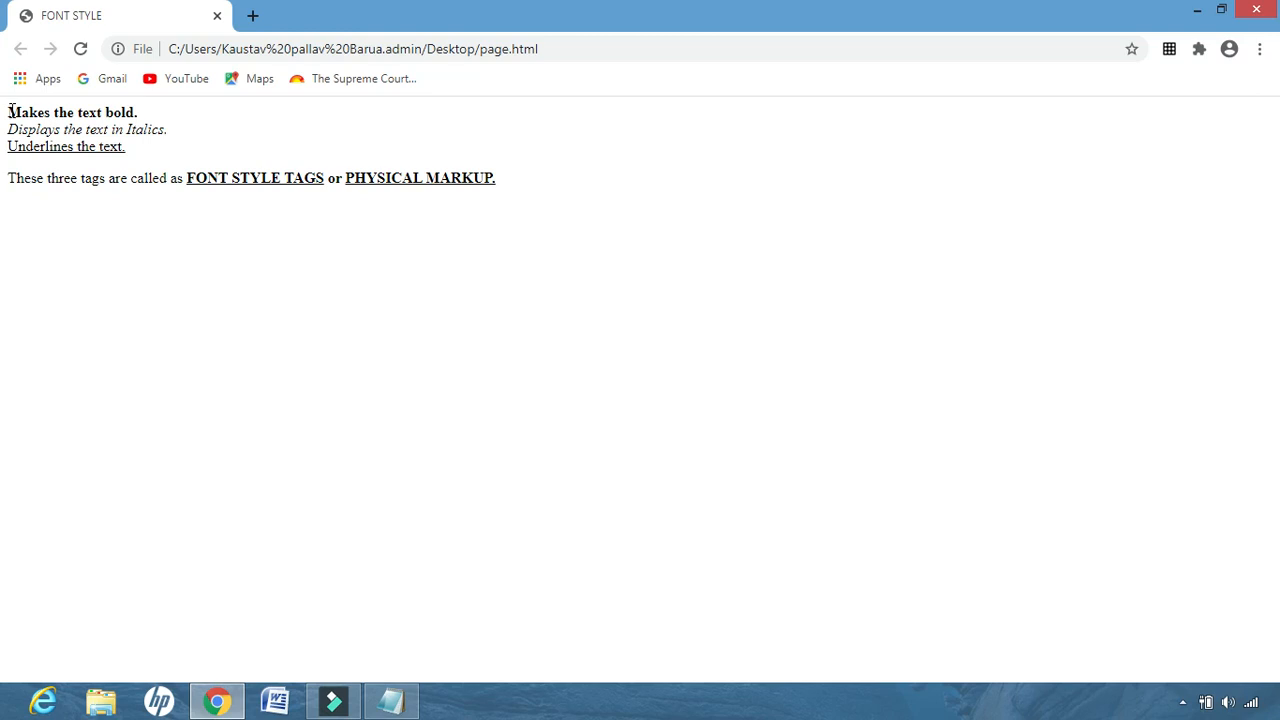
mouse_move(183, 127)
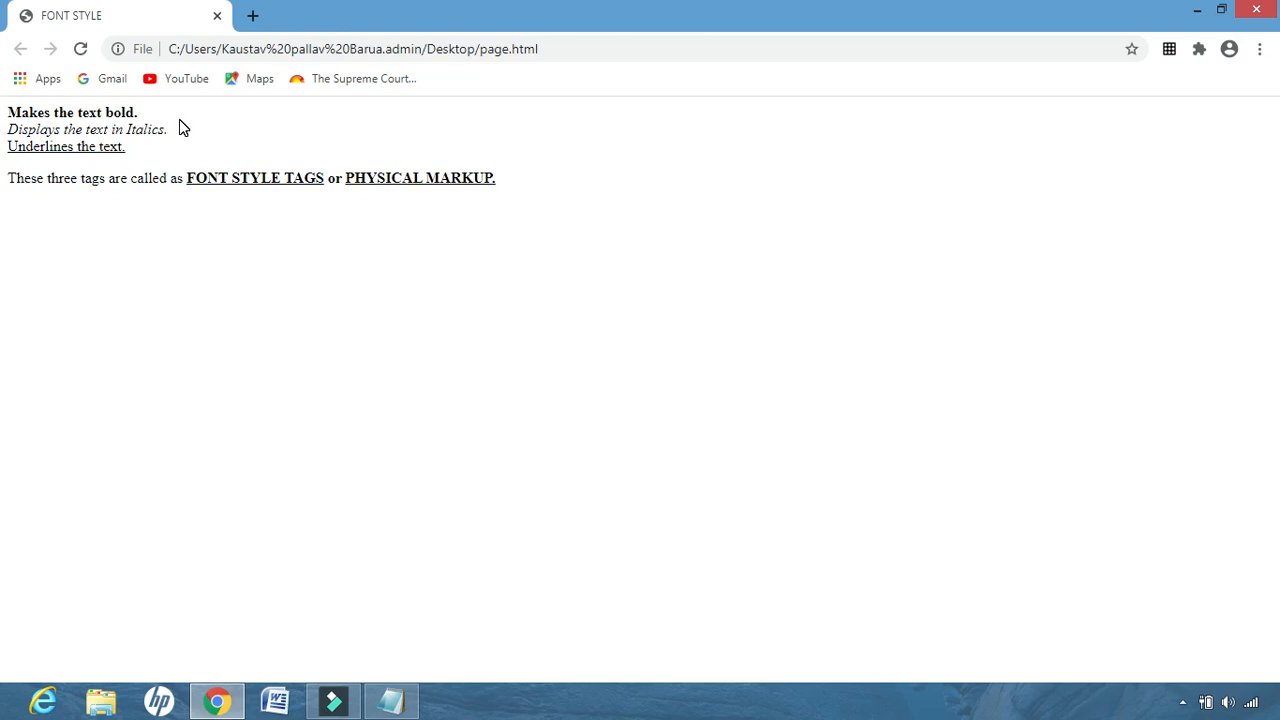
mouse_move(183, 125)
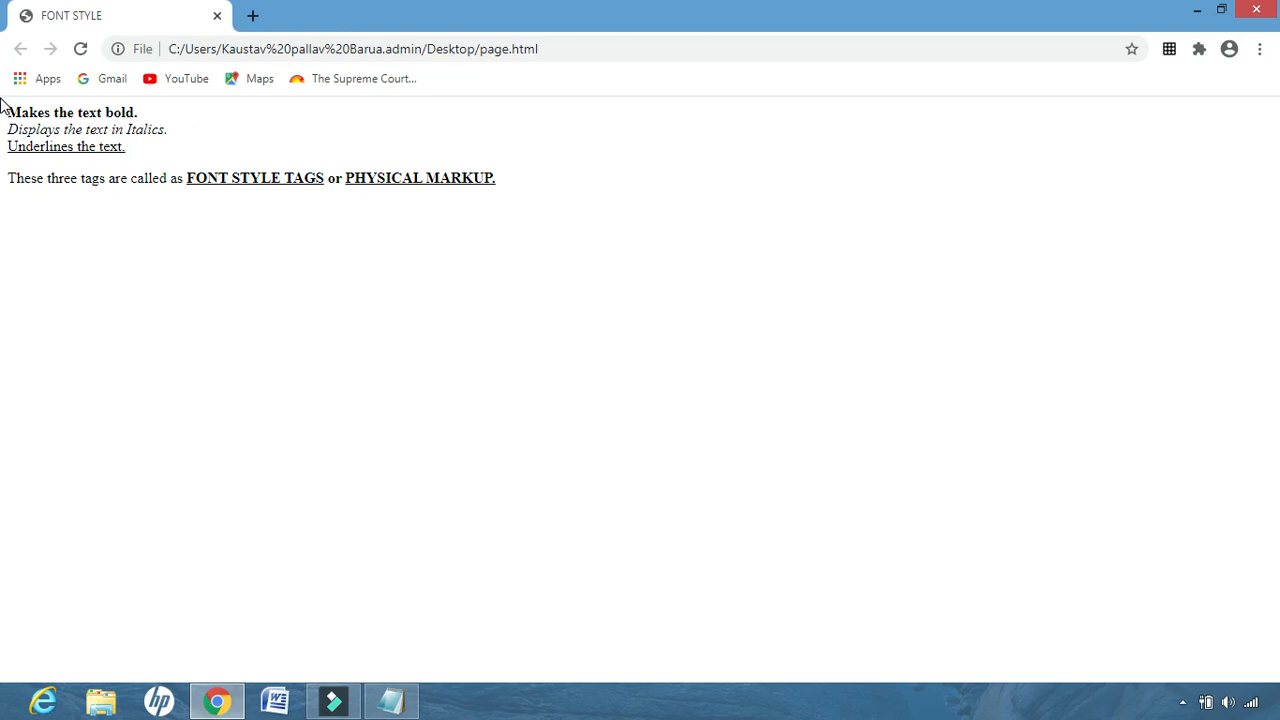
mouse_move(88, 108)
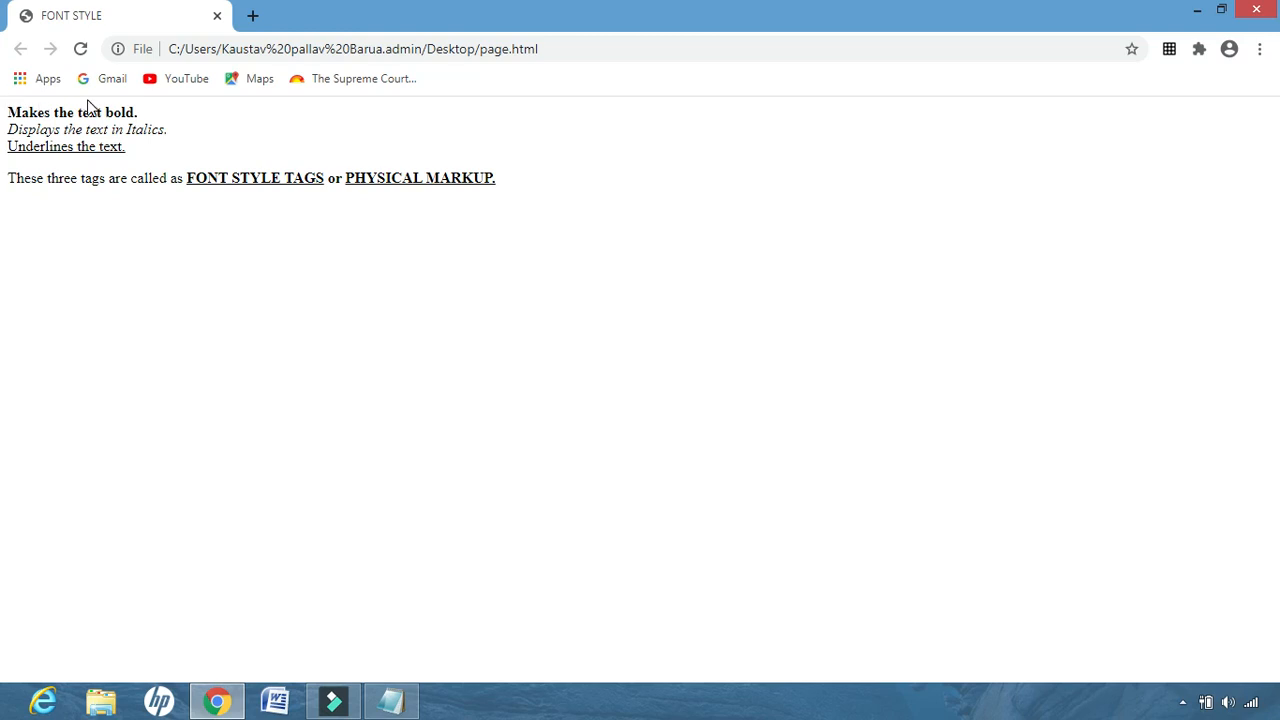
mouse_move(110, 100)
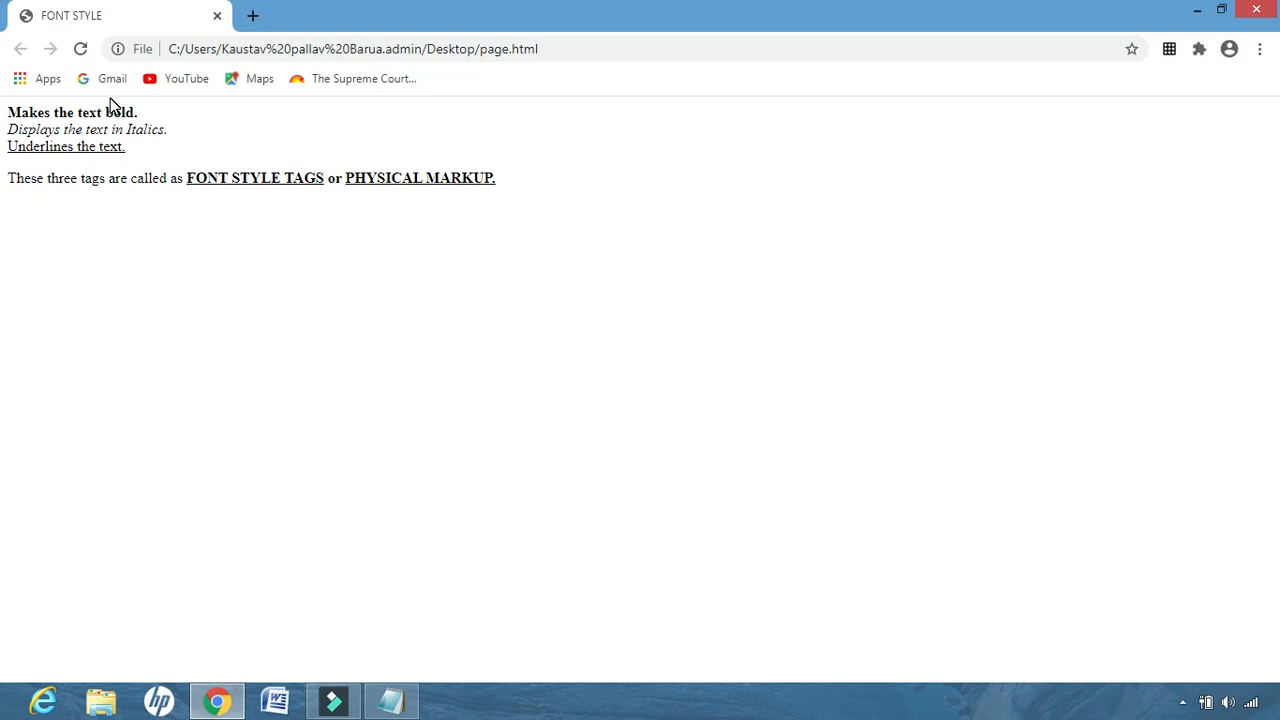
mouse_move(85, 165)
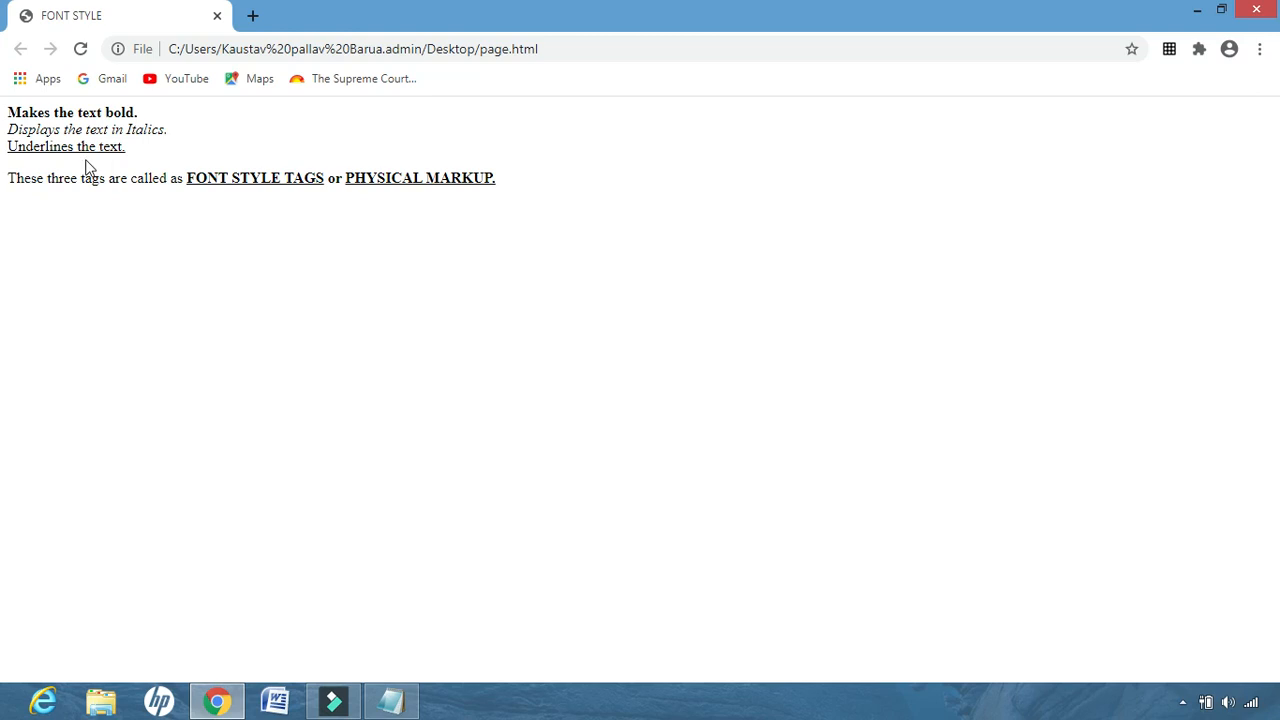
mouse_move(428, 487)
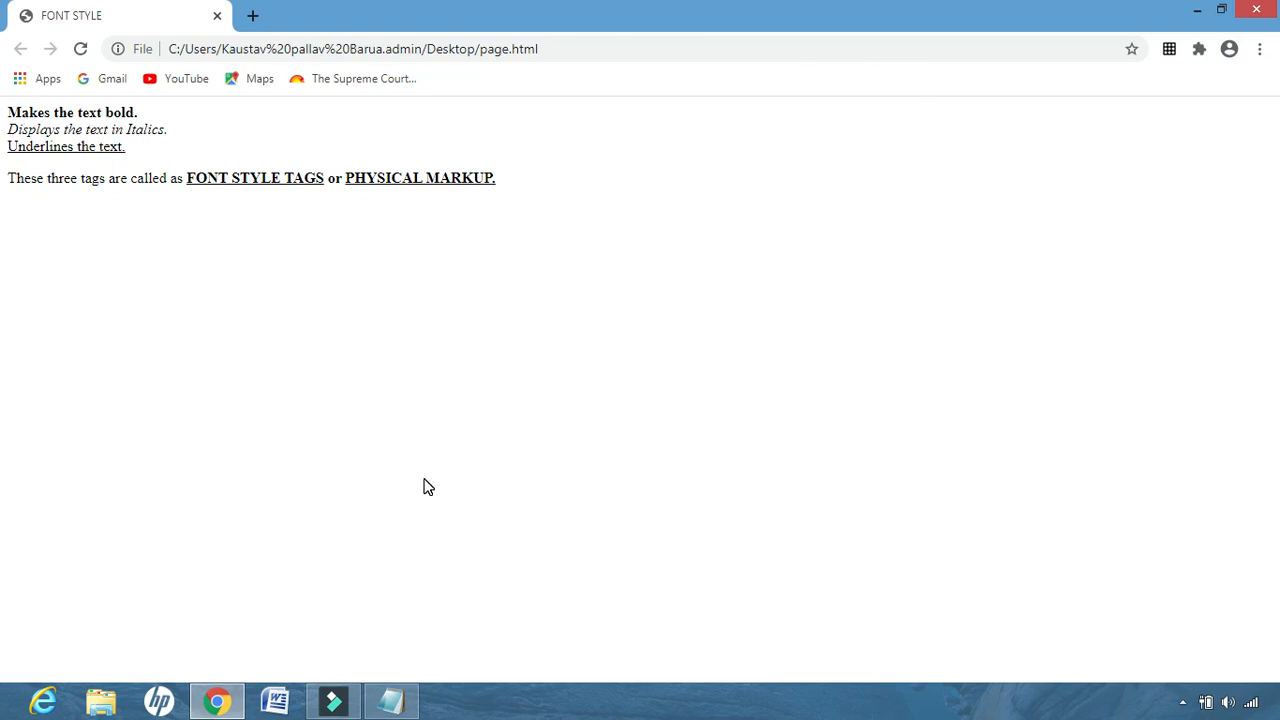
click(390, 700)
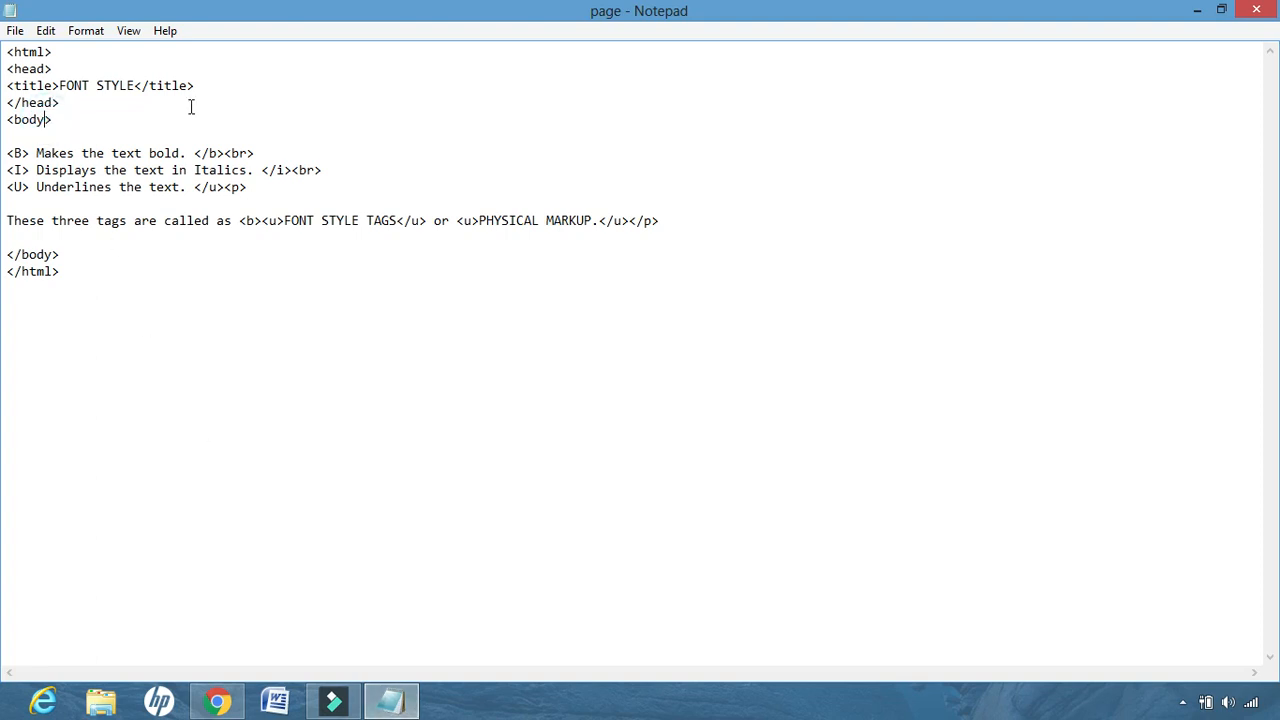
- Add topmargin = 50 to the body tag and reload Chrome to see it applied
text(top)
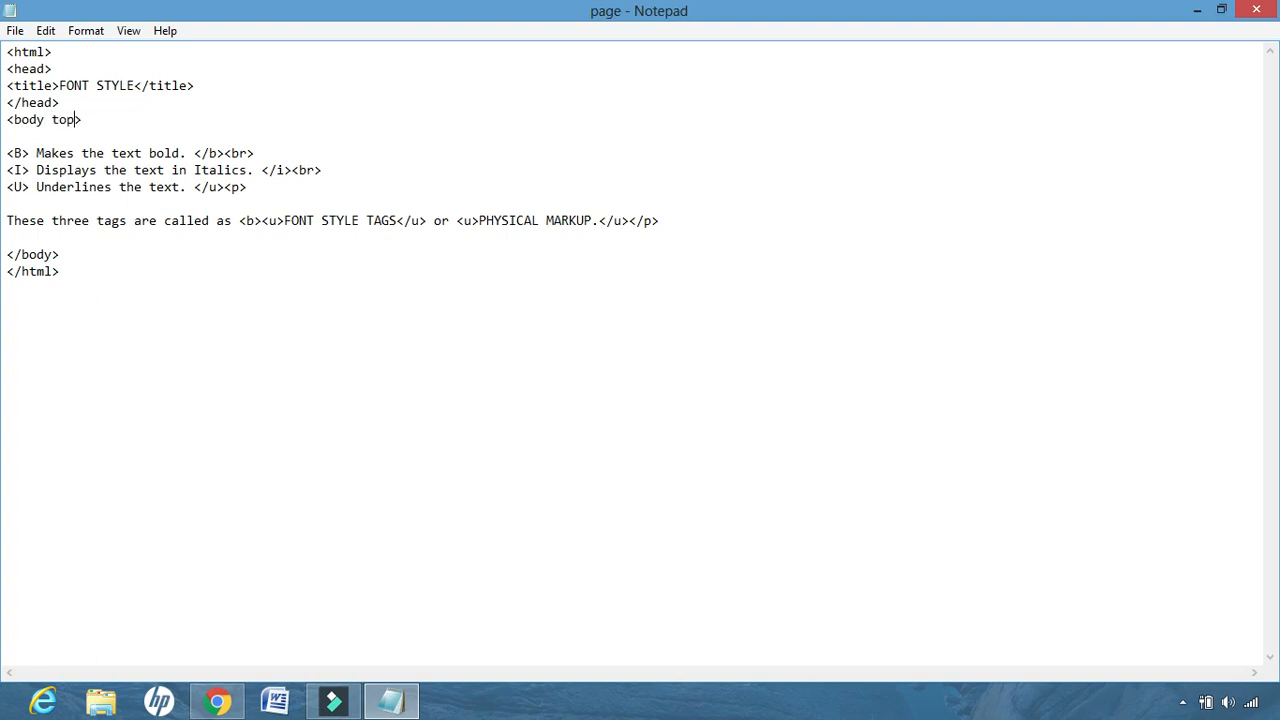
text(margin)
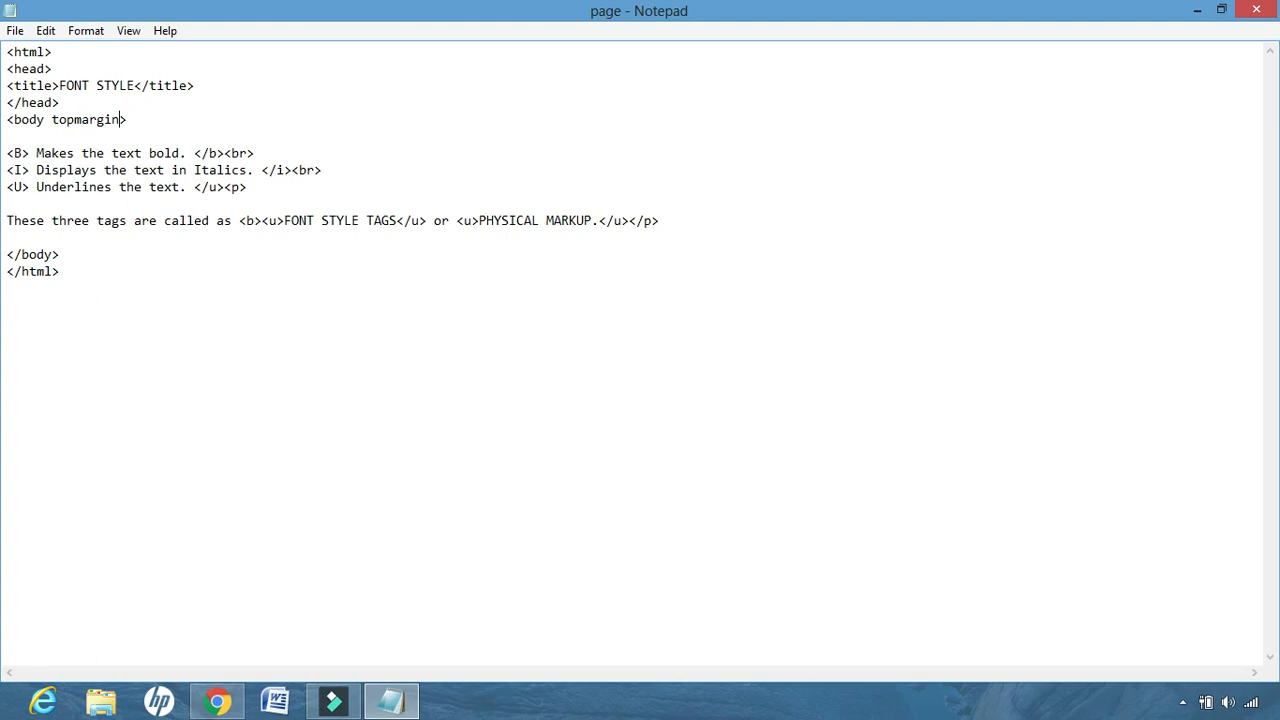
text(=)
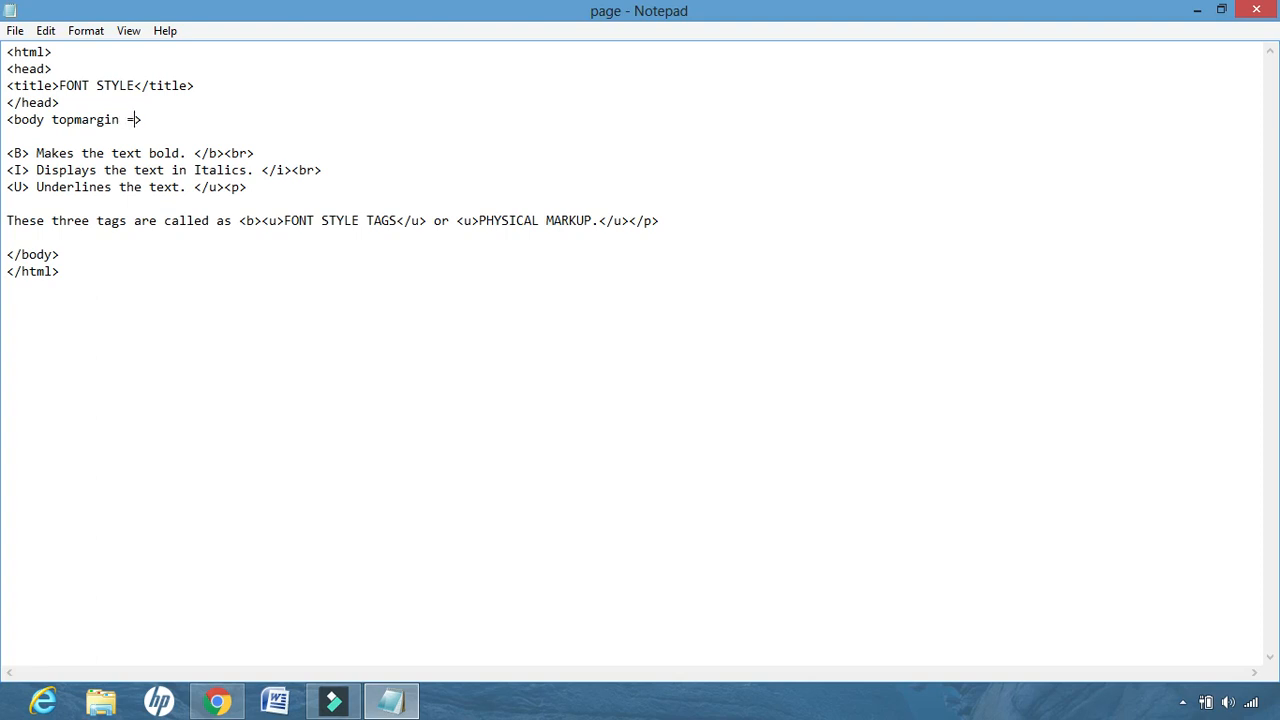
text(50)
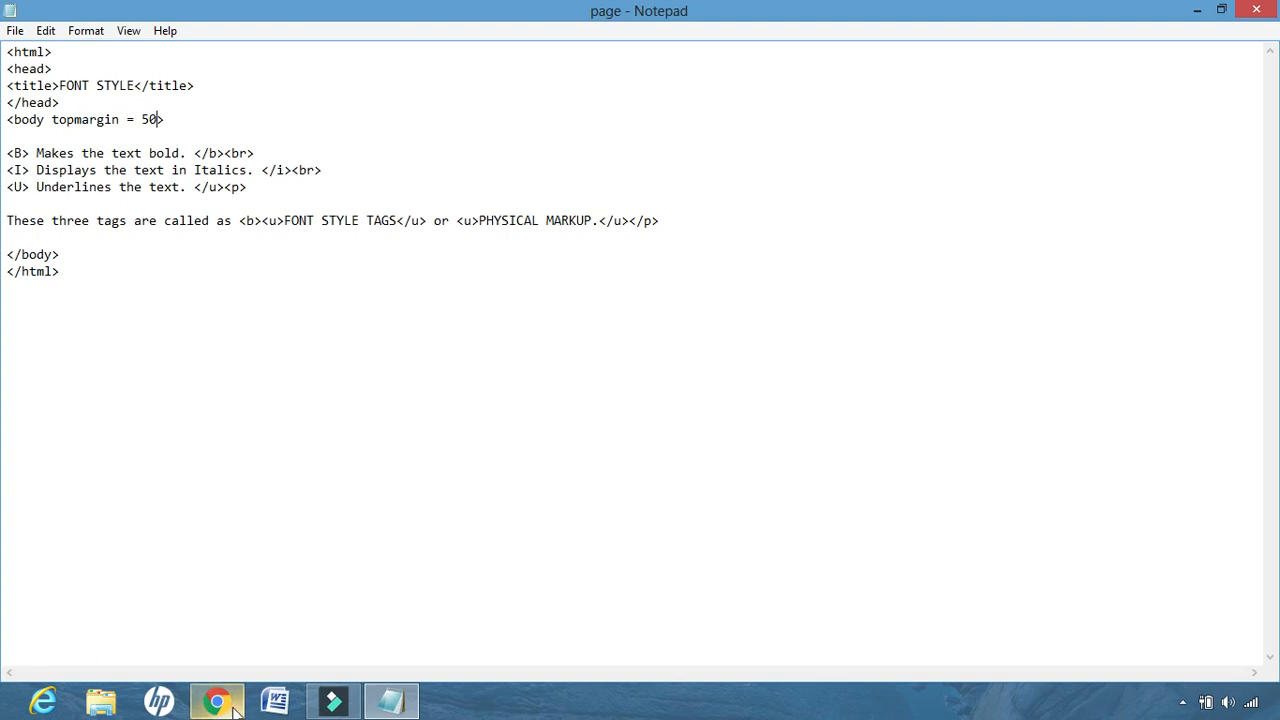
click(216, 700)
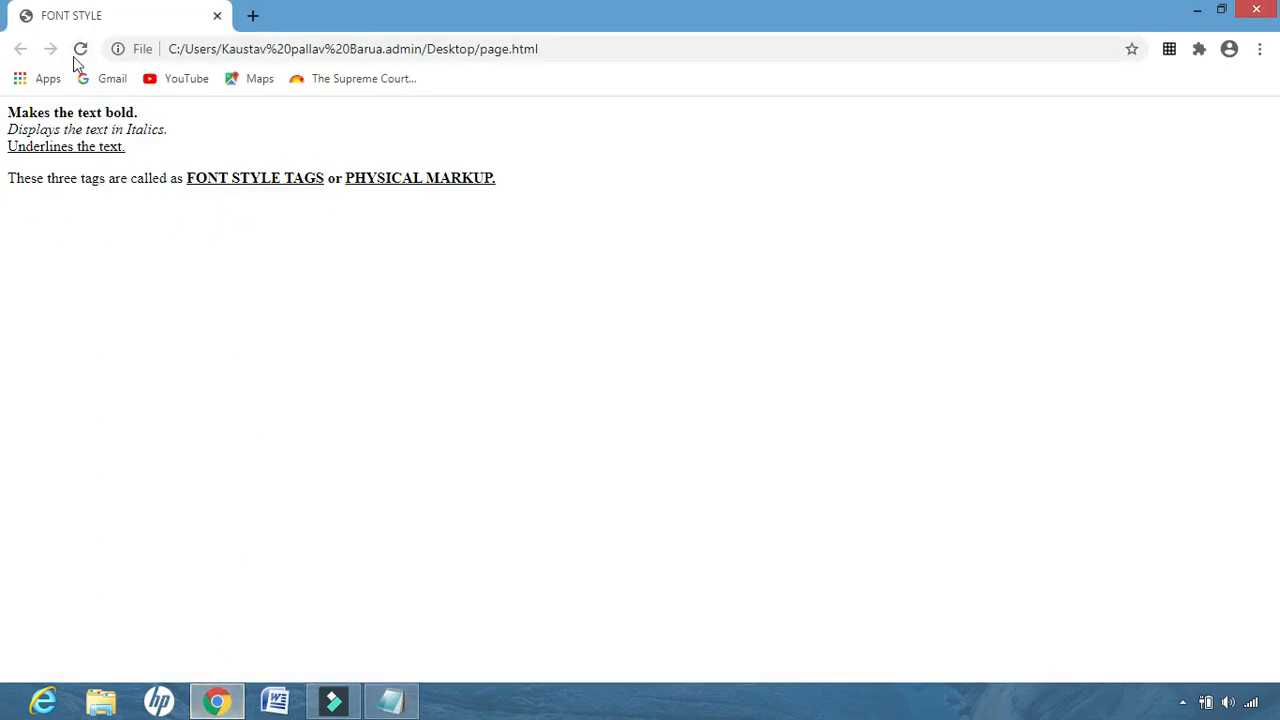
mouse_move(80, 48)
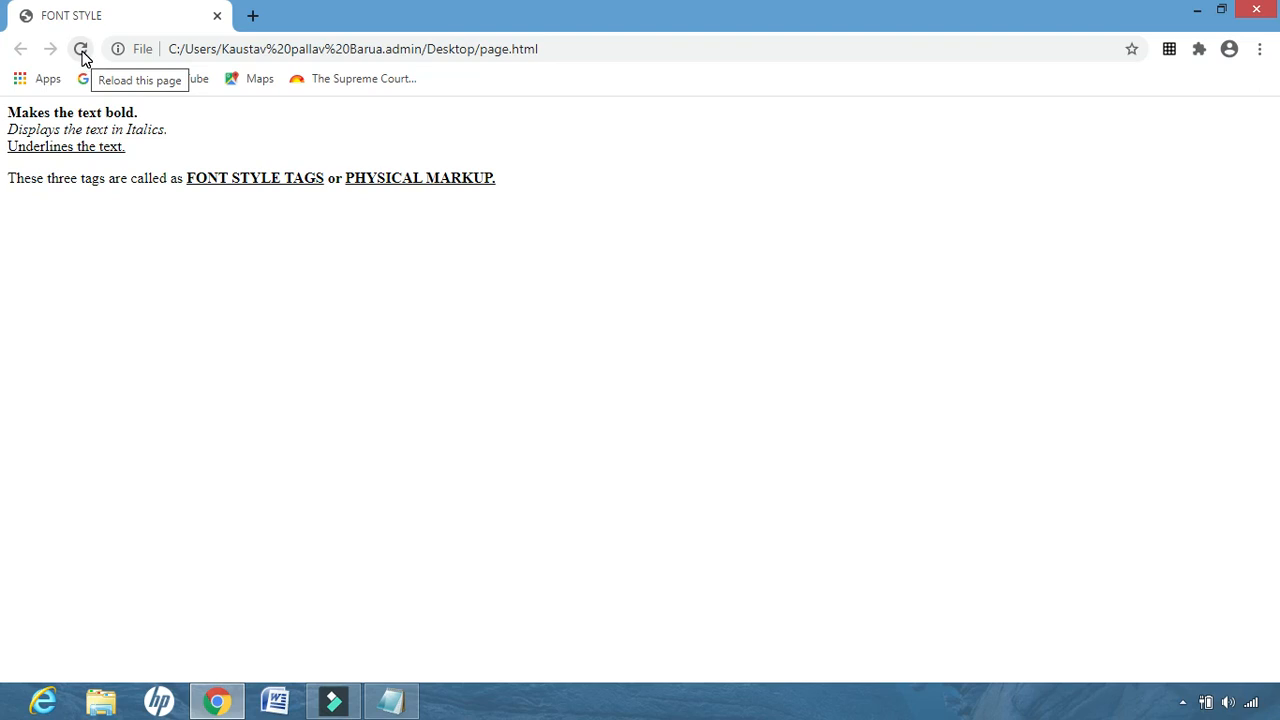
click(82, 47)
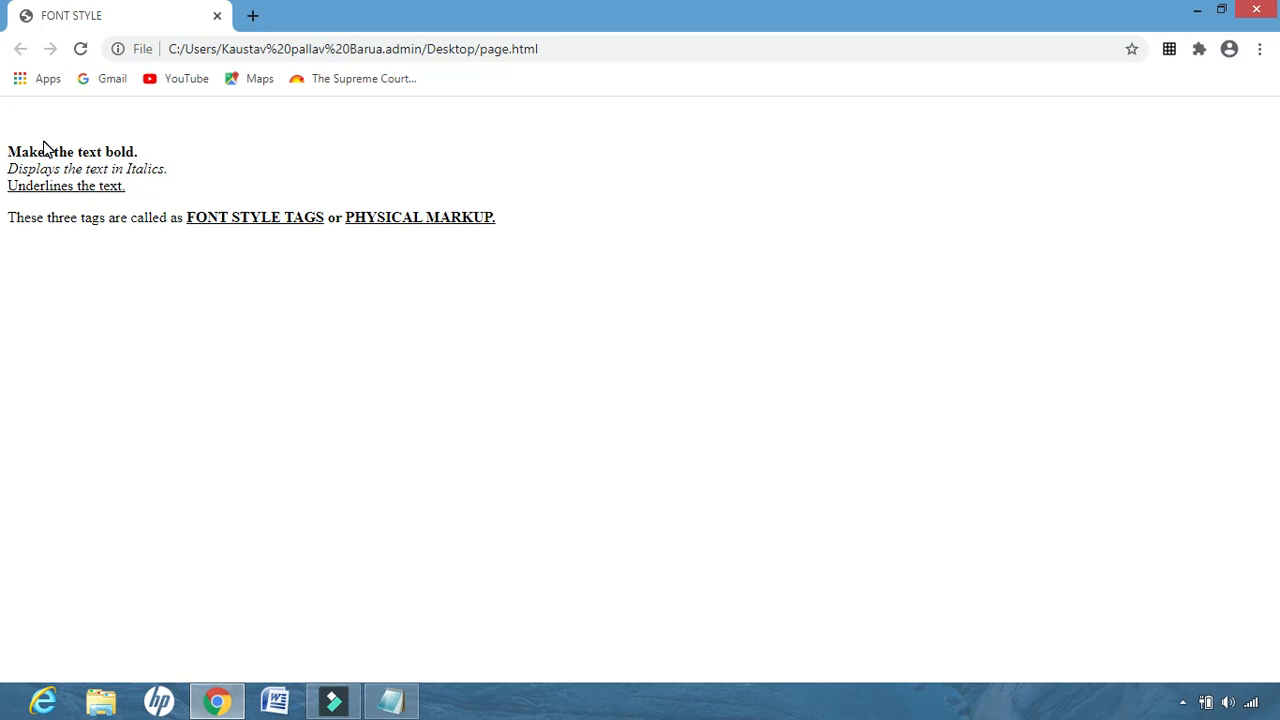
mouse_move(57, 108)
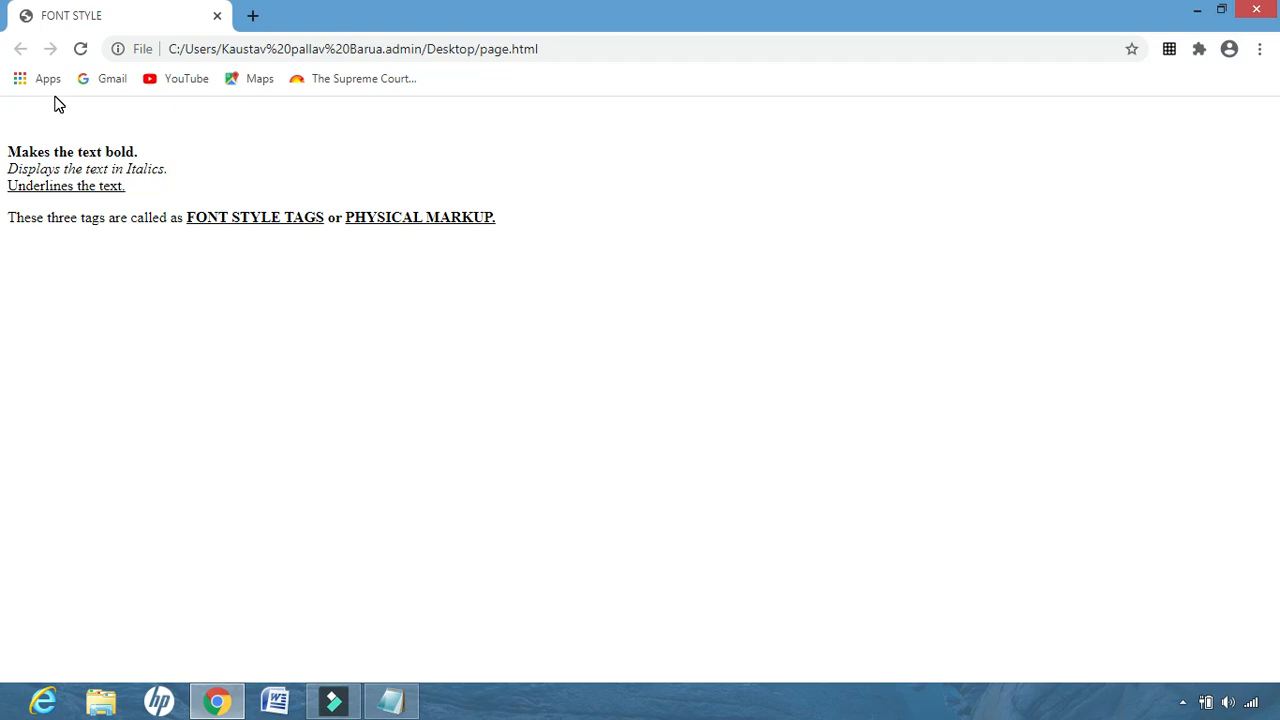
mouse_move(60, 152)
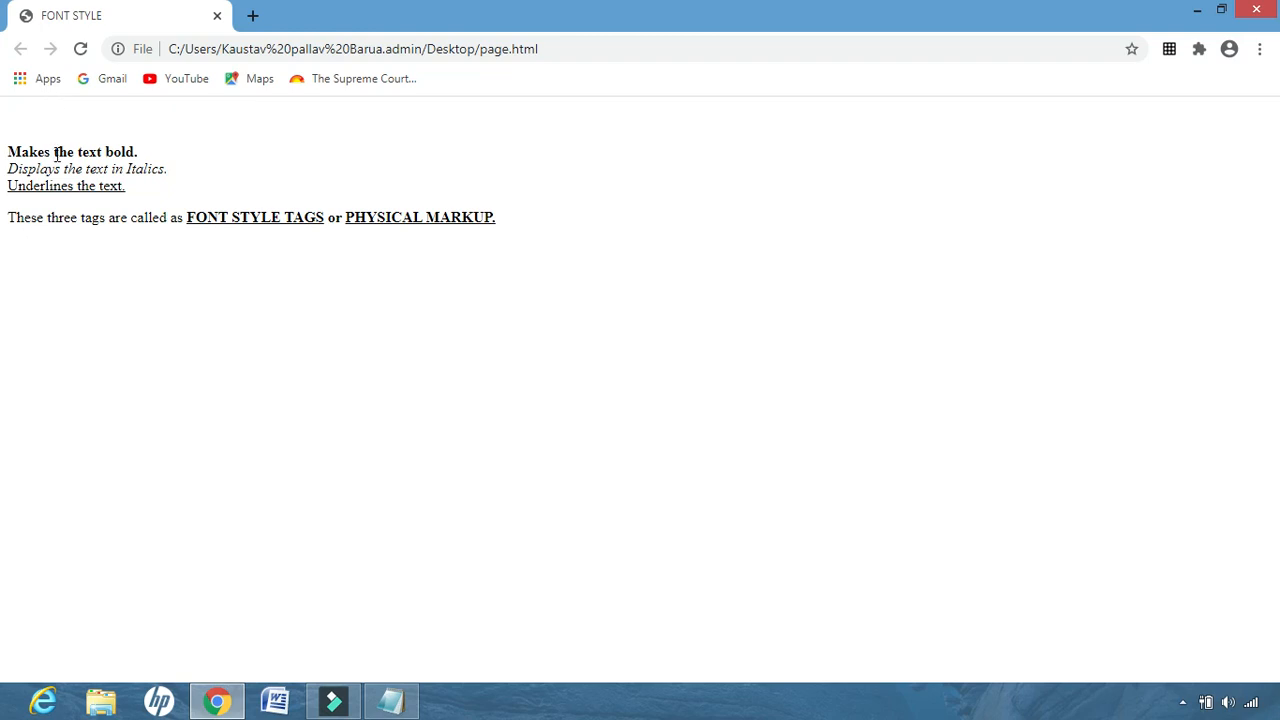
click(392, 700)
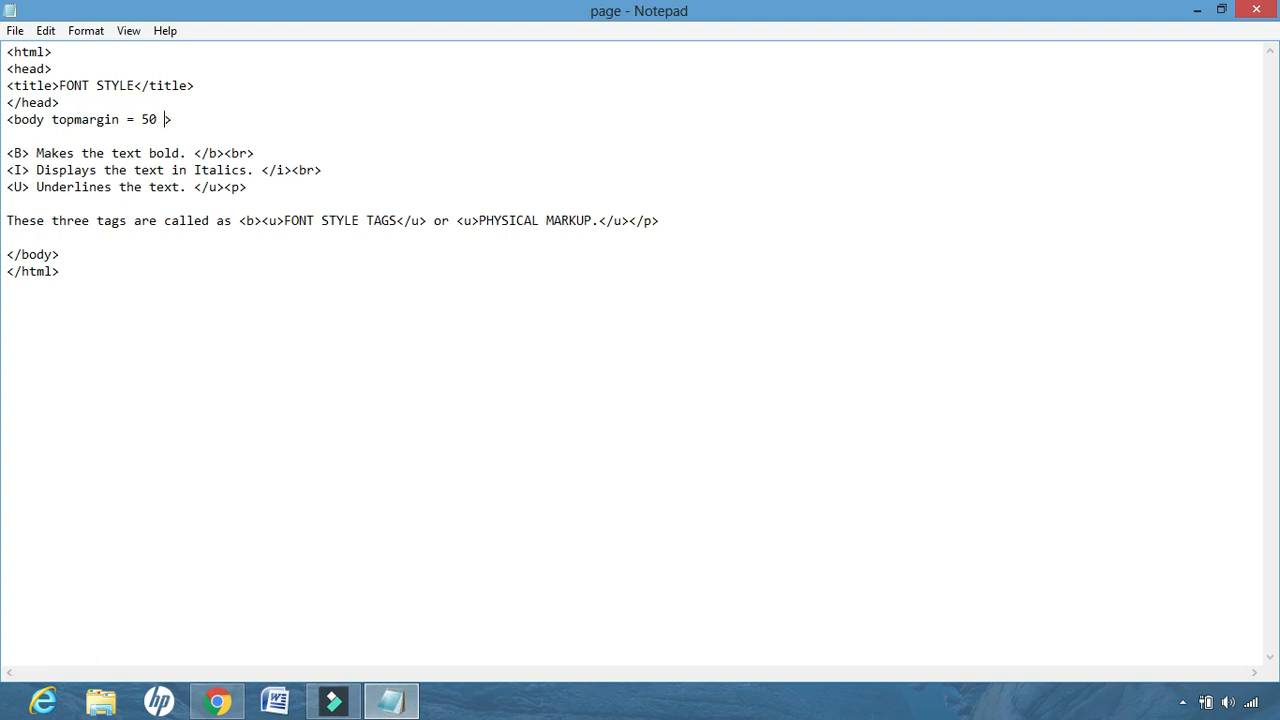
- Add leftmargin = 60 after topmargin = 50 in the body tag, then reload the page in Chrome
text(left)
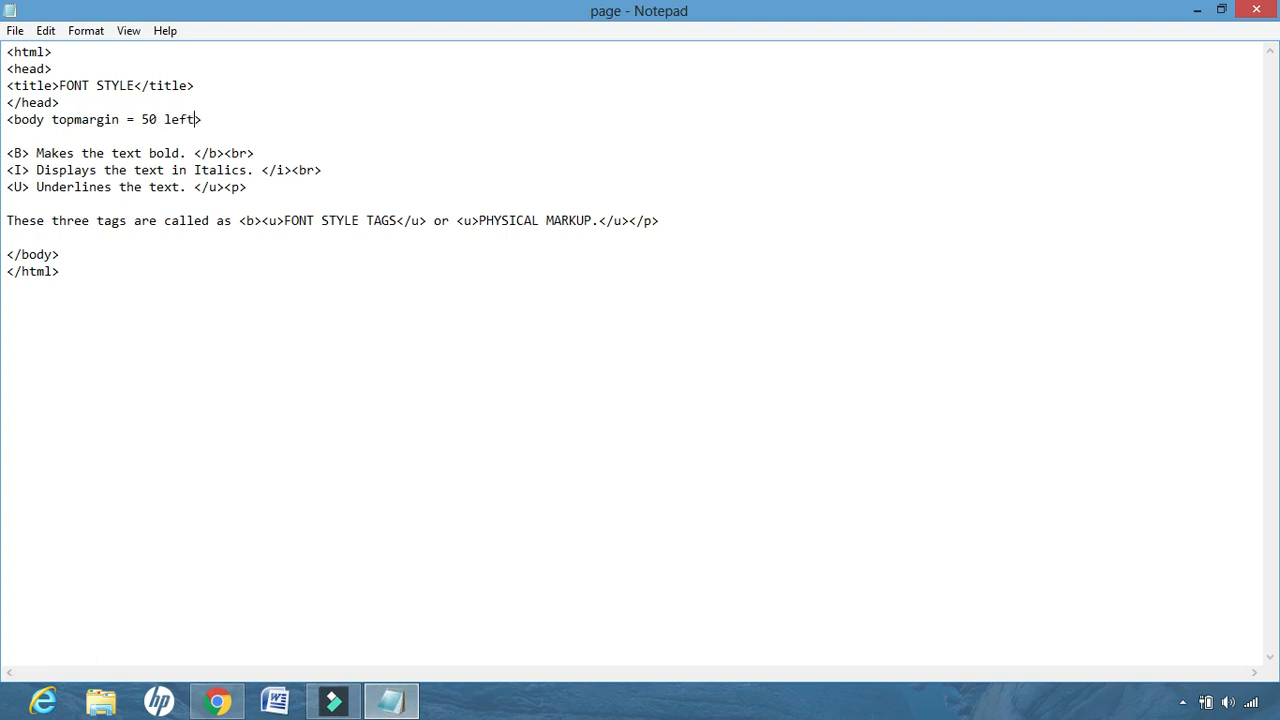
text(margin)
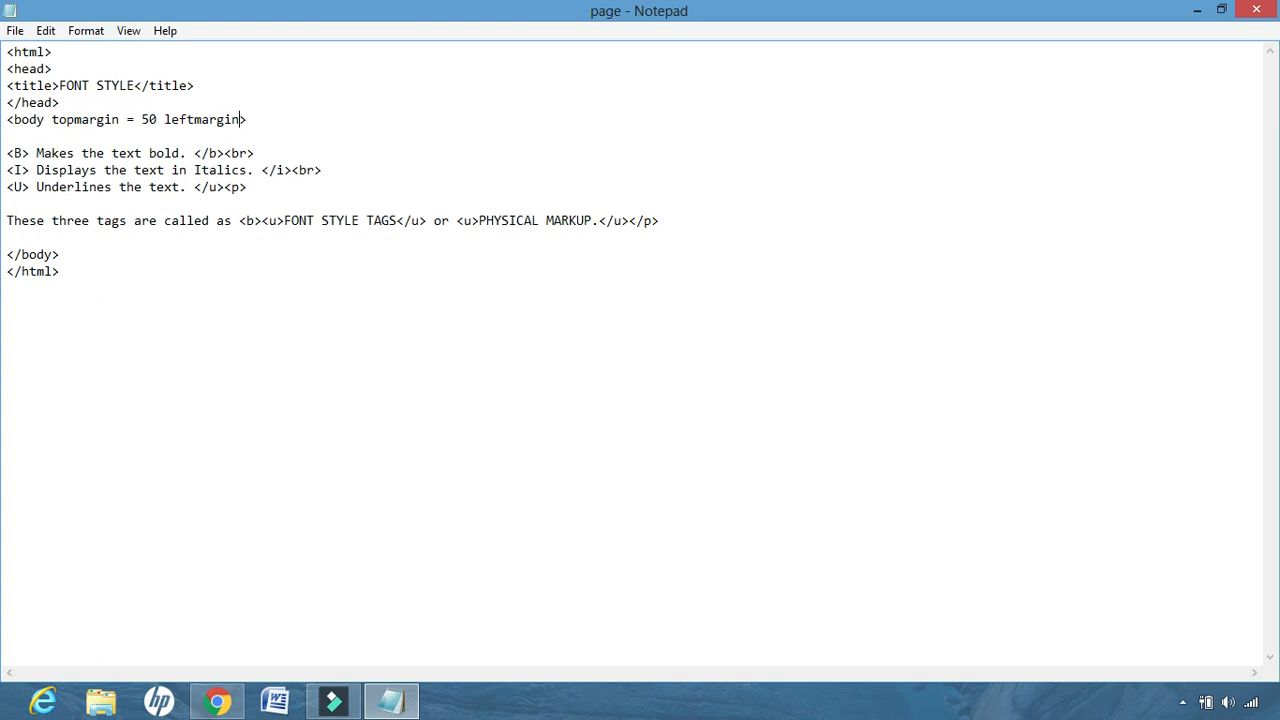
text(=)
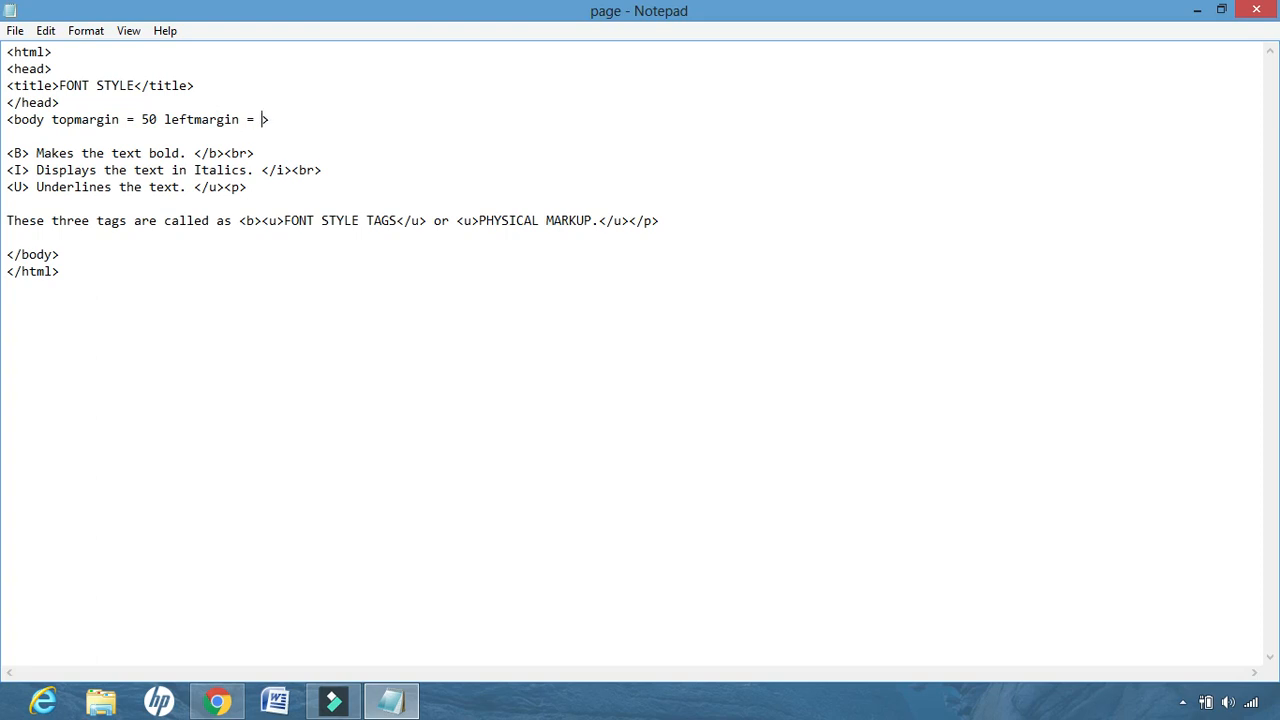
text(5)
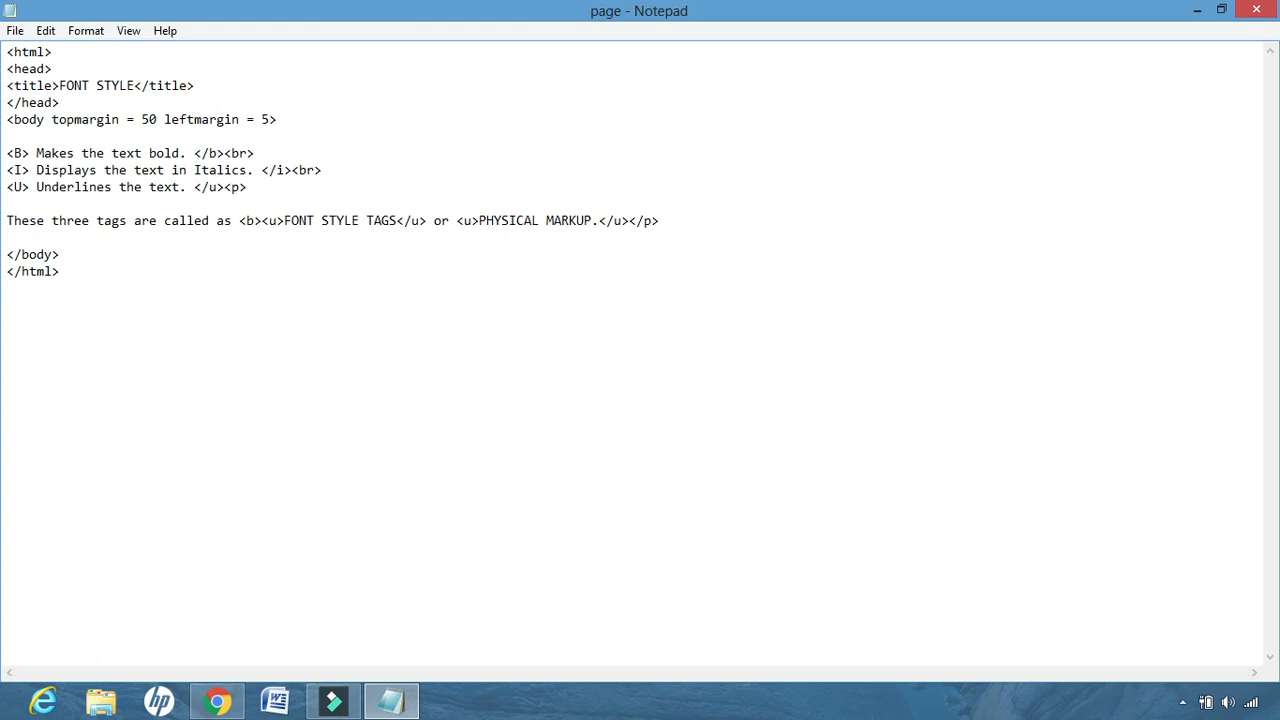
text(0)
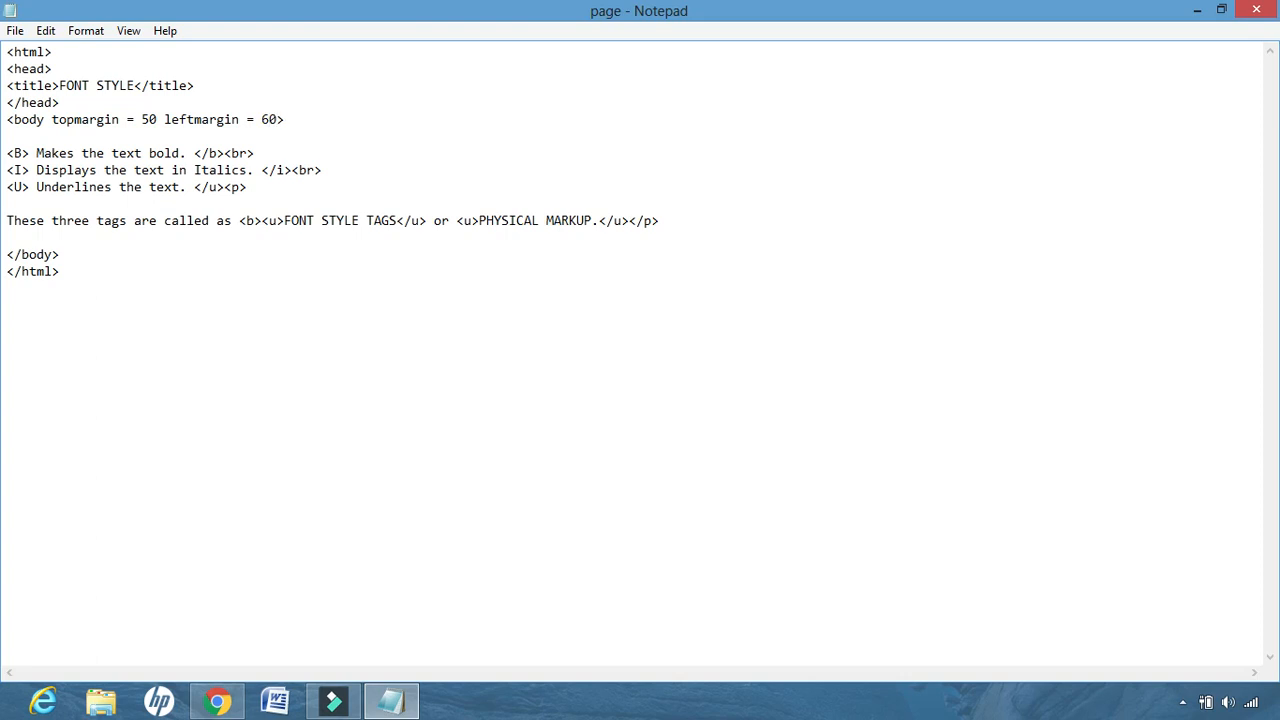
click(15, 30)
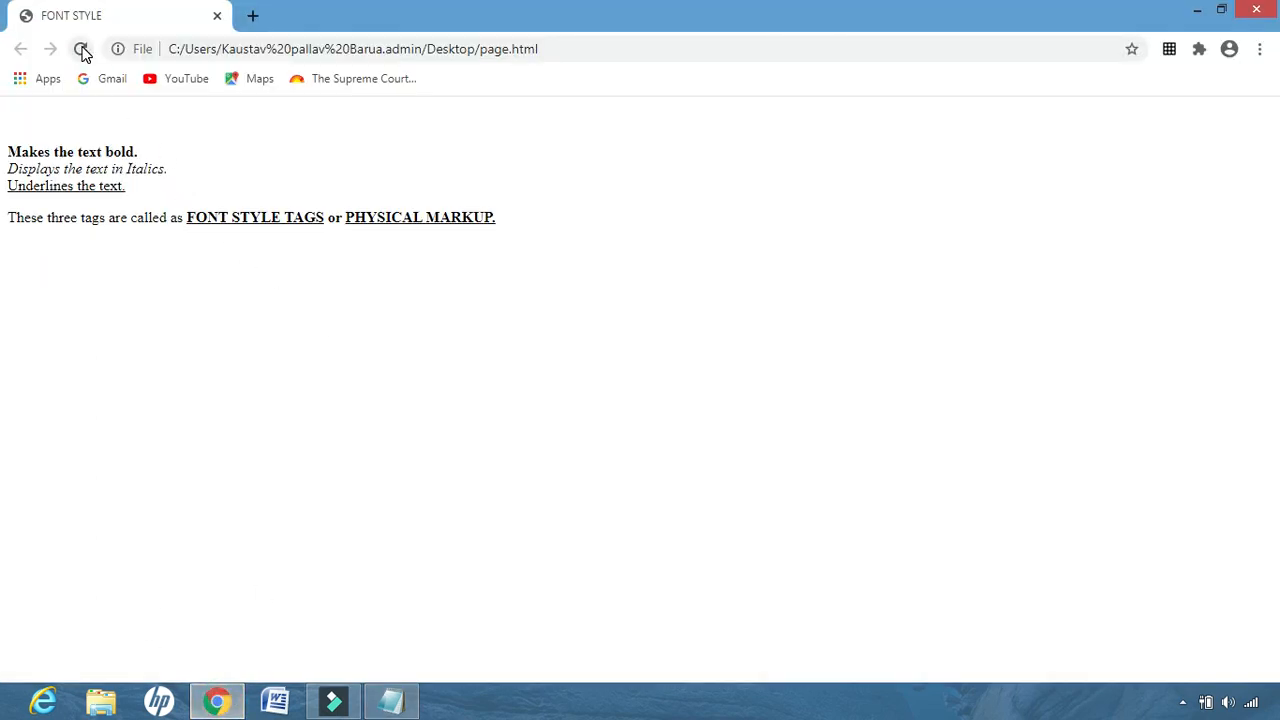
click(80, 47)
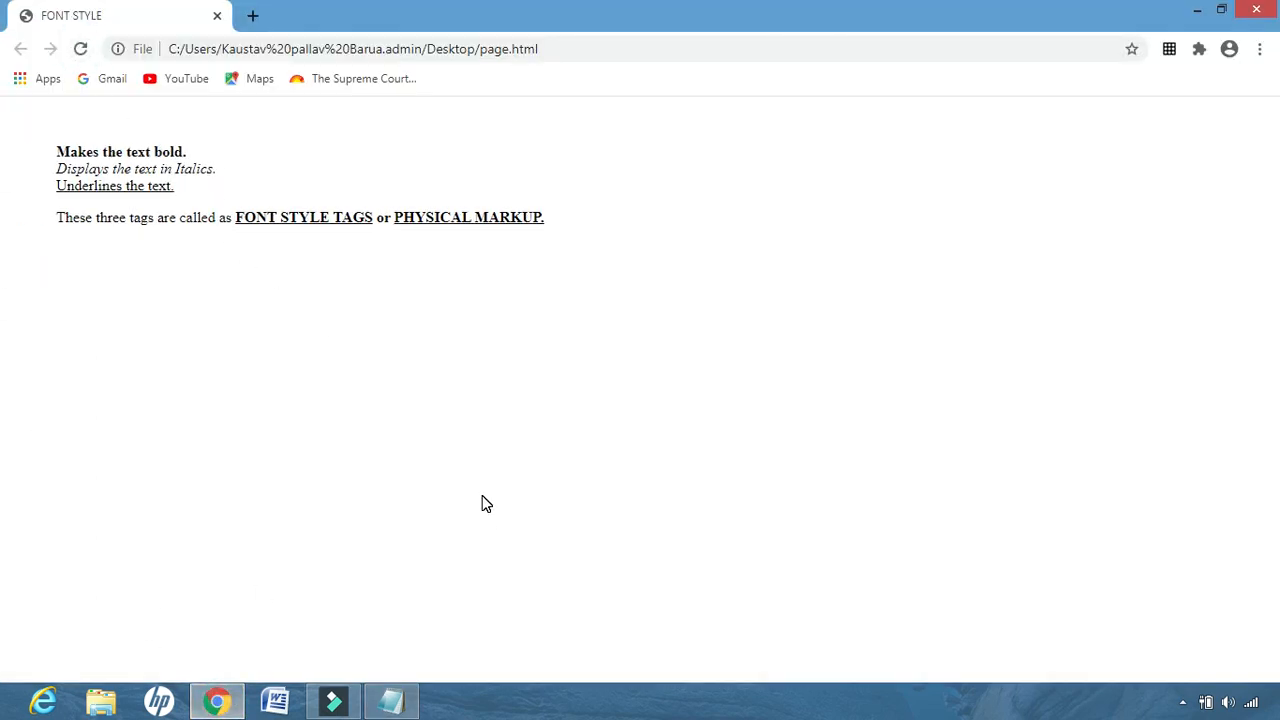